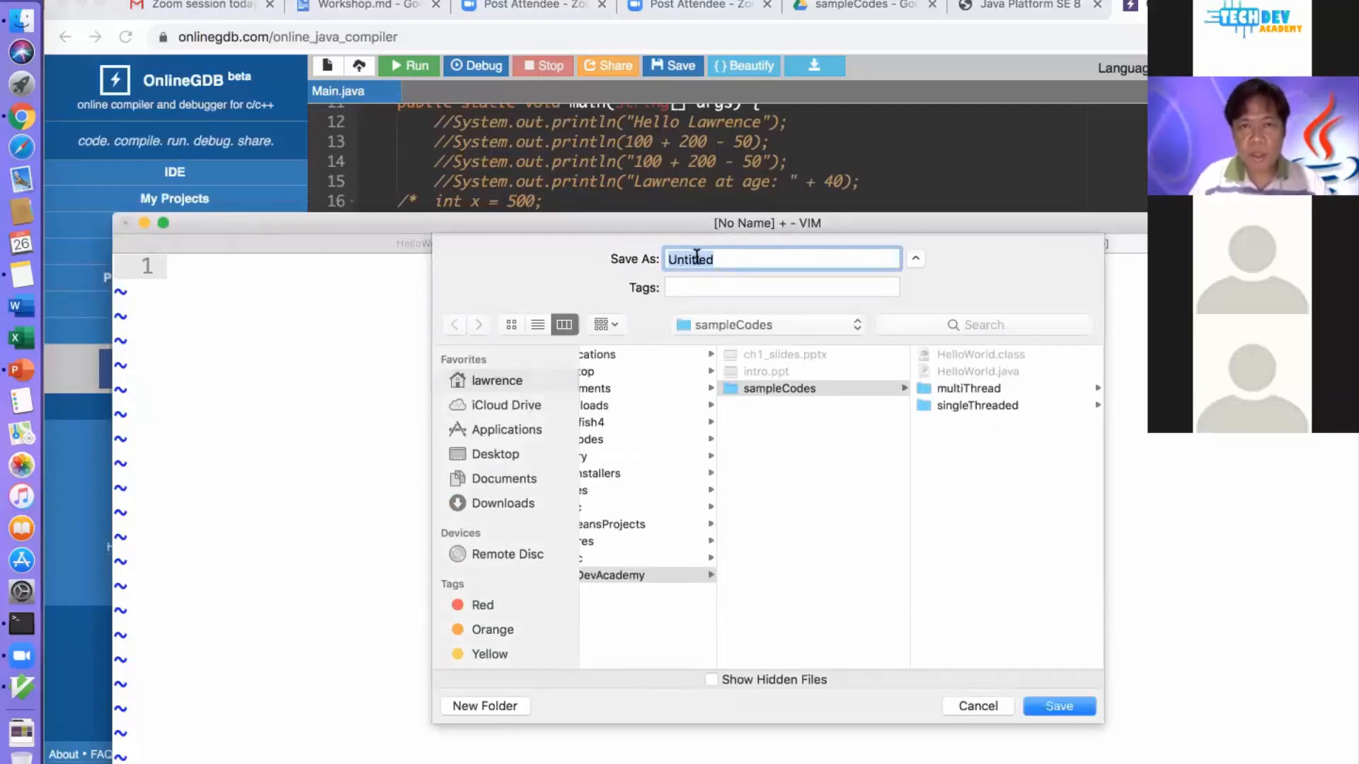
# Save the notes as notes.txt and list + for add/concatenate plus the '\n' and '\t' entries
pyautogui.write('notes.t')
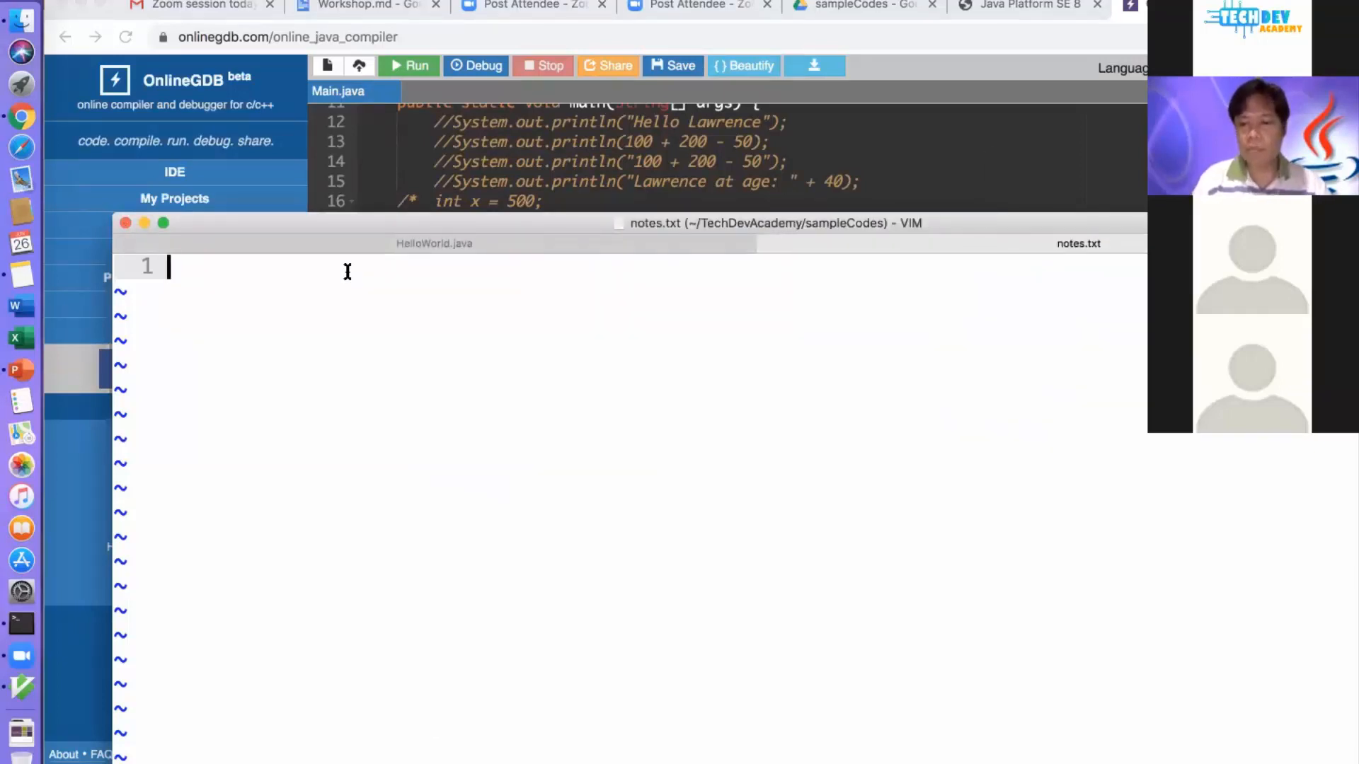
pyautogui.write('+')
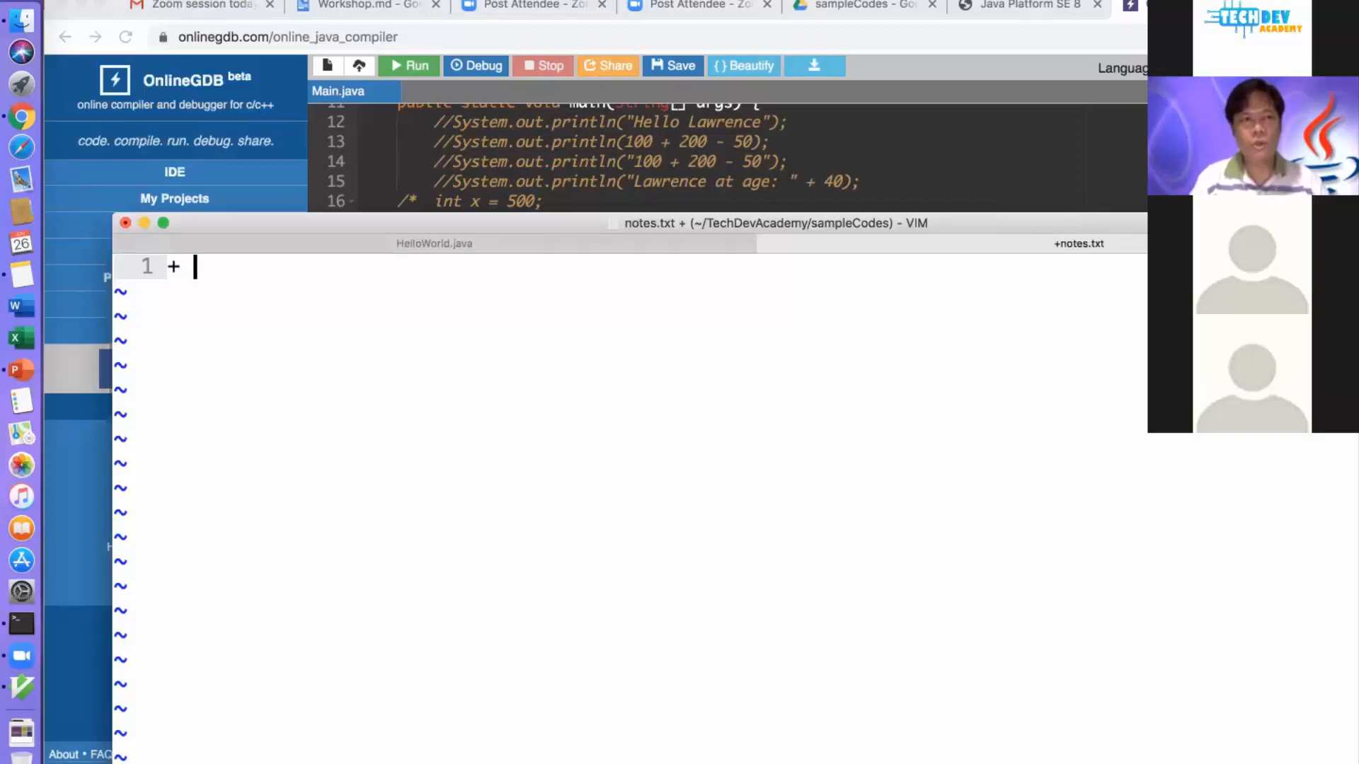
pyautogui.write('can be used to add and to con')
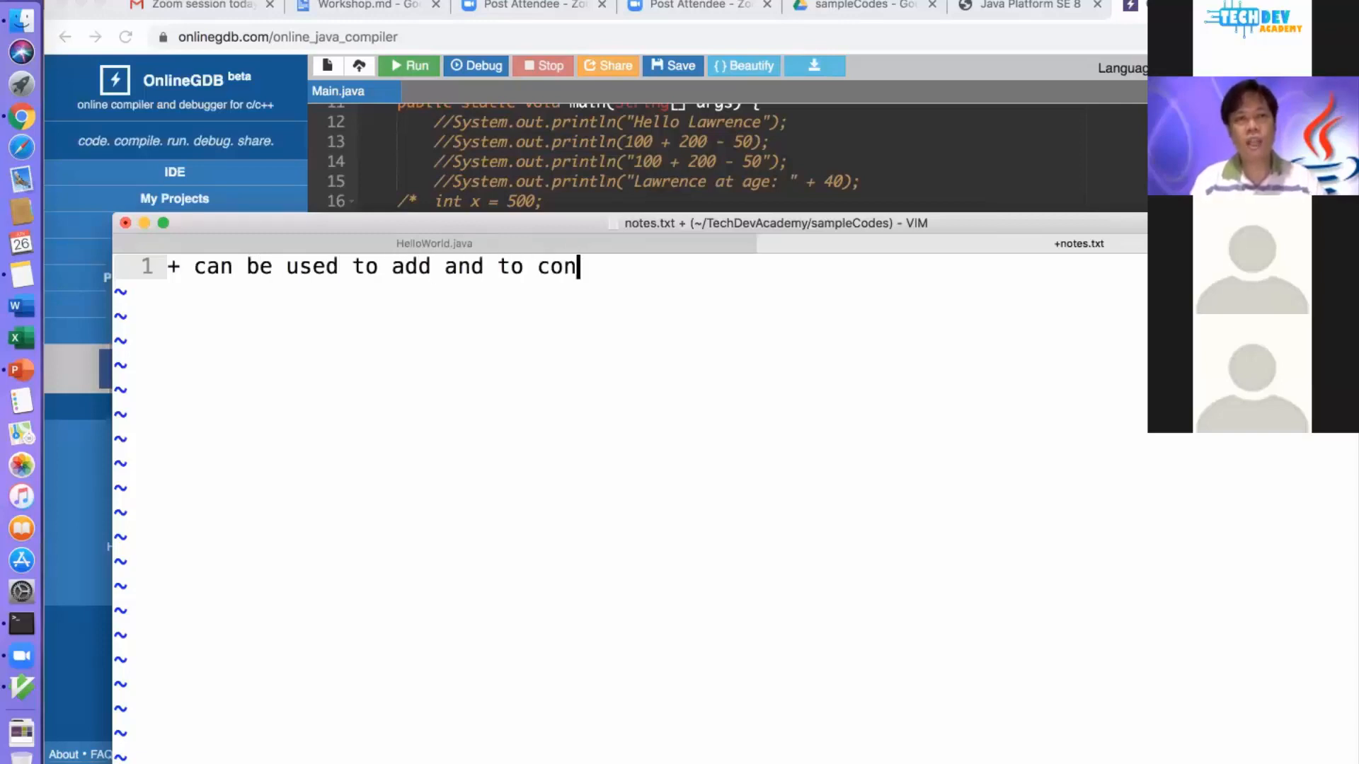
pyautogui.write('catenate values')
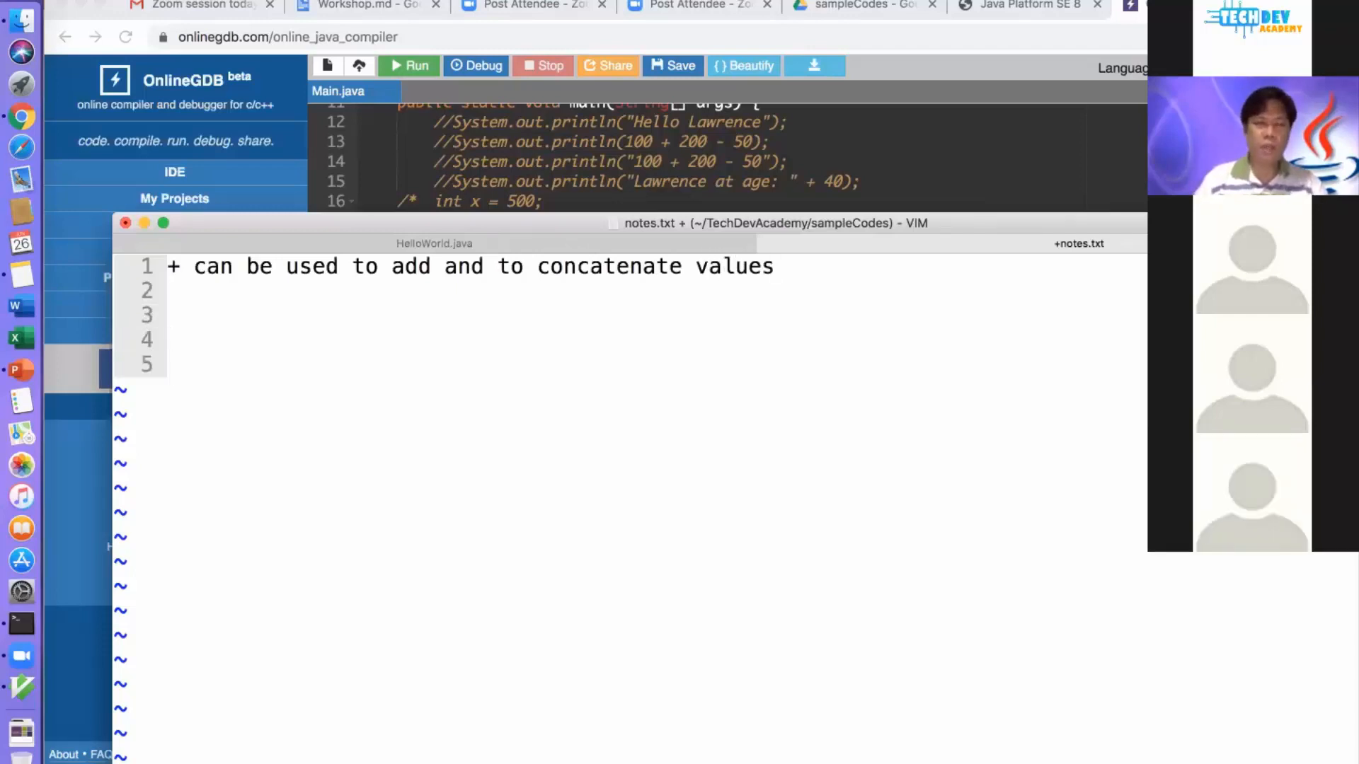
pyautogui.write("'\\")
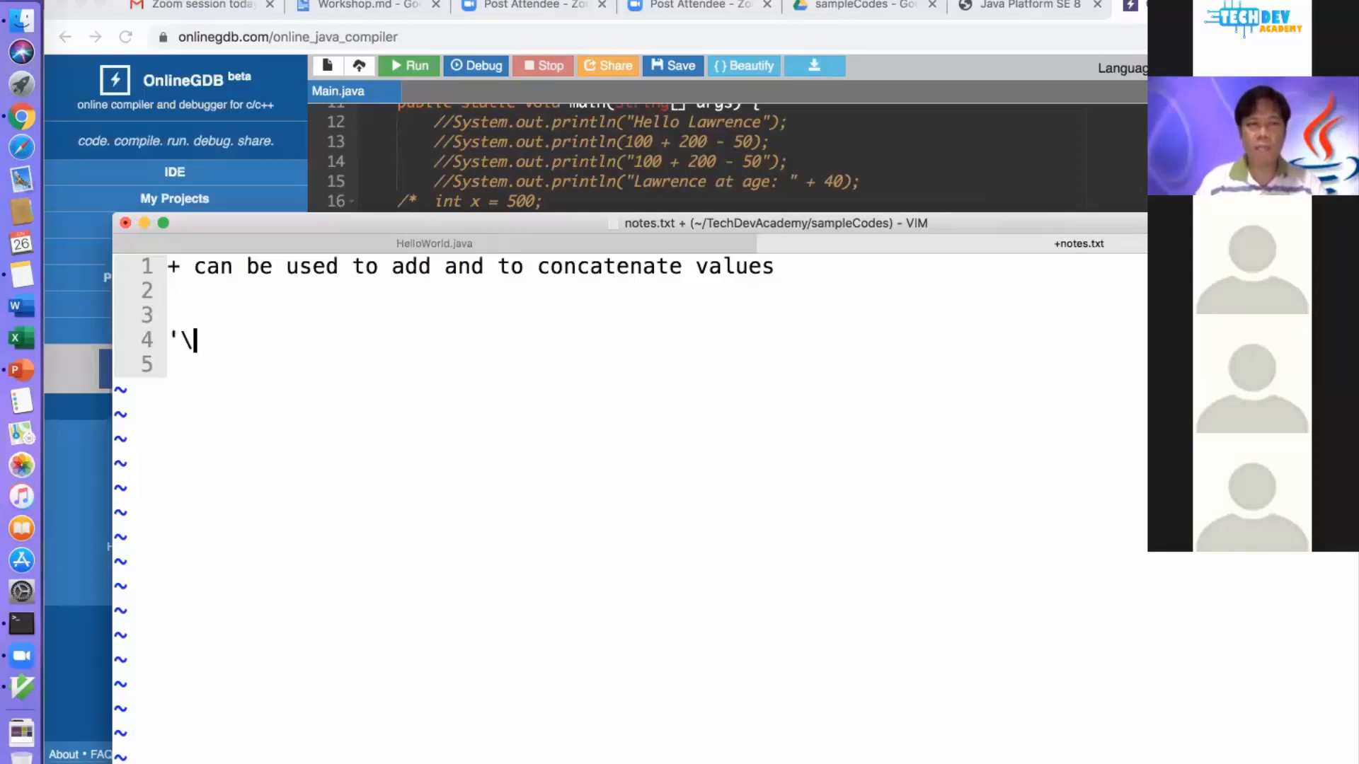
pyautogui.write("n'")
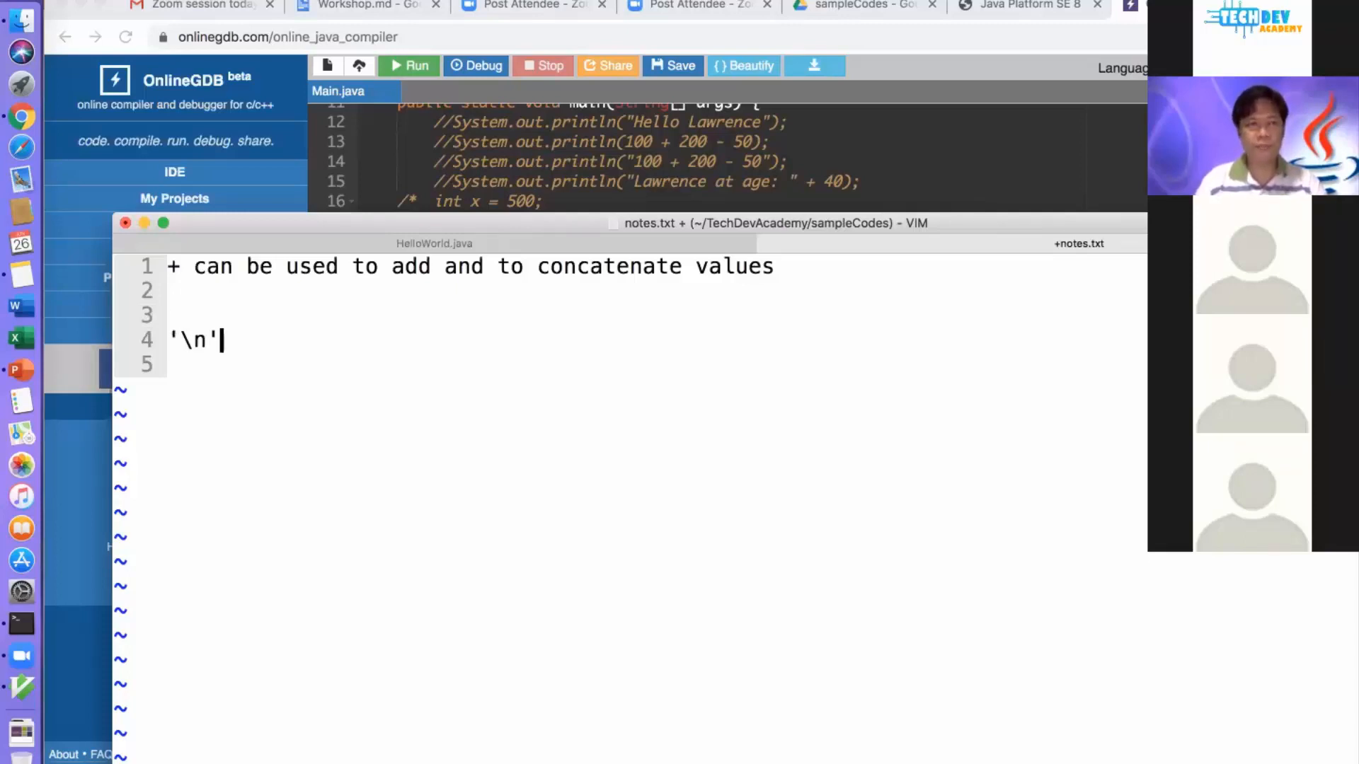
pyautogui.press('Enter')
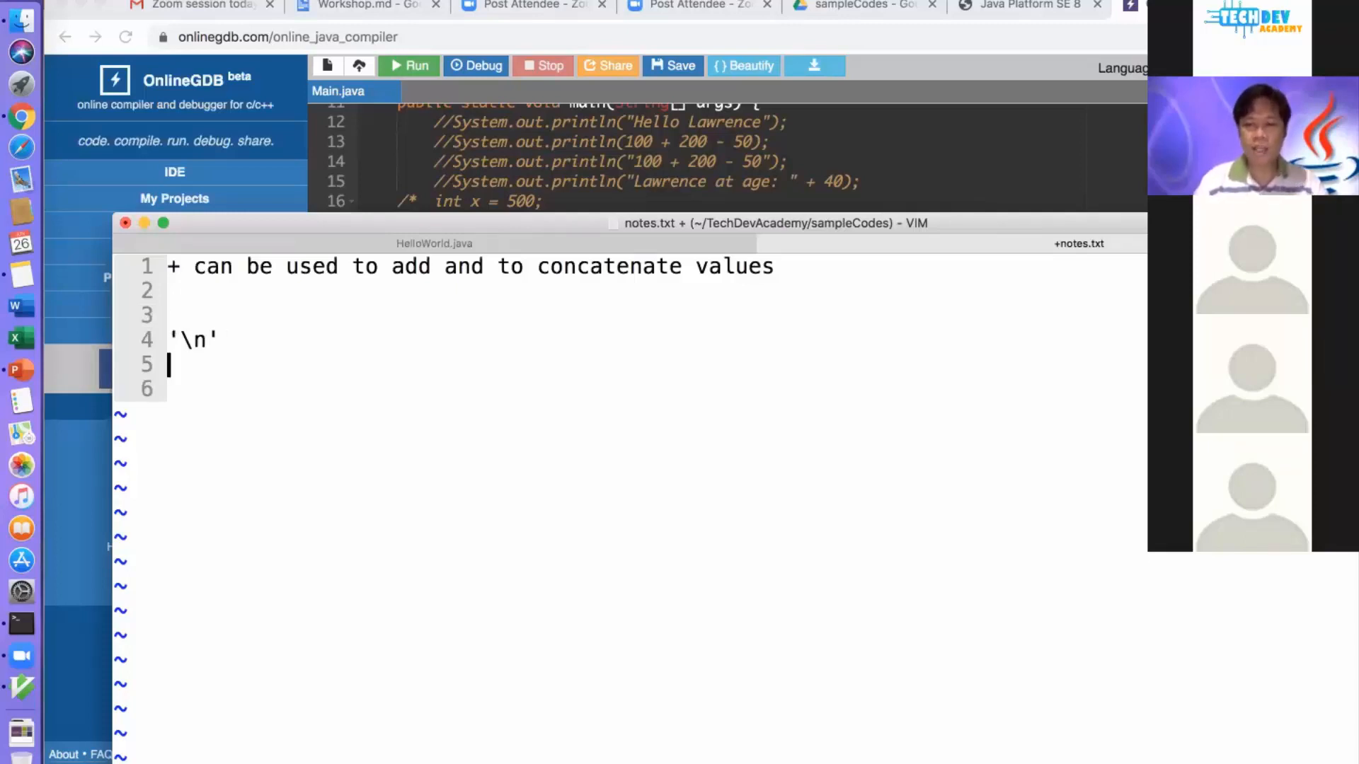
pyautogui.write("'\\t")
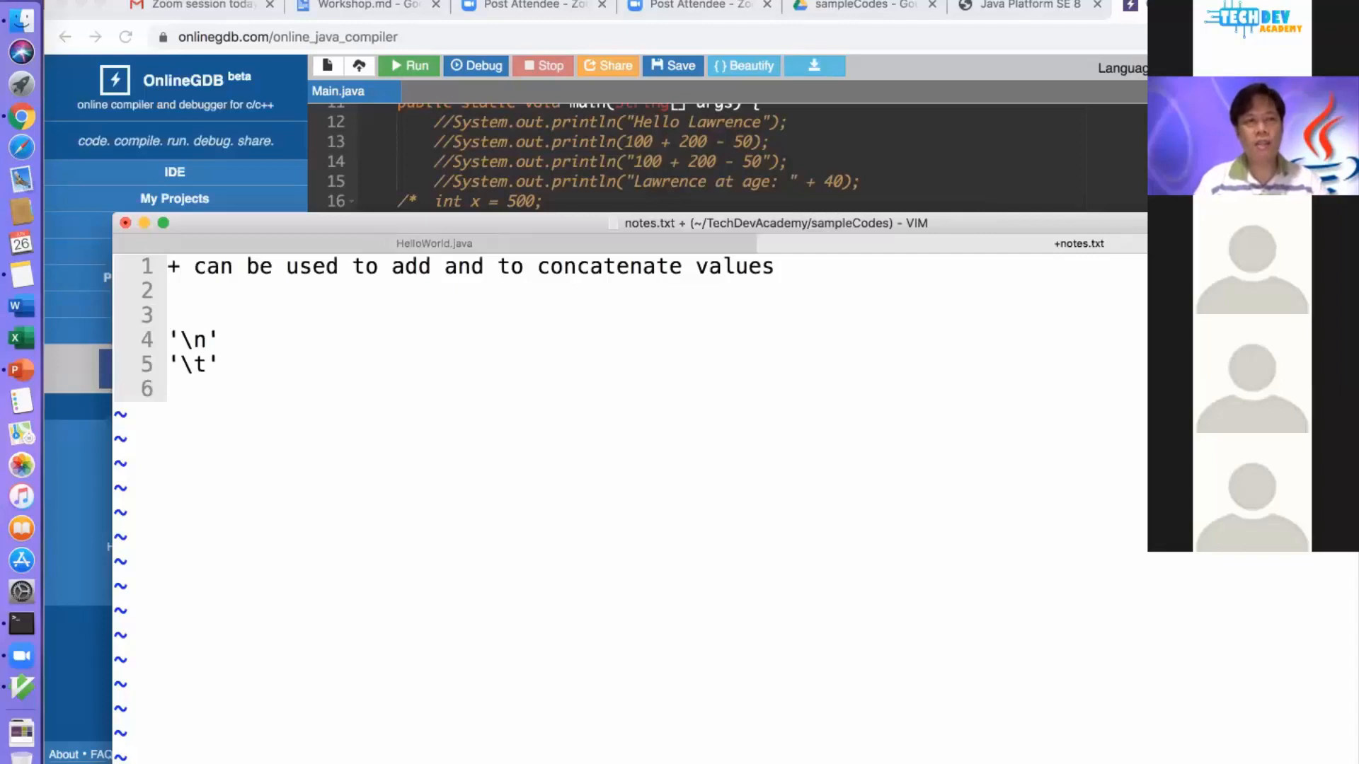
# Label them as Escape Sequences / Non-Printable Characters: \n next line character, \t tab character
pyautogui.write('Escap')
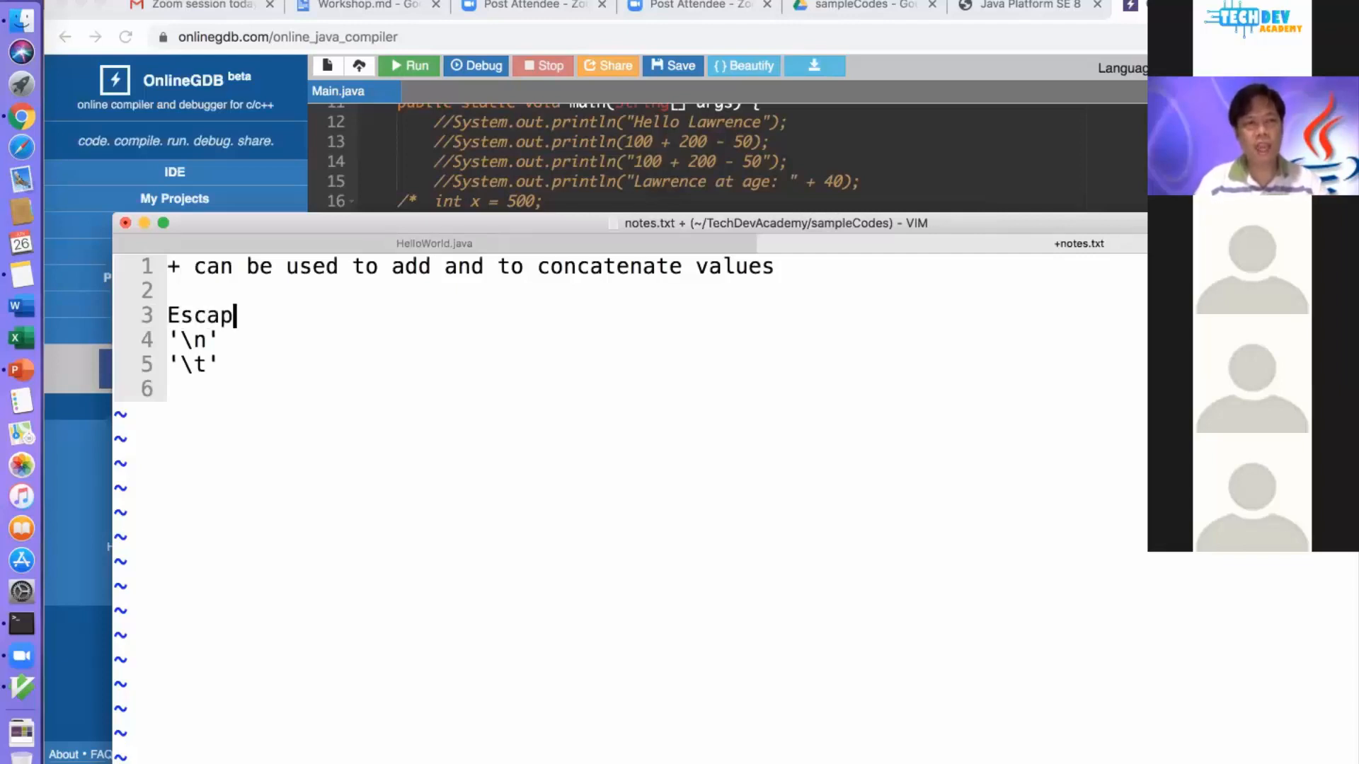
pyautogui.write('e Sequence Operators')
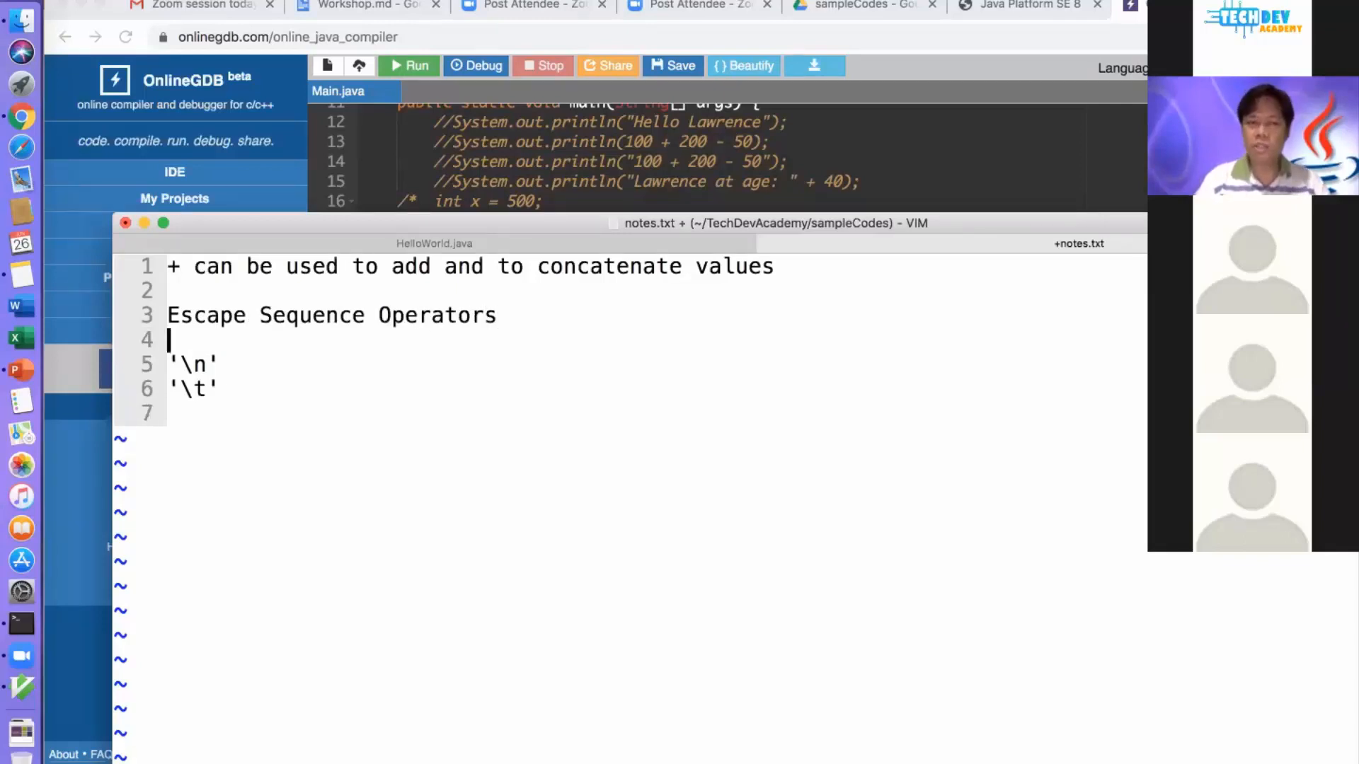
pyautogui.write('Non-')
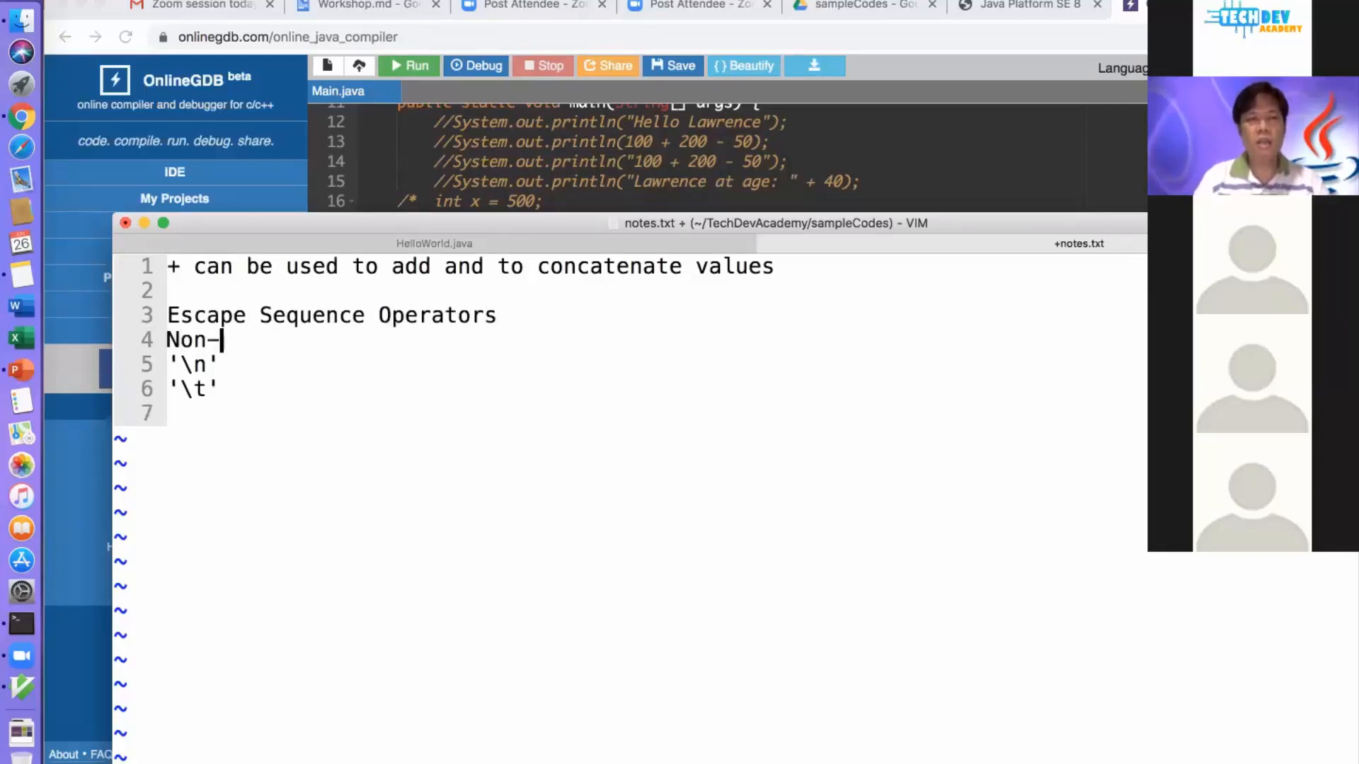
pyautogui.write('Printable Char')
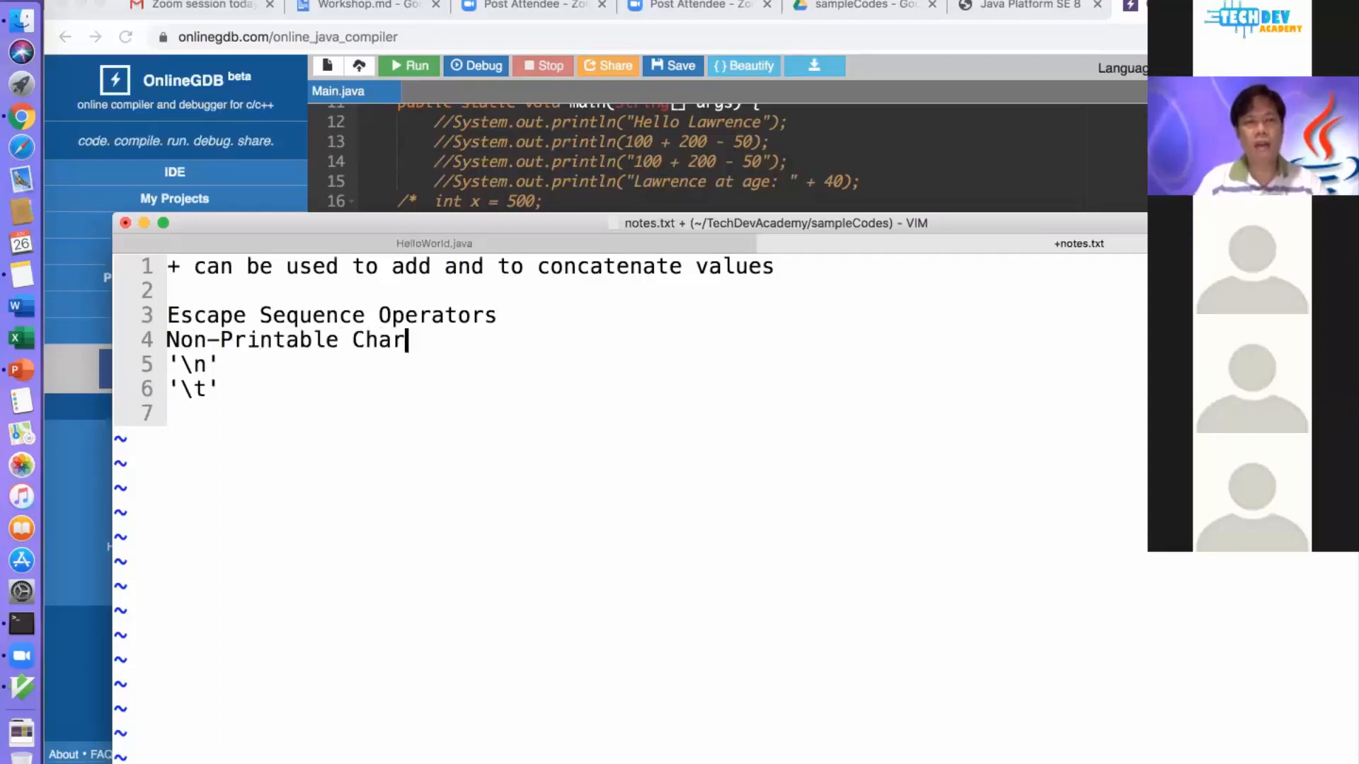
pyautogui.write('acters')
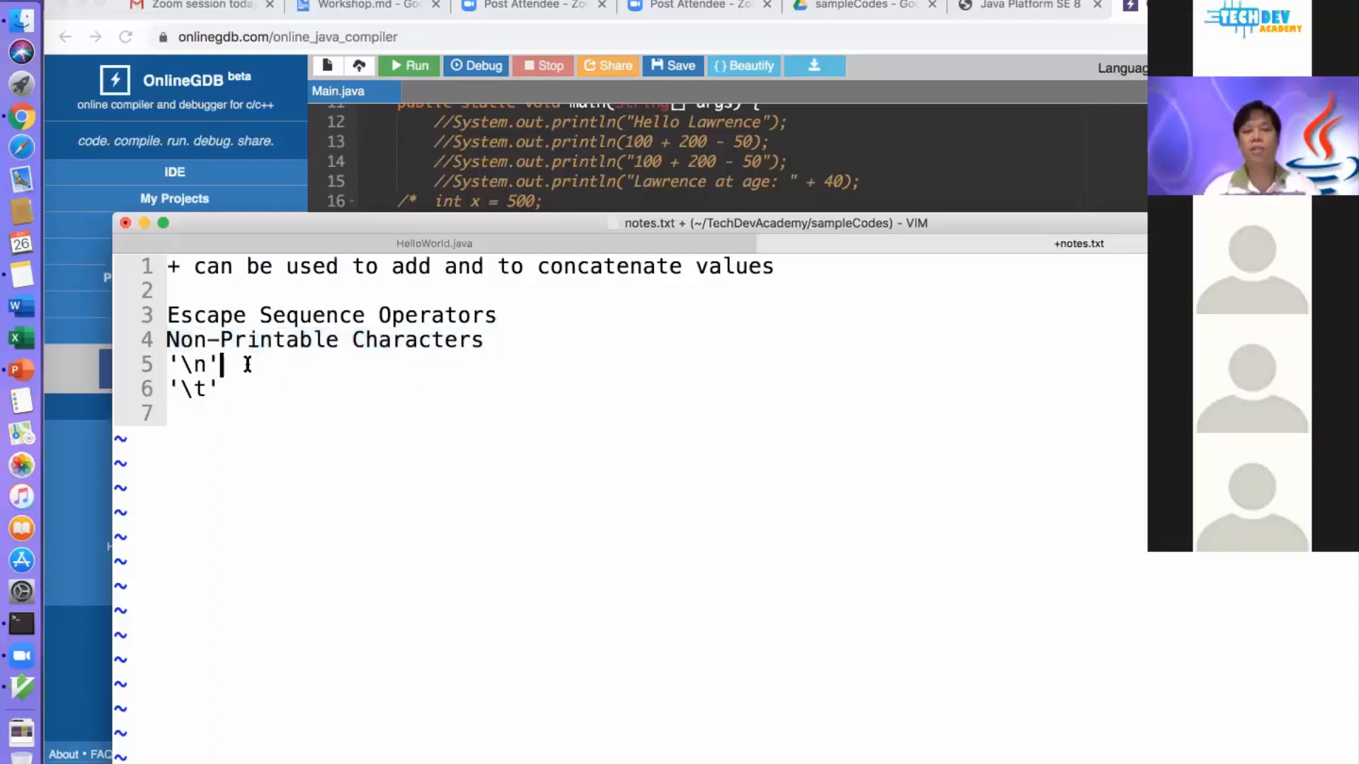
pyautogui.write('- n')
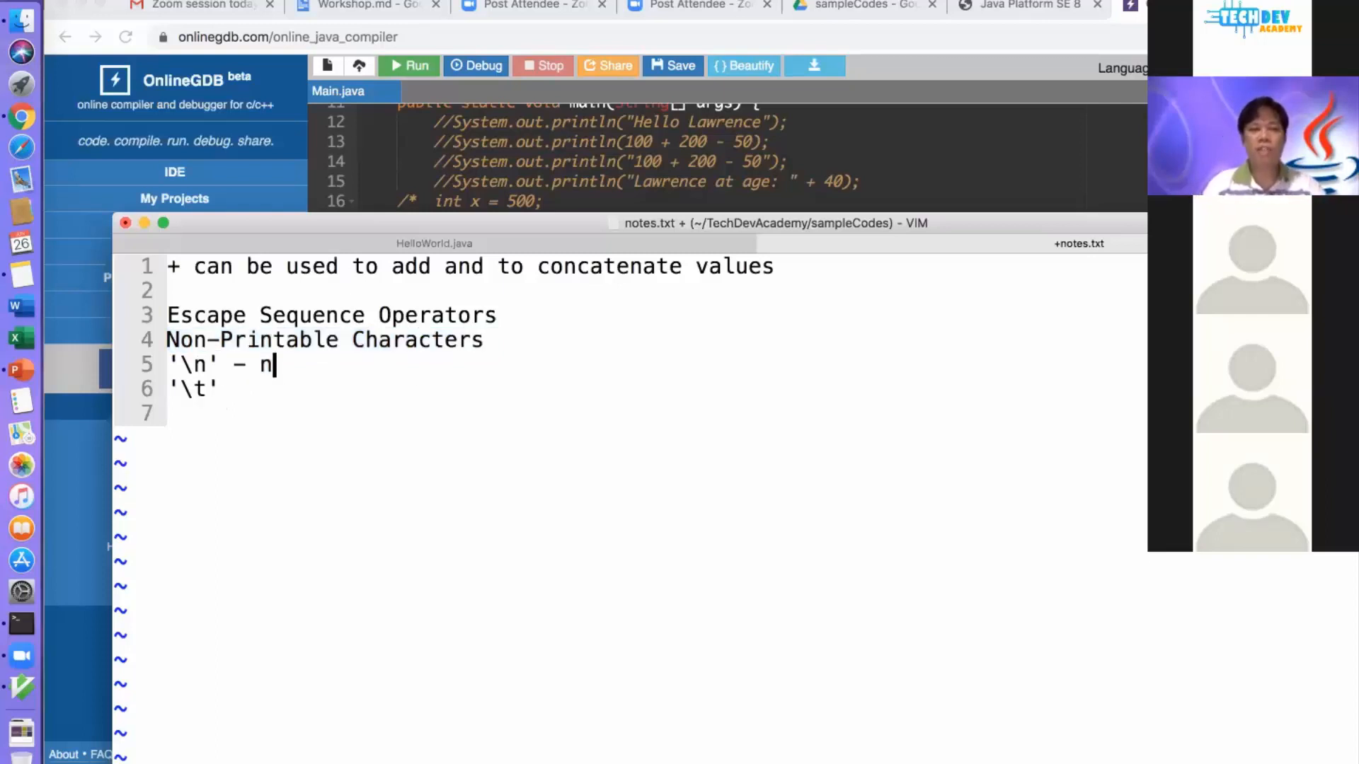
pyautogui.write('ext line')
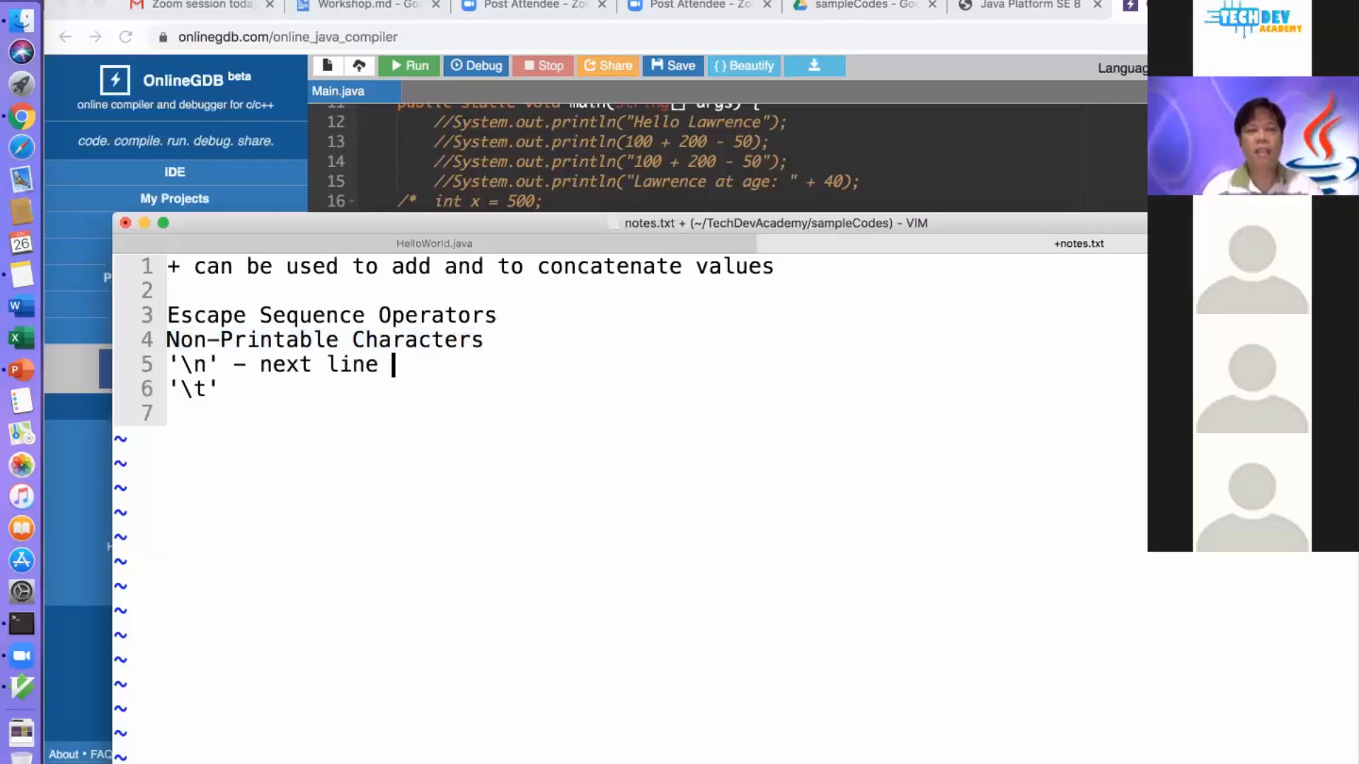
pyautogui.write('characte')
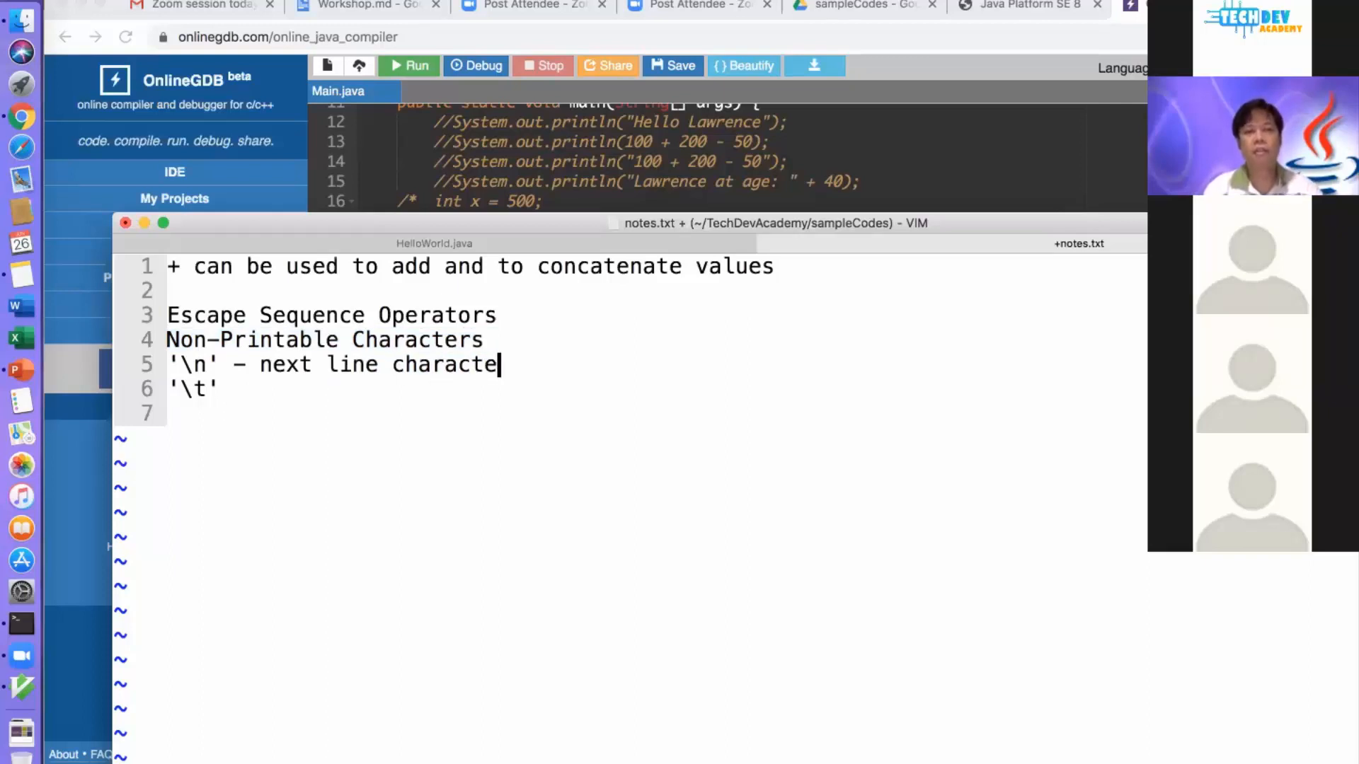
pyautogui.write('r')
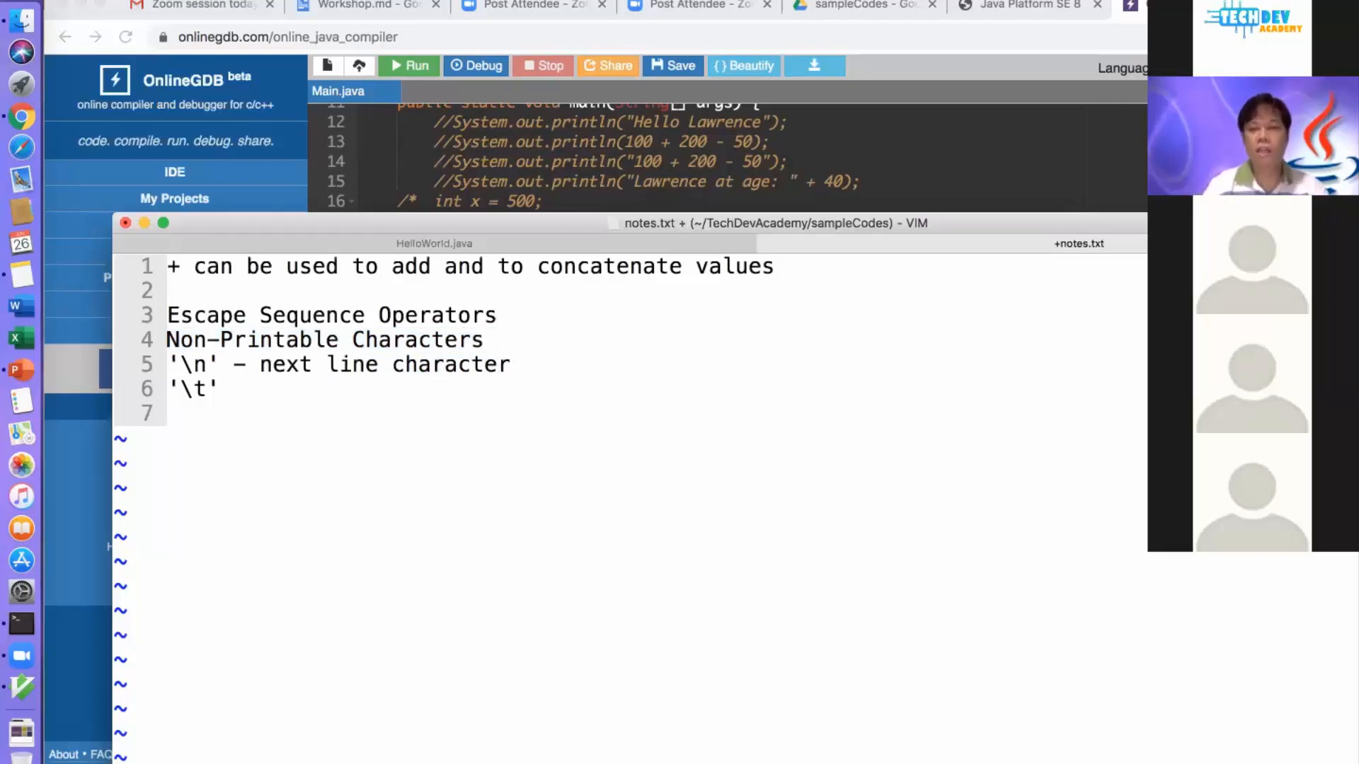
pyautogui.write('– tab charact')
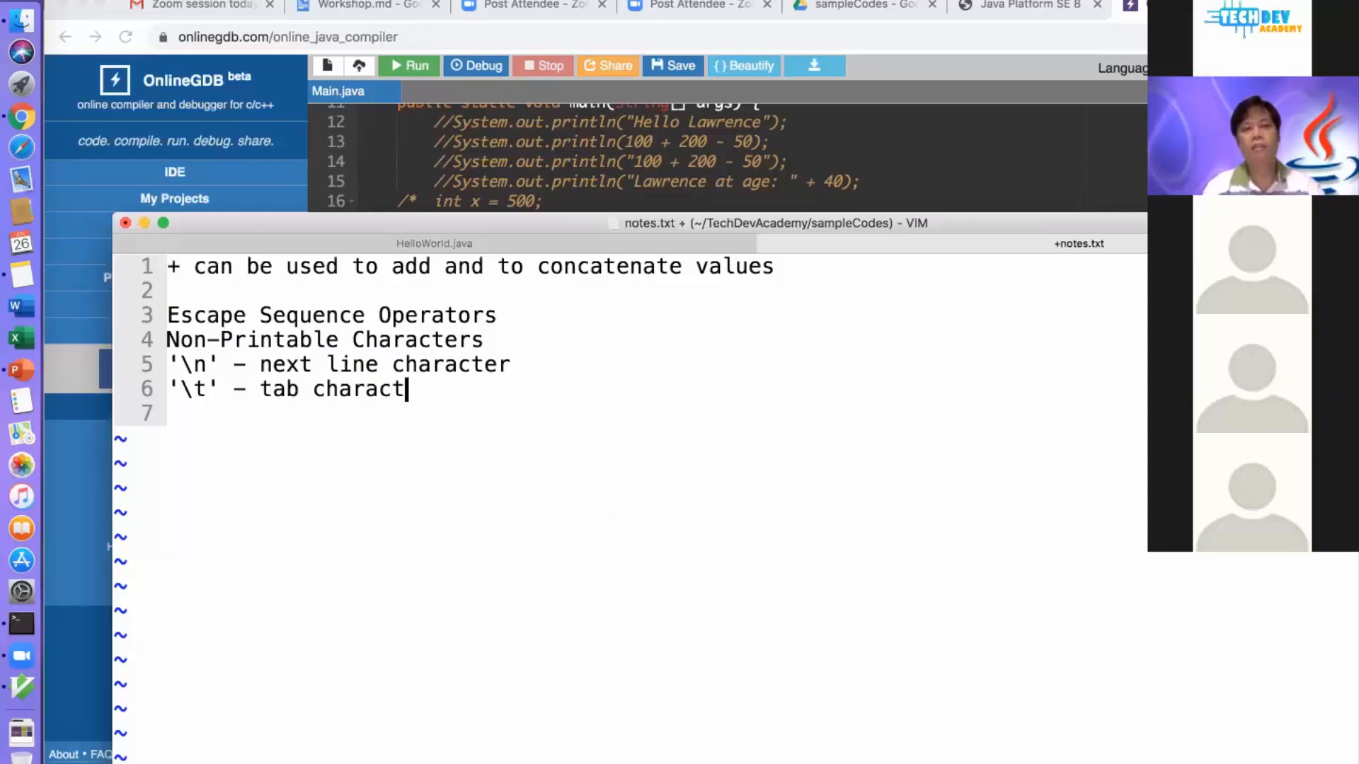
pyautogui.write('er')
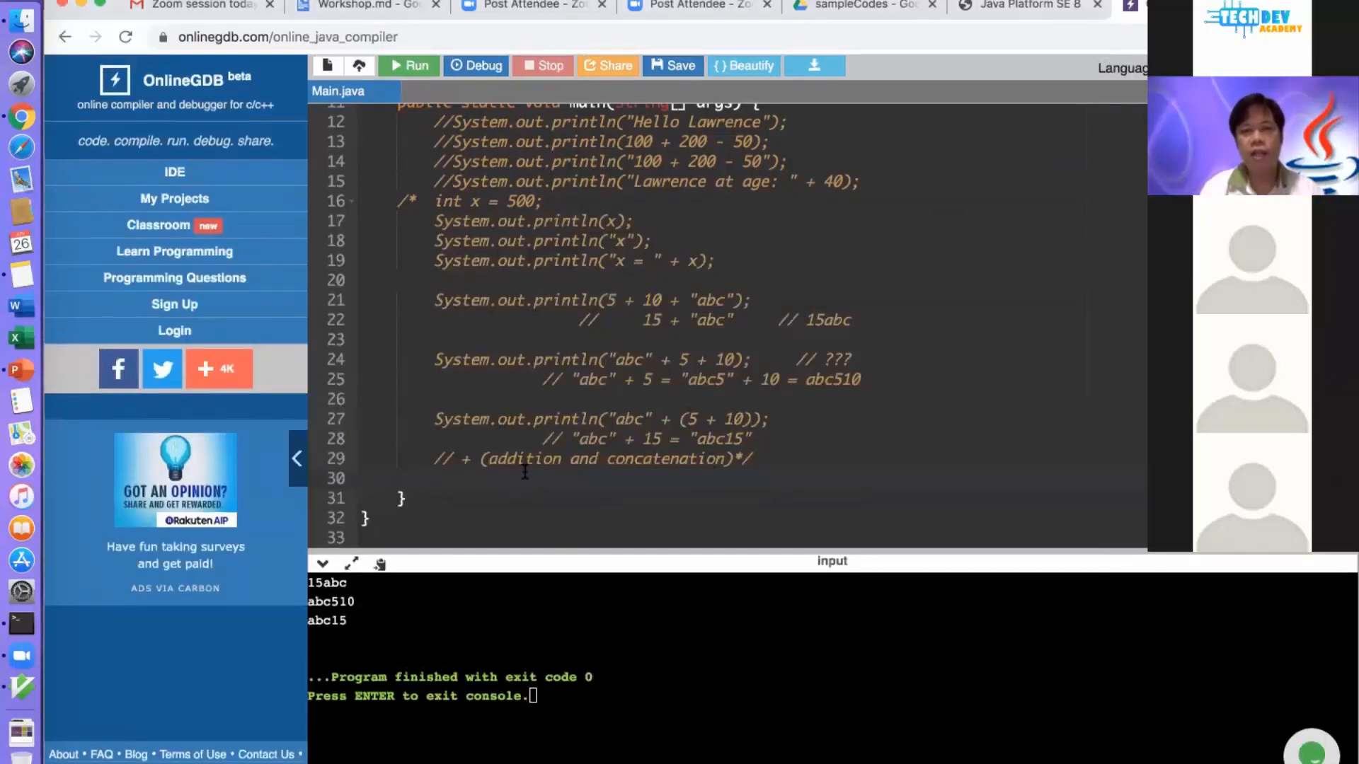
# Add System.out.println("Hello TechDev Academy"); and run it to print the greeting
pyautogui.write('System.out.')
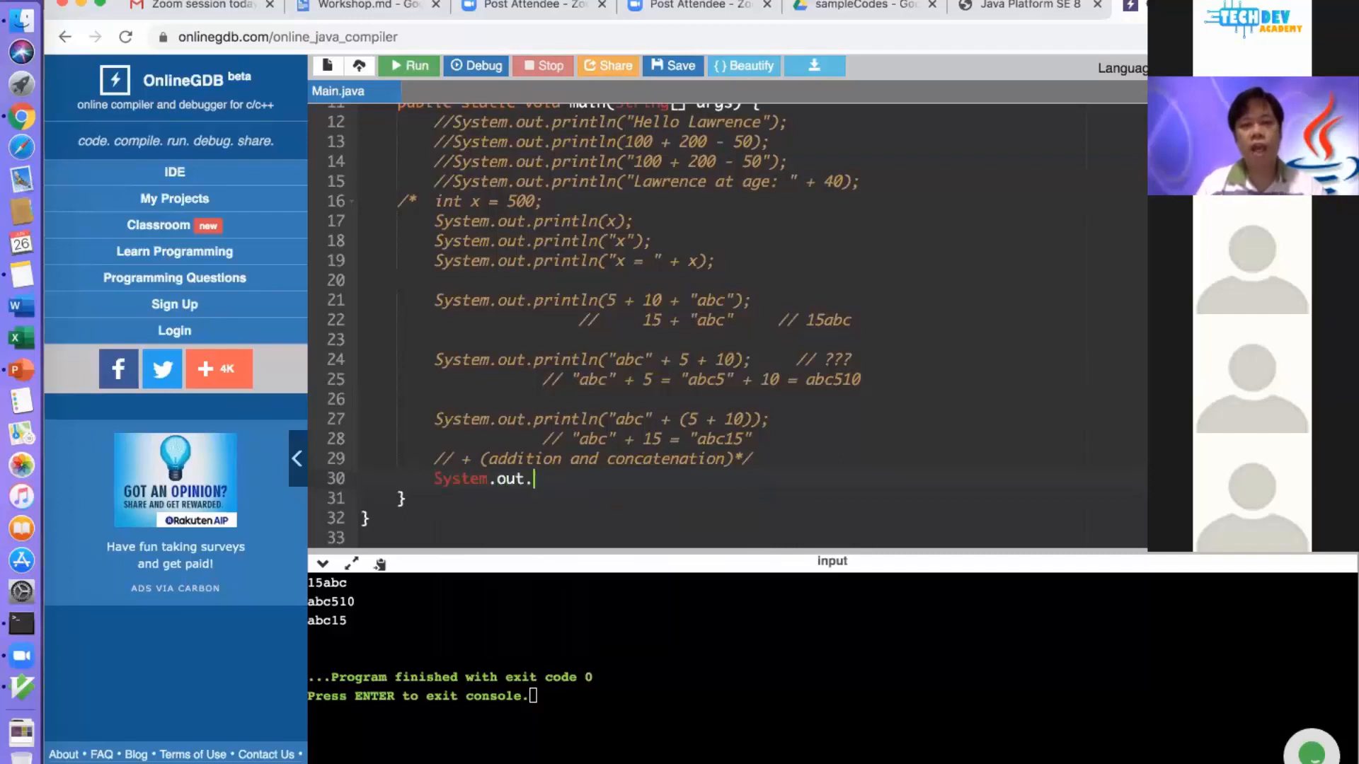
pyautogui.write('println();')
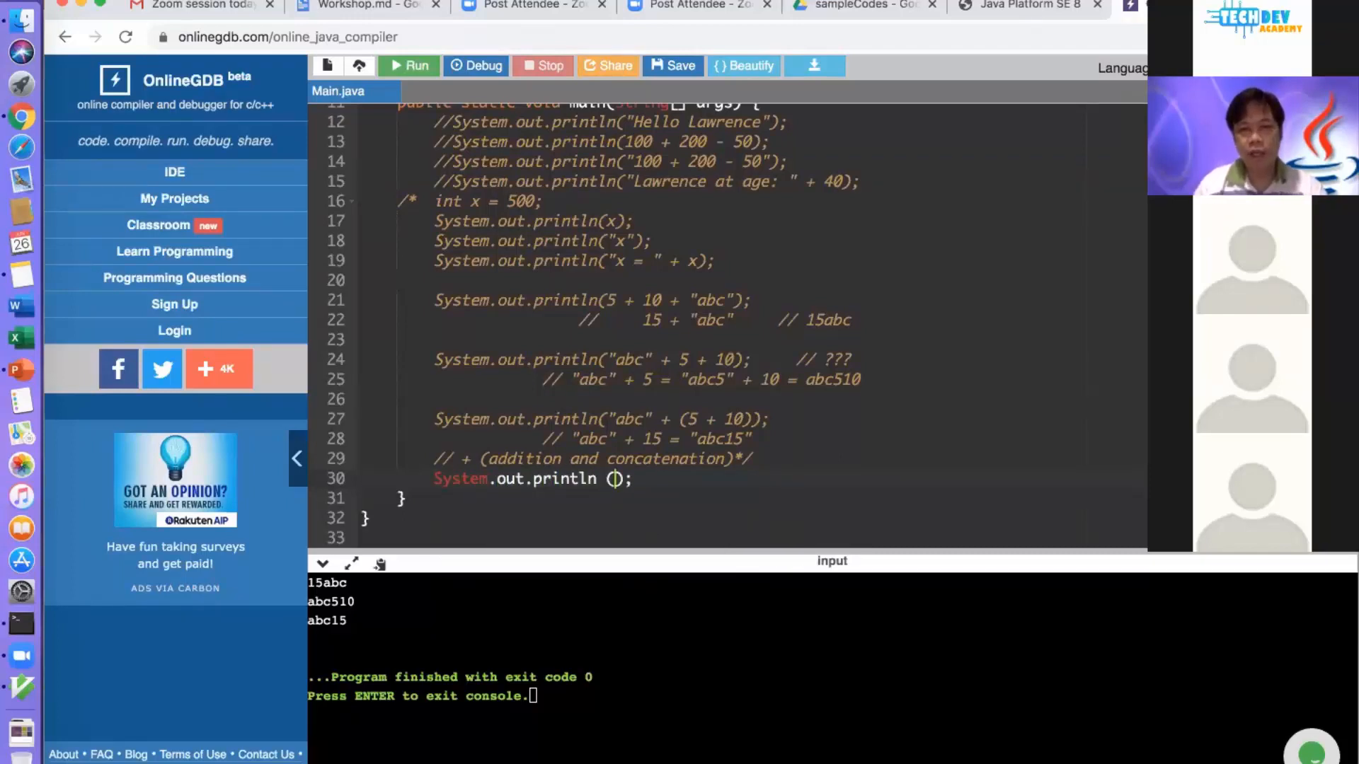
pyautogui.write('"H')
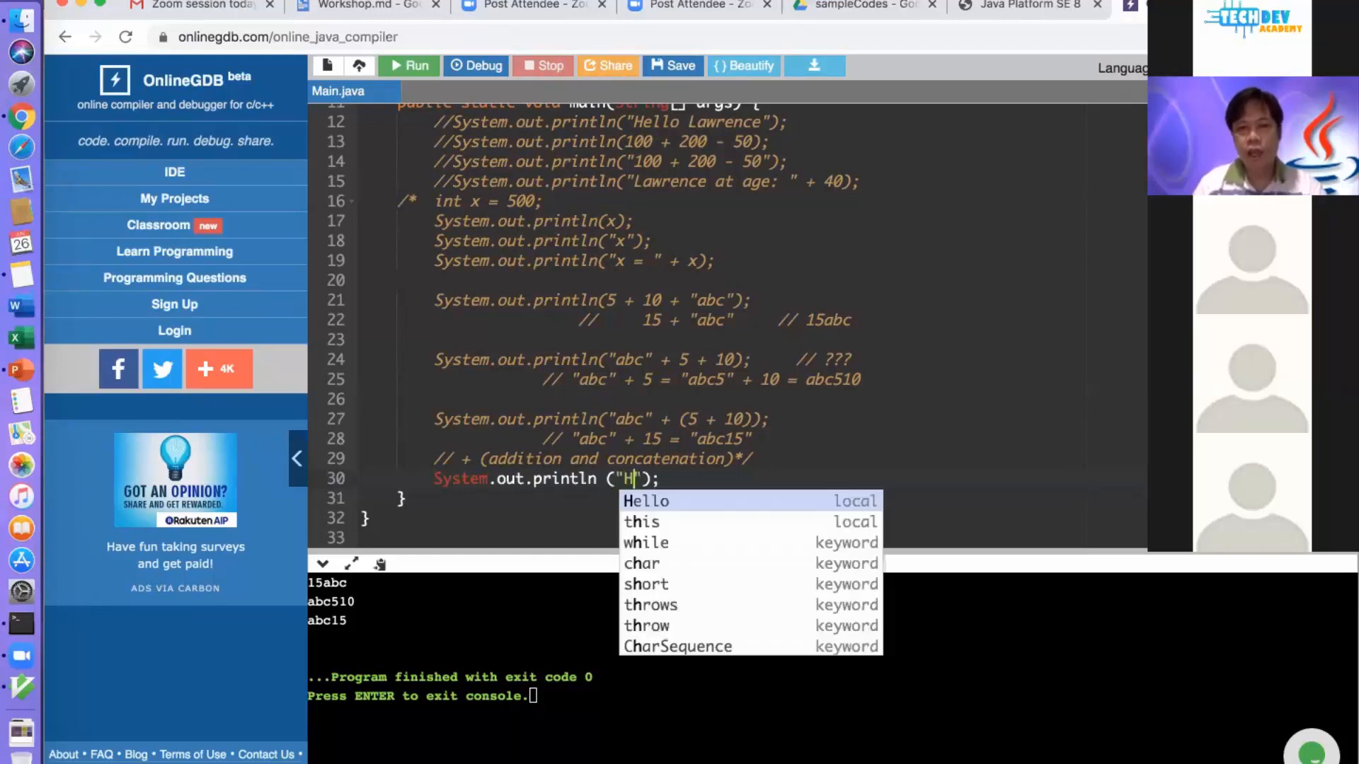
pyautogui.write('ello TechDev A')
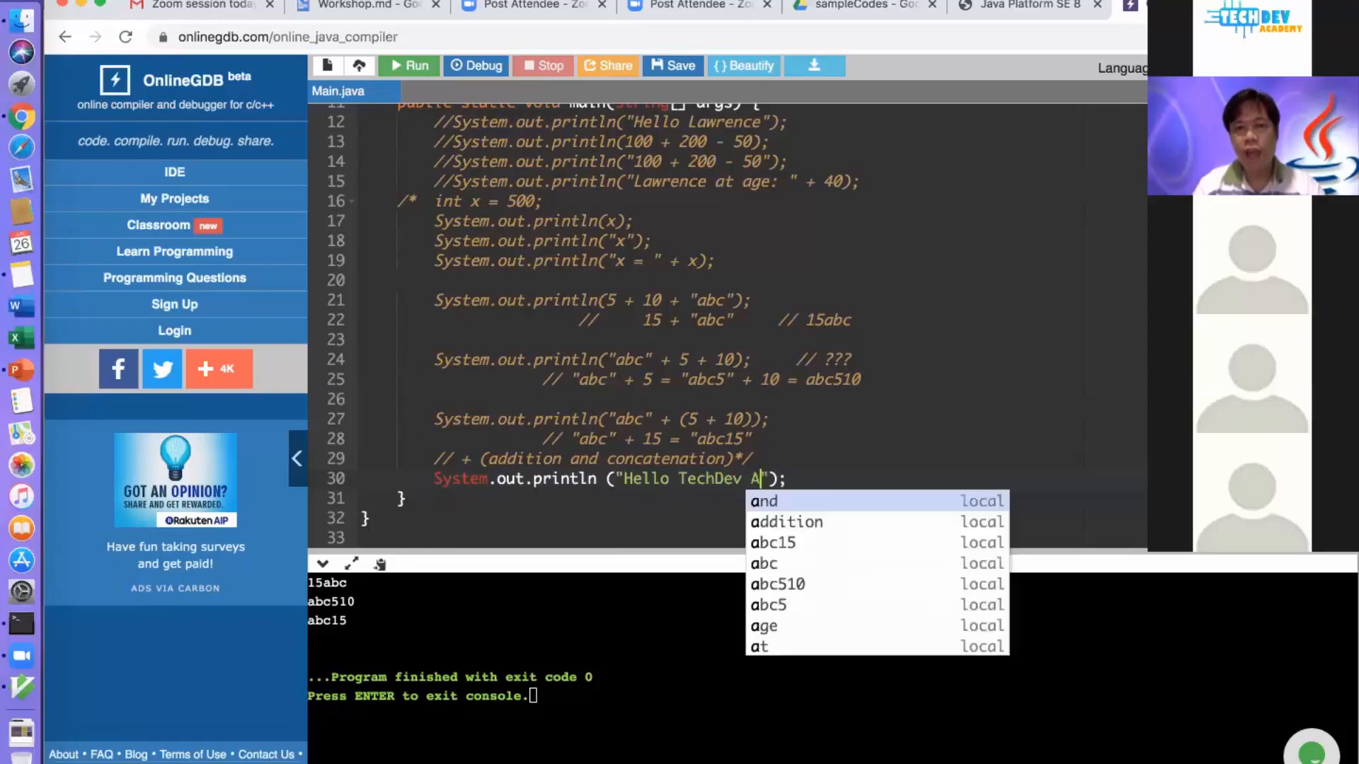
pyautogui.write('cademy')
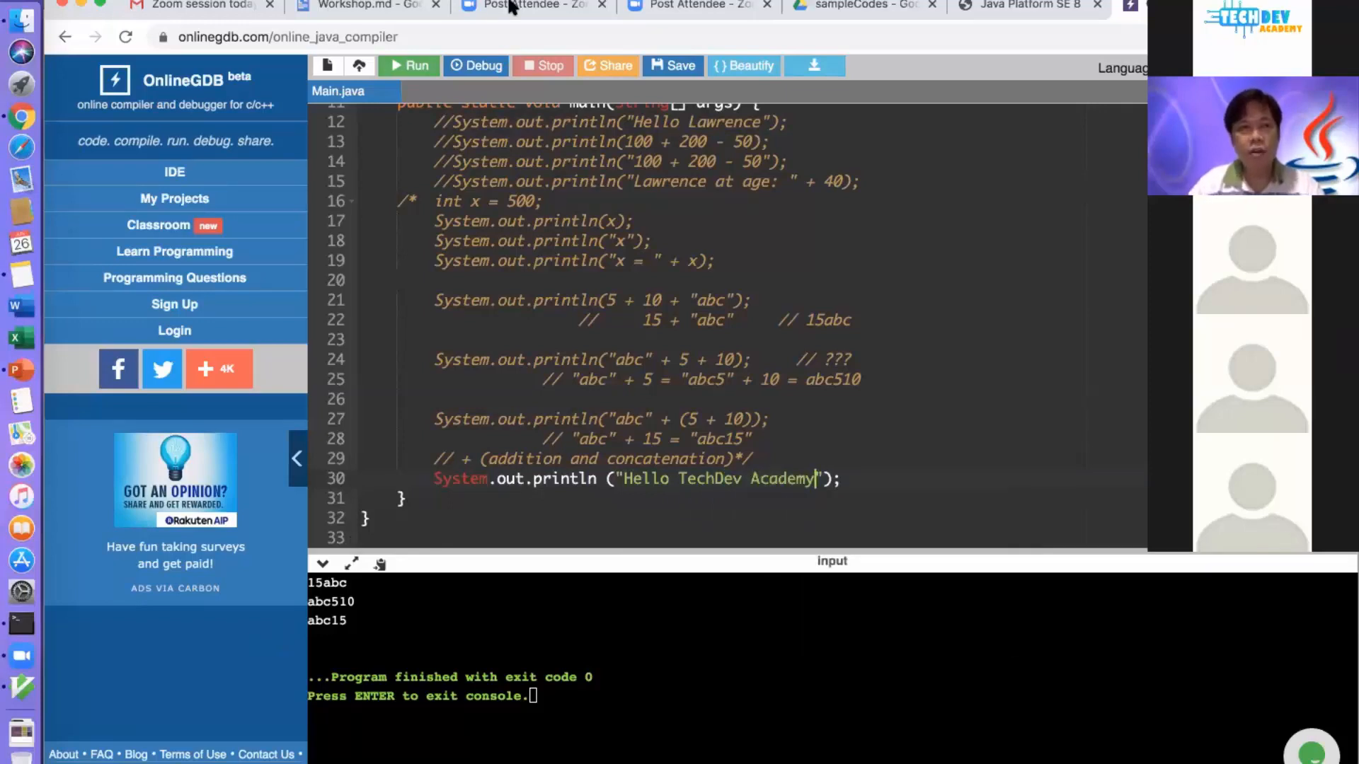
pyautogui.click(408, 65)
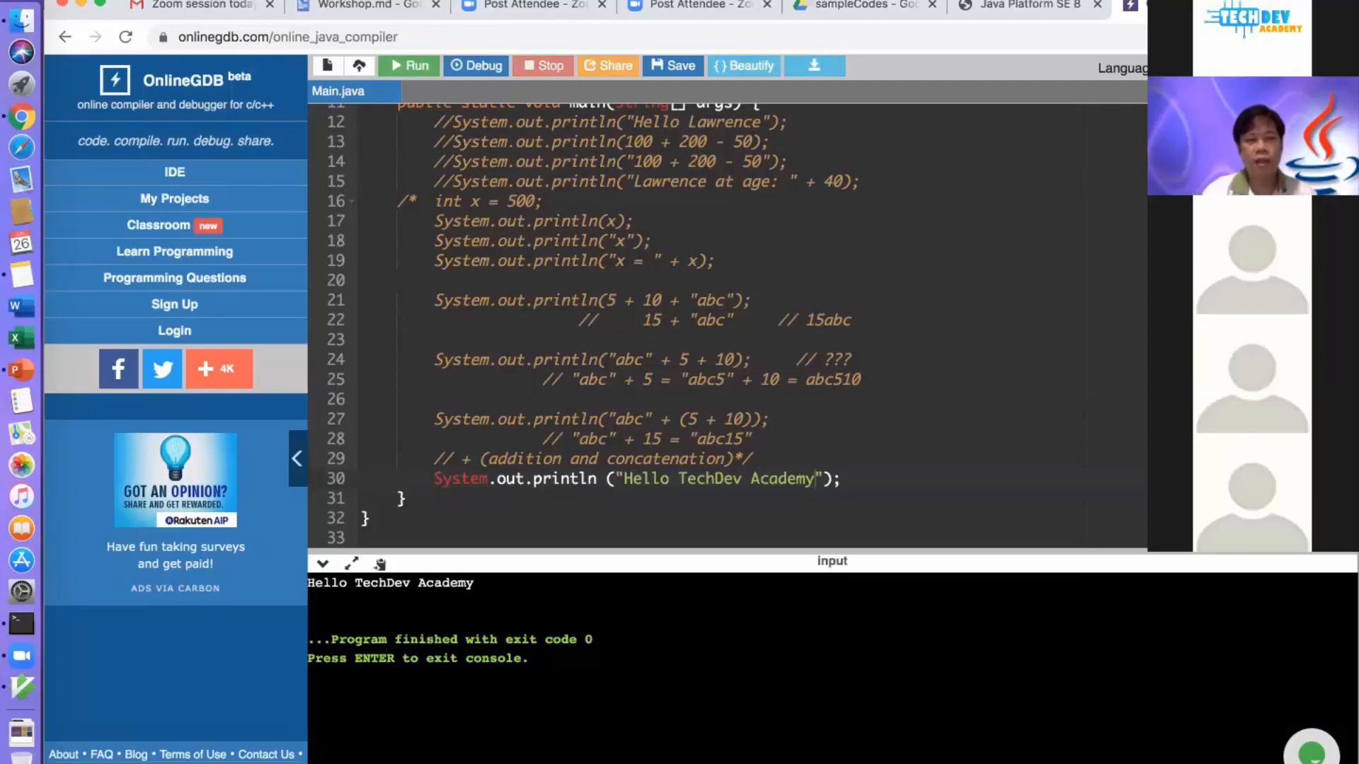
# Replace the spaces in the greeting with \n and run, printing Hello, TechDev, Academy on separate lines
pyautogui.click(678, 480)
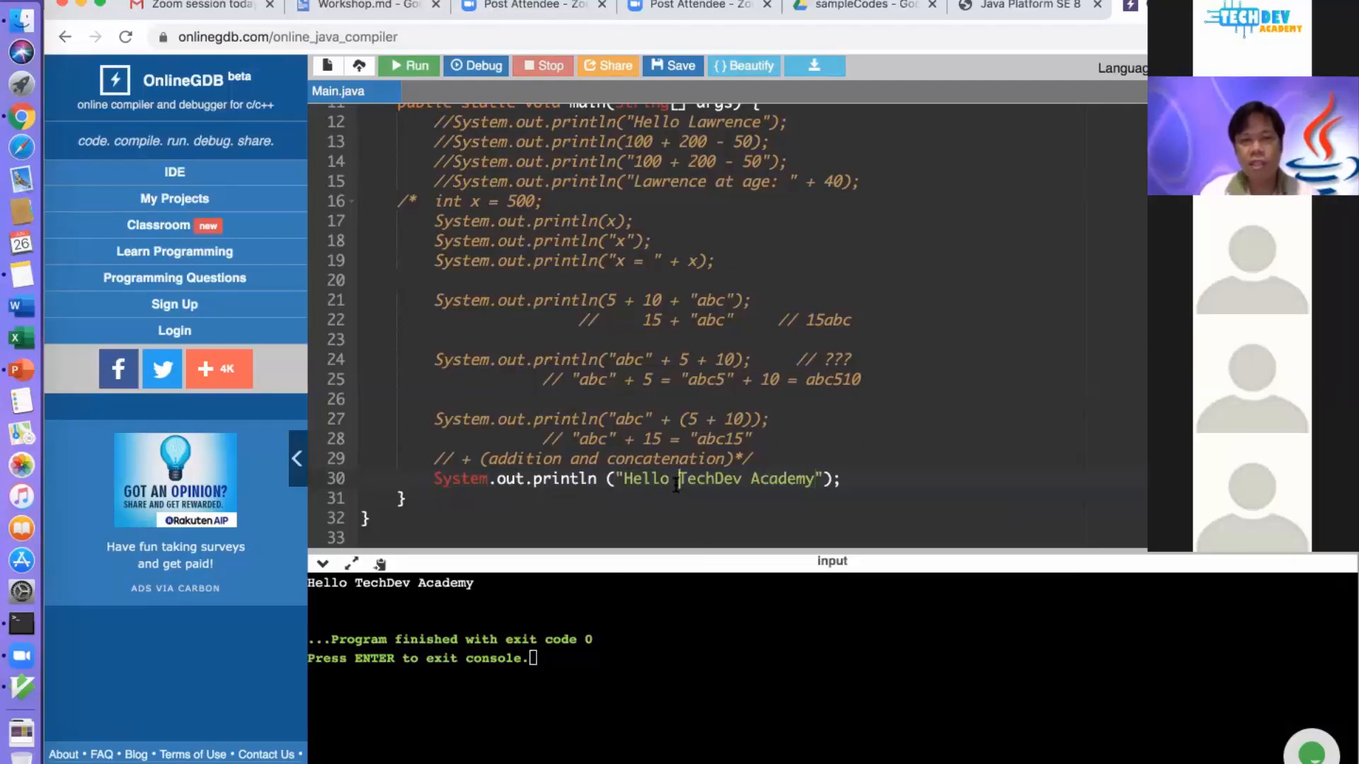
pyautogui.press('Backspace')
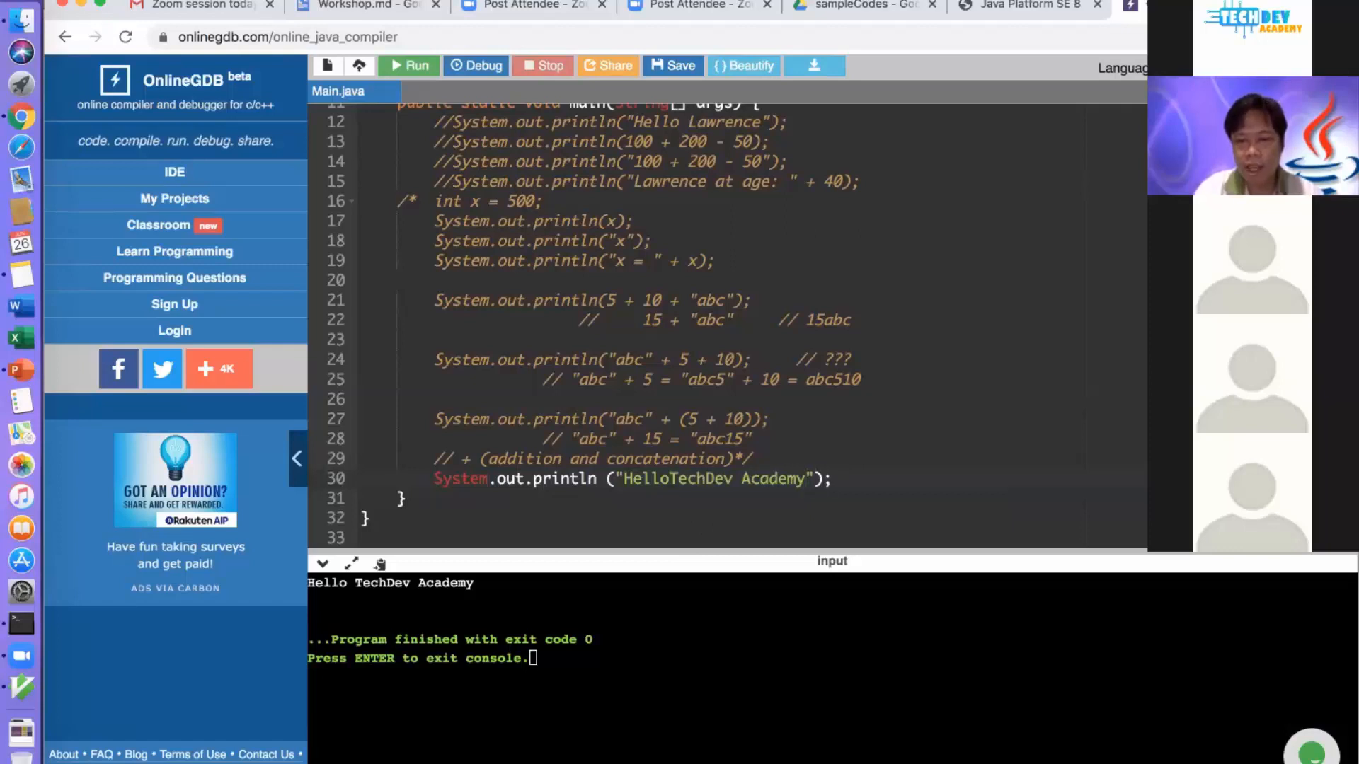
pyautogui.write('\\n')
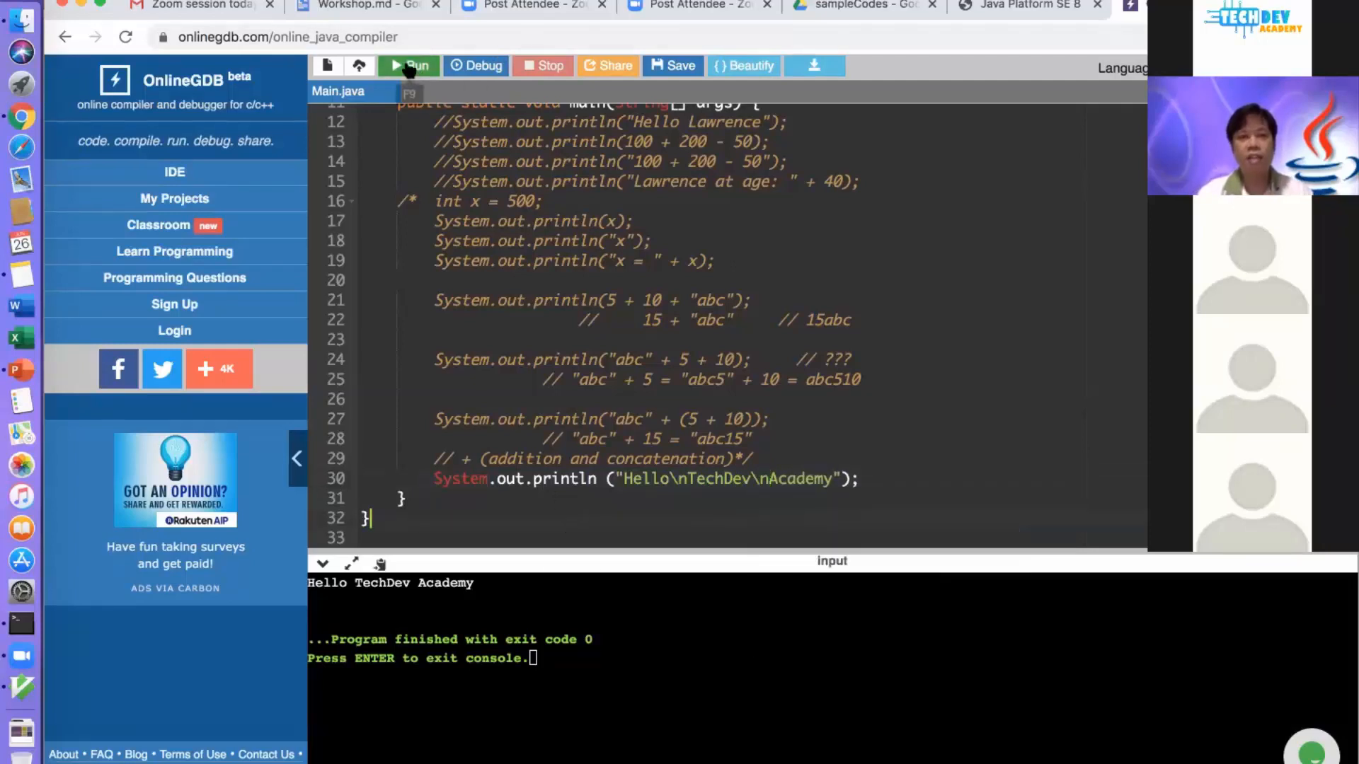
pyautogui.click(416, 65)
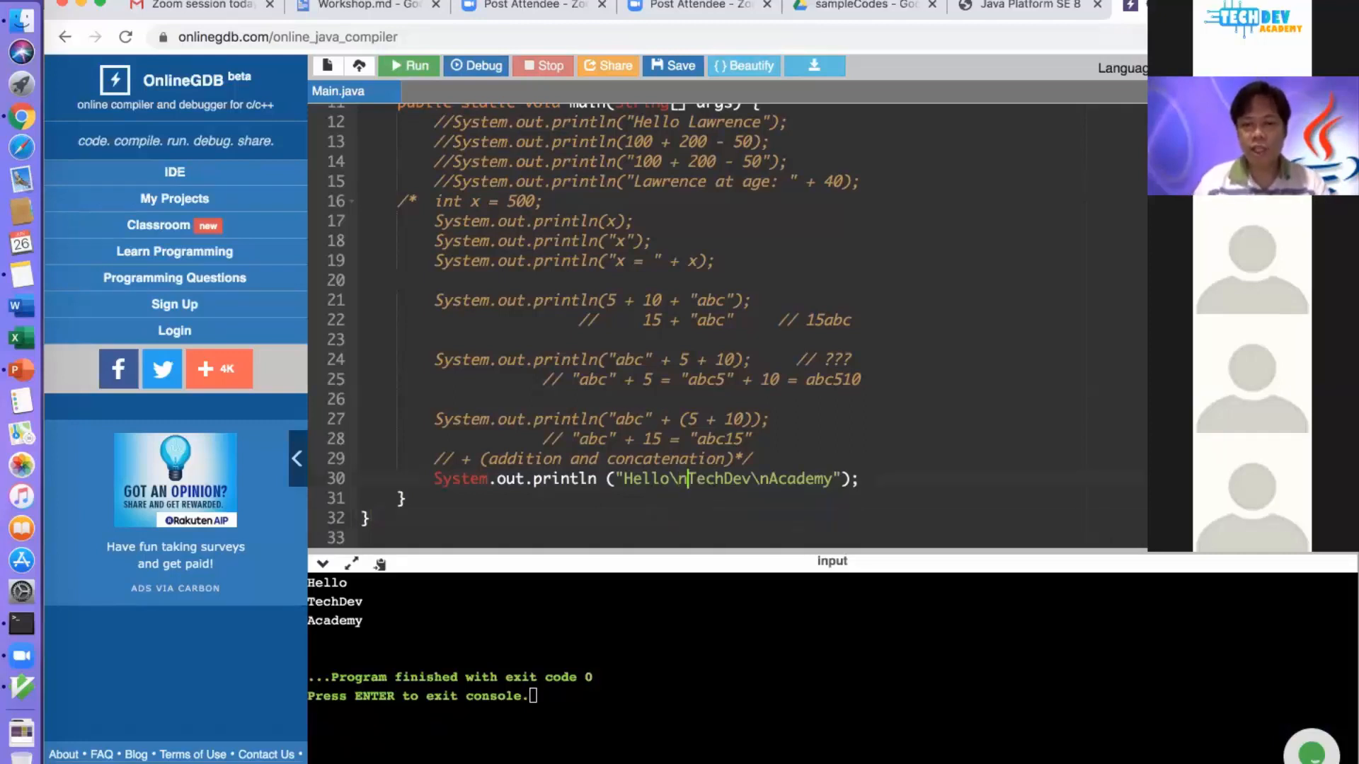
# Change the \n escapes to \t and run, printing the words tab-spaced on one line
pyautogui.write('t')
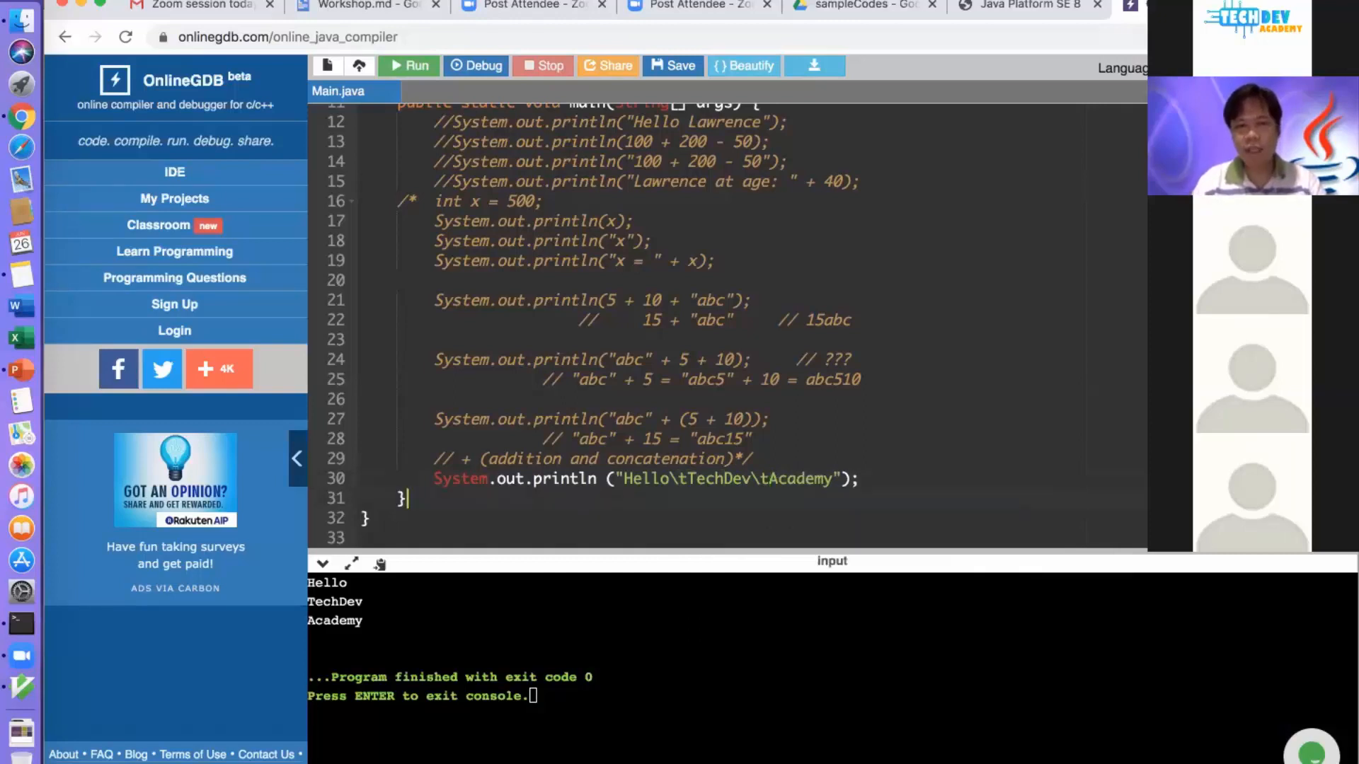
pyautogui.moveTo(407, 67)
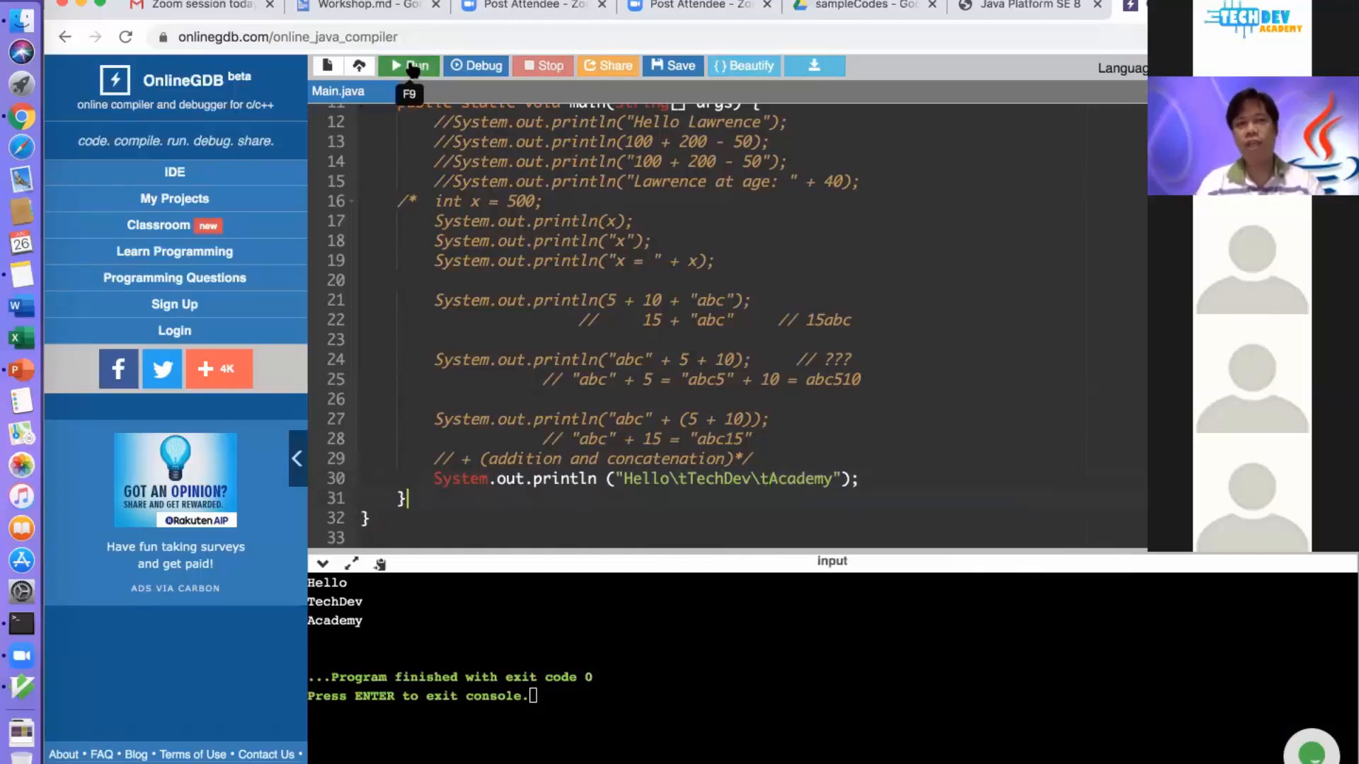
pyautogui.click(408, 65)
pyautogui.write('n')
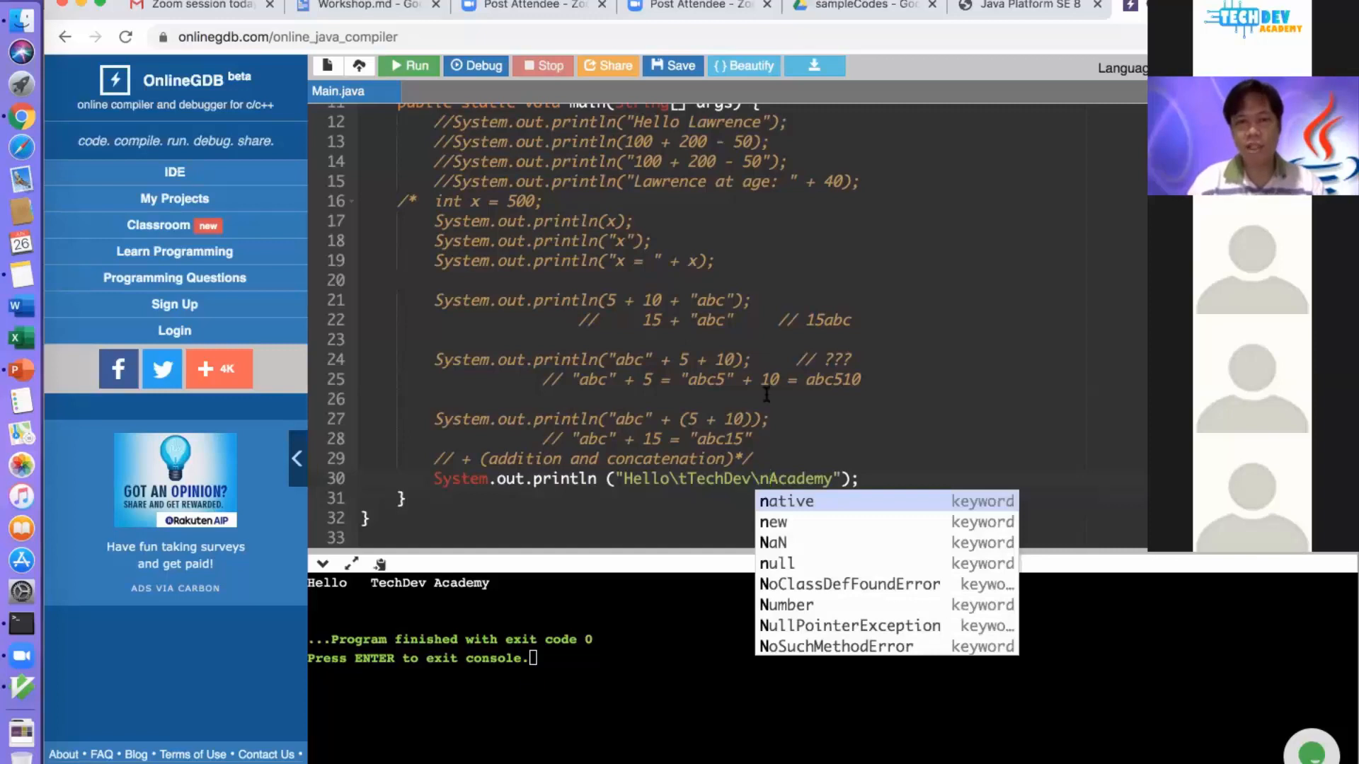
# Run the mixed \t and \n version of the greeting
pyautogui.click(784, 501)
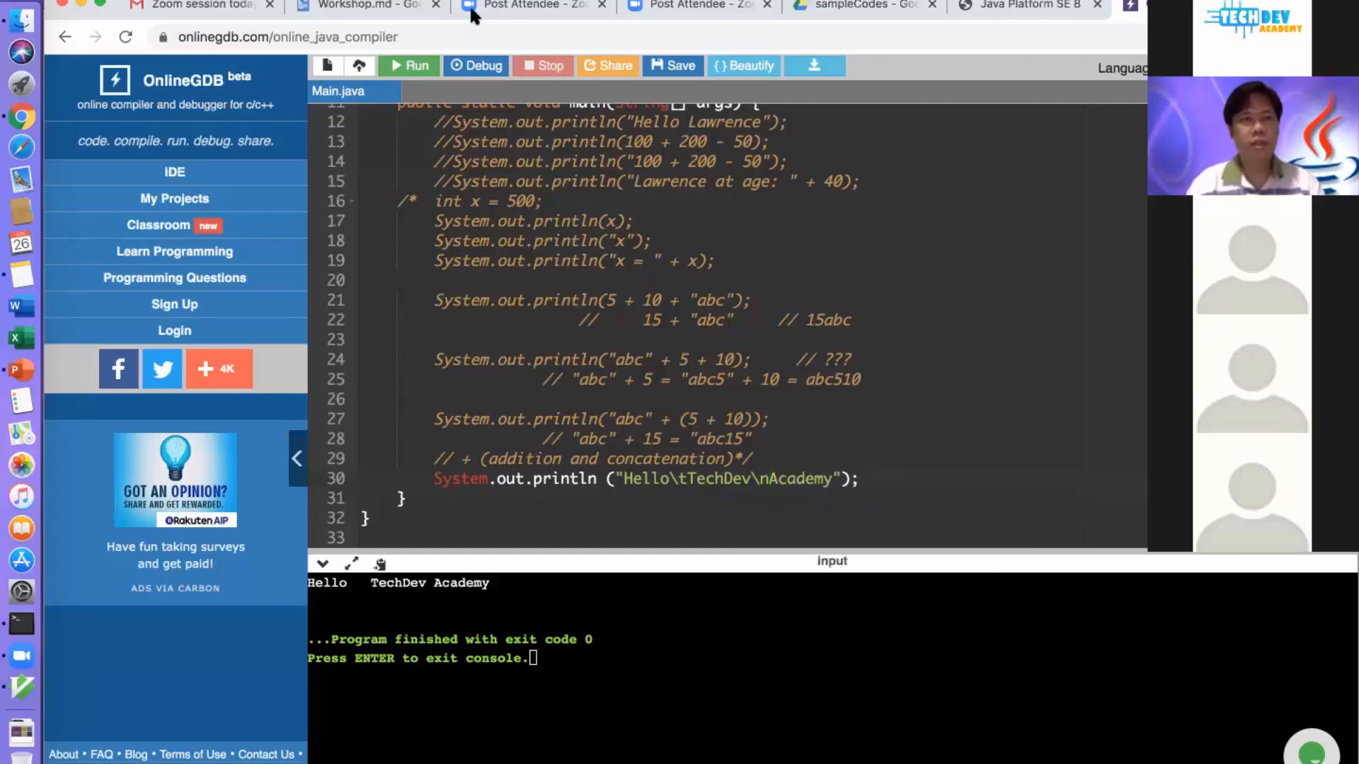
pyautogui.click(408, 65)
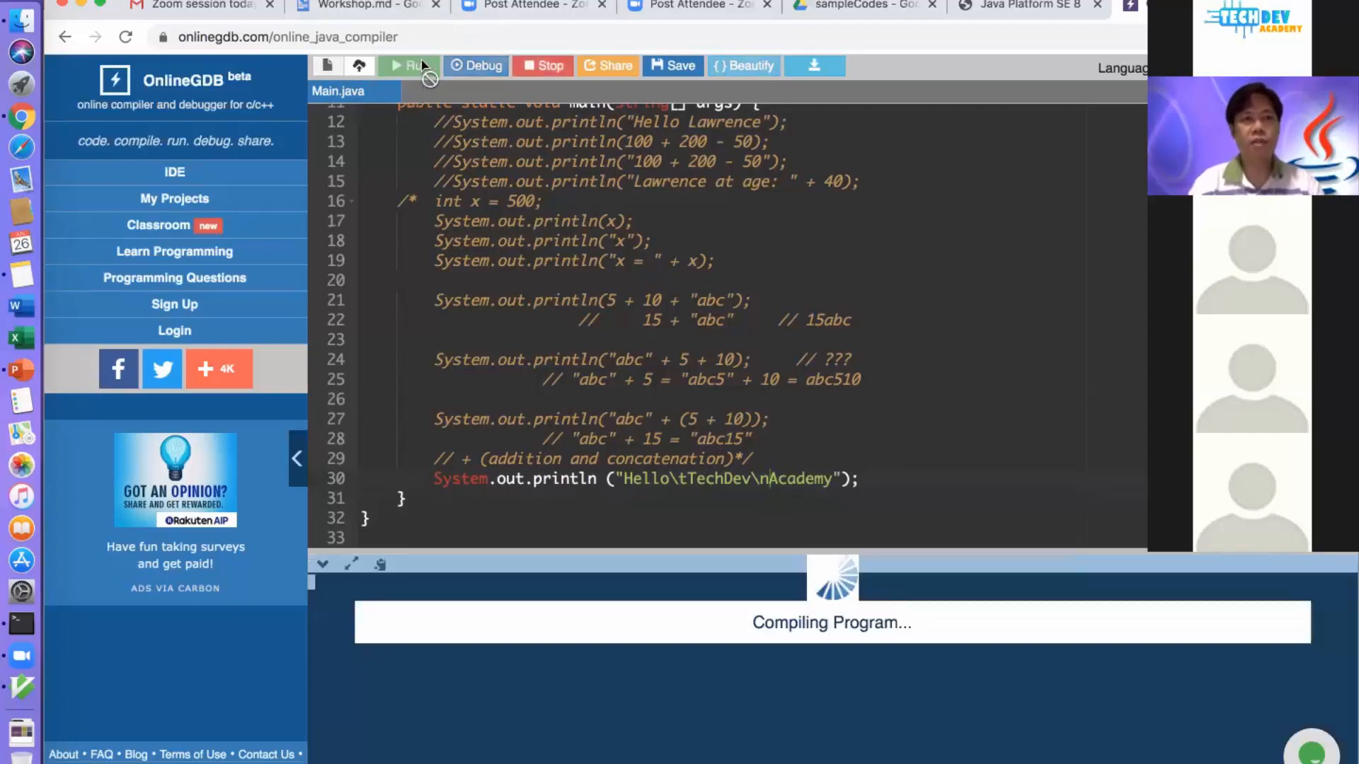
pyautogui.click(407, 65)
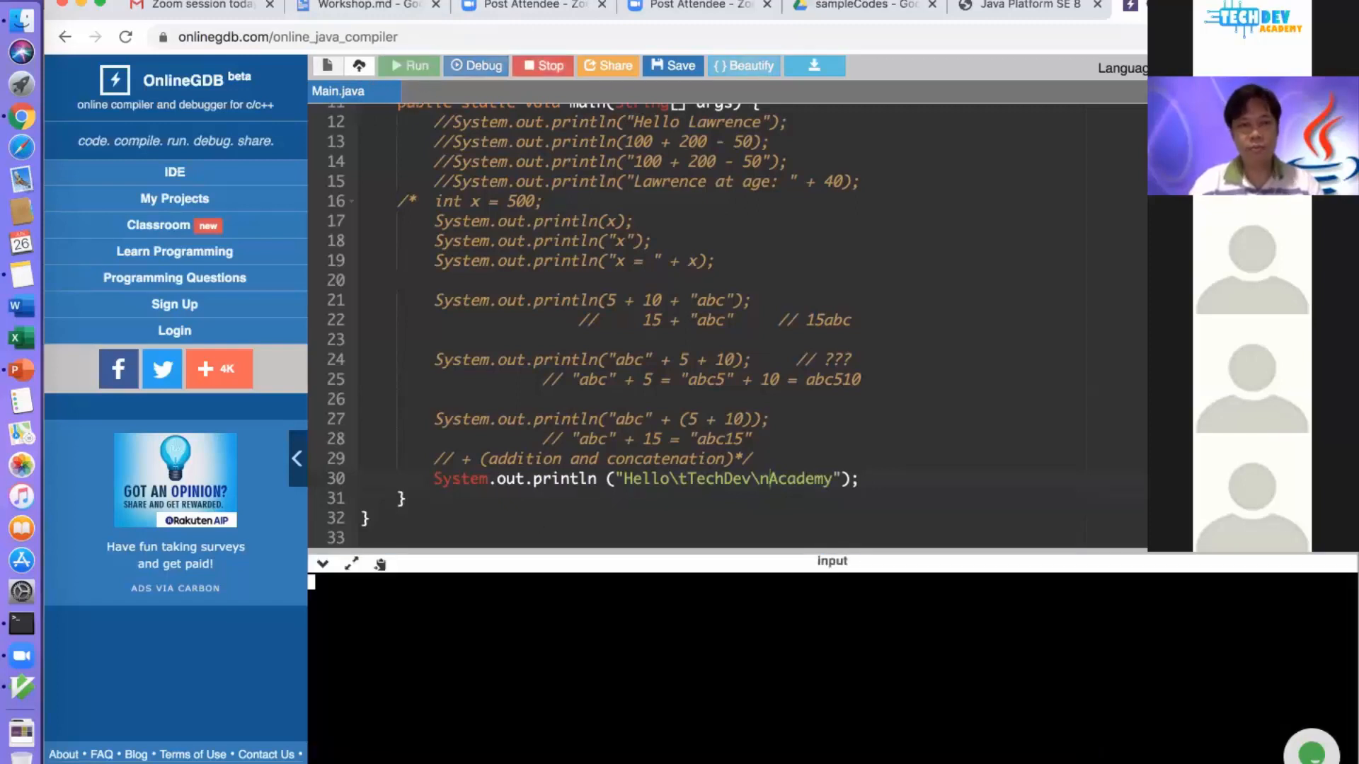
pyautogui.click(407, 65)
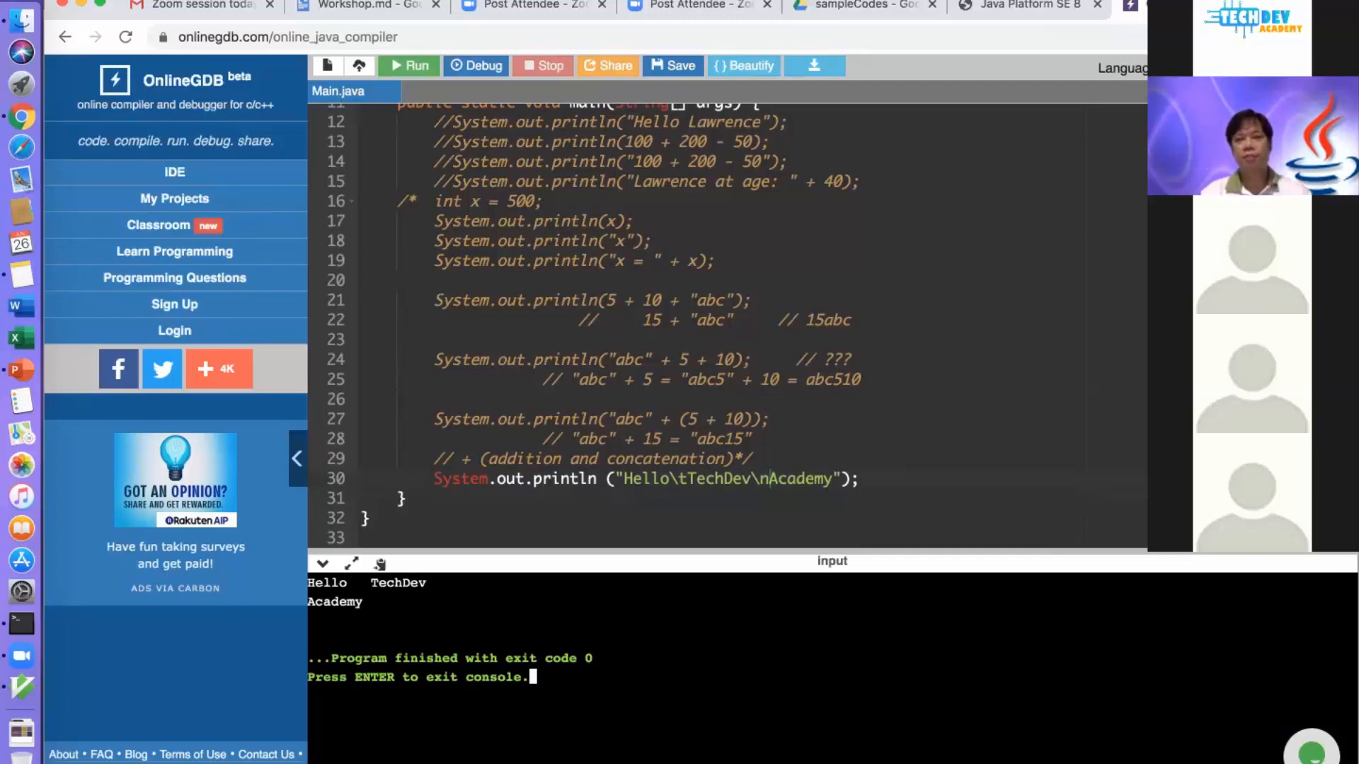
pyautogui.moveTo(1012, 571)
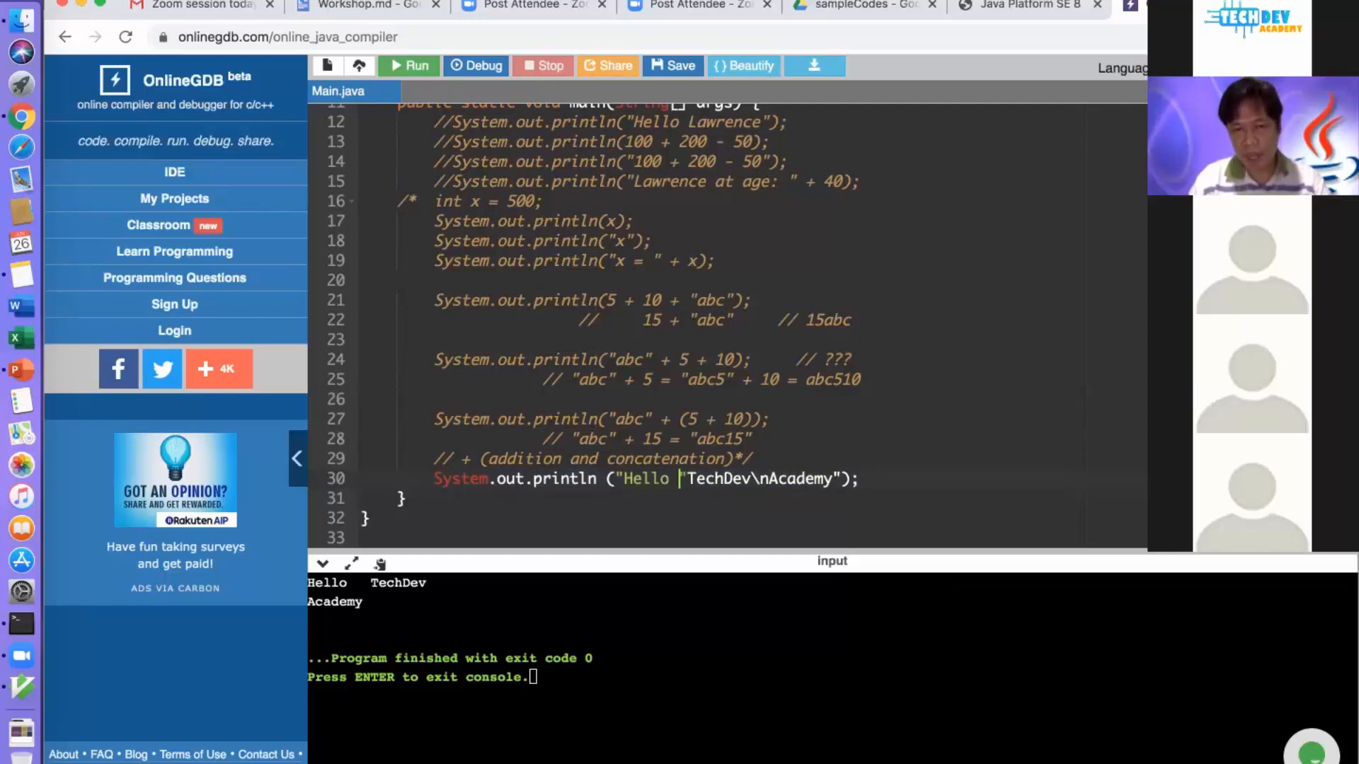
# Split the greeting into println("Hello ") and println("TechDev Academy") and run it
pyautogui.press('enter')
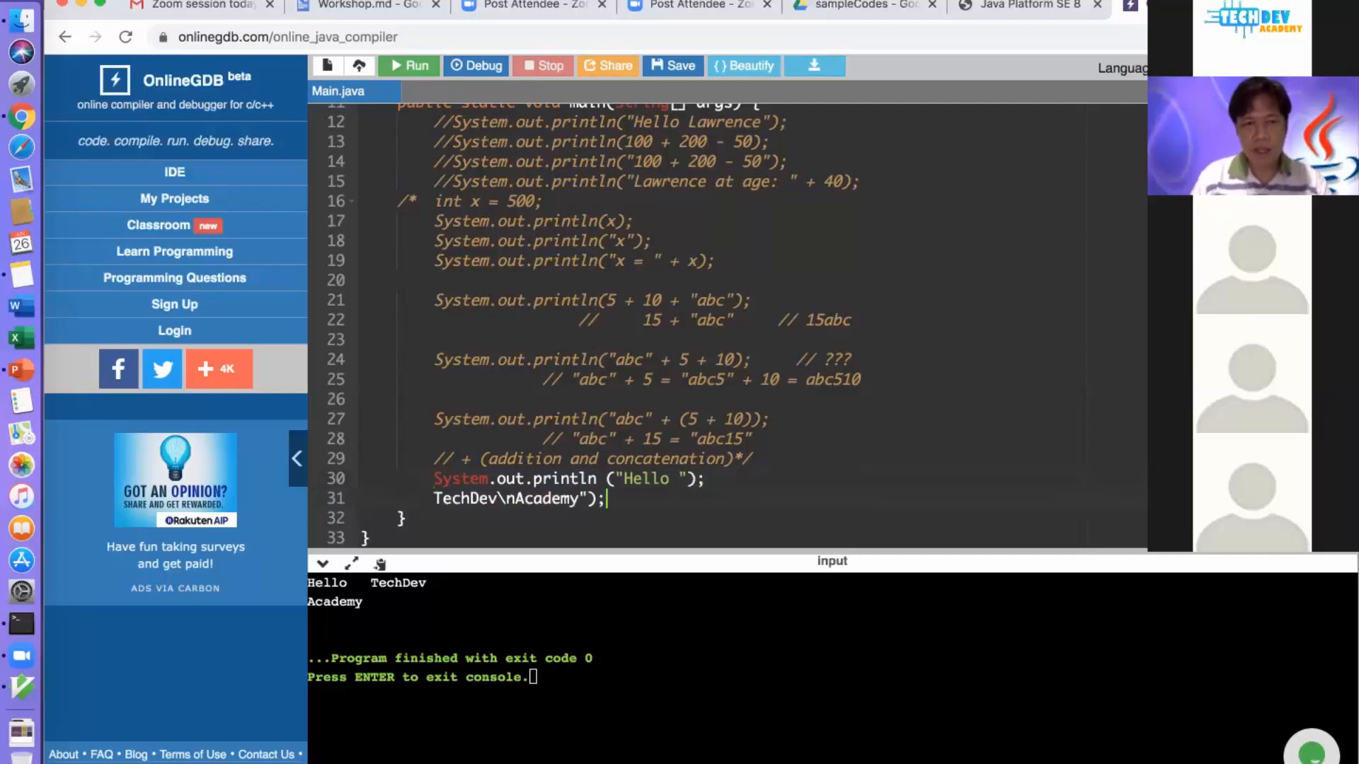
pyautogui.write('System.out.println("')
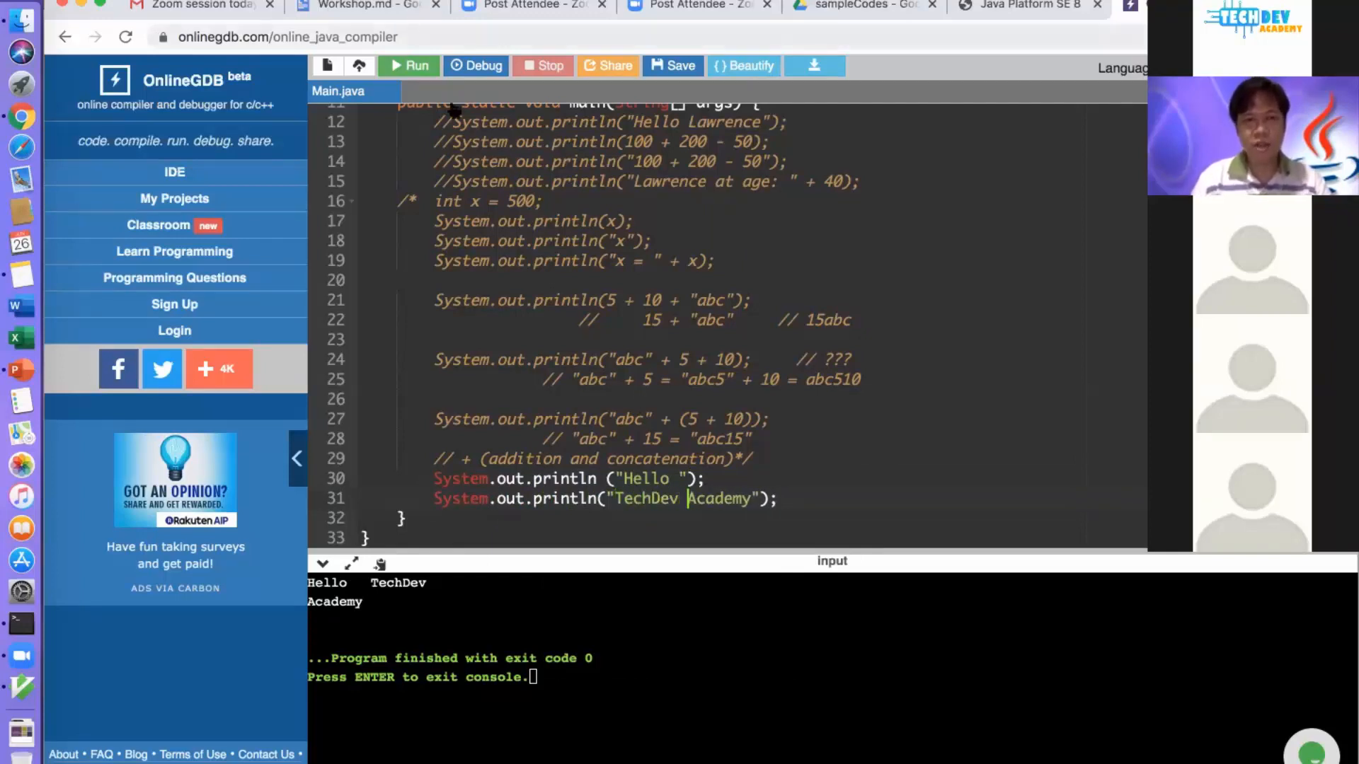
pyautogui.click(407, 65)
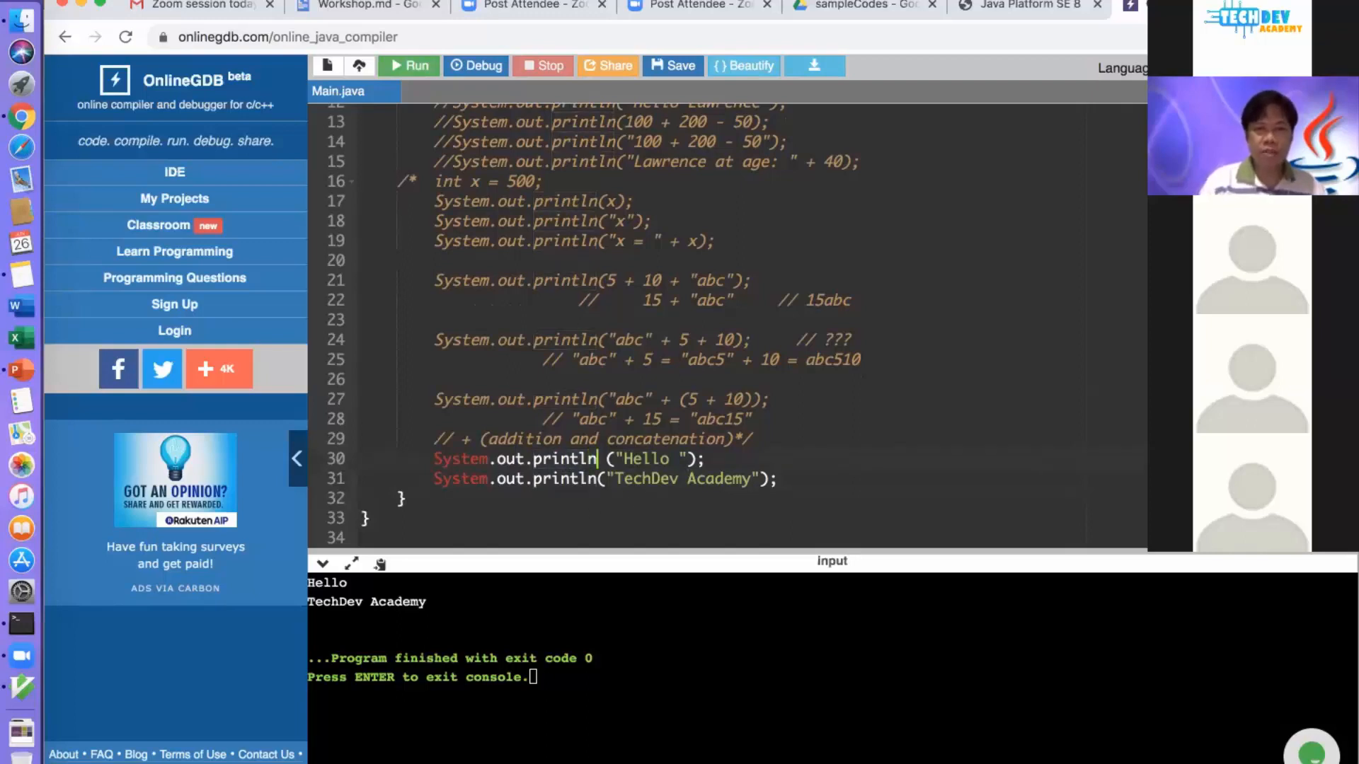
# Change the first println to print and run, so Hello and TechDev Academy share one line
pyautogui.press('BackSpace')
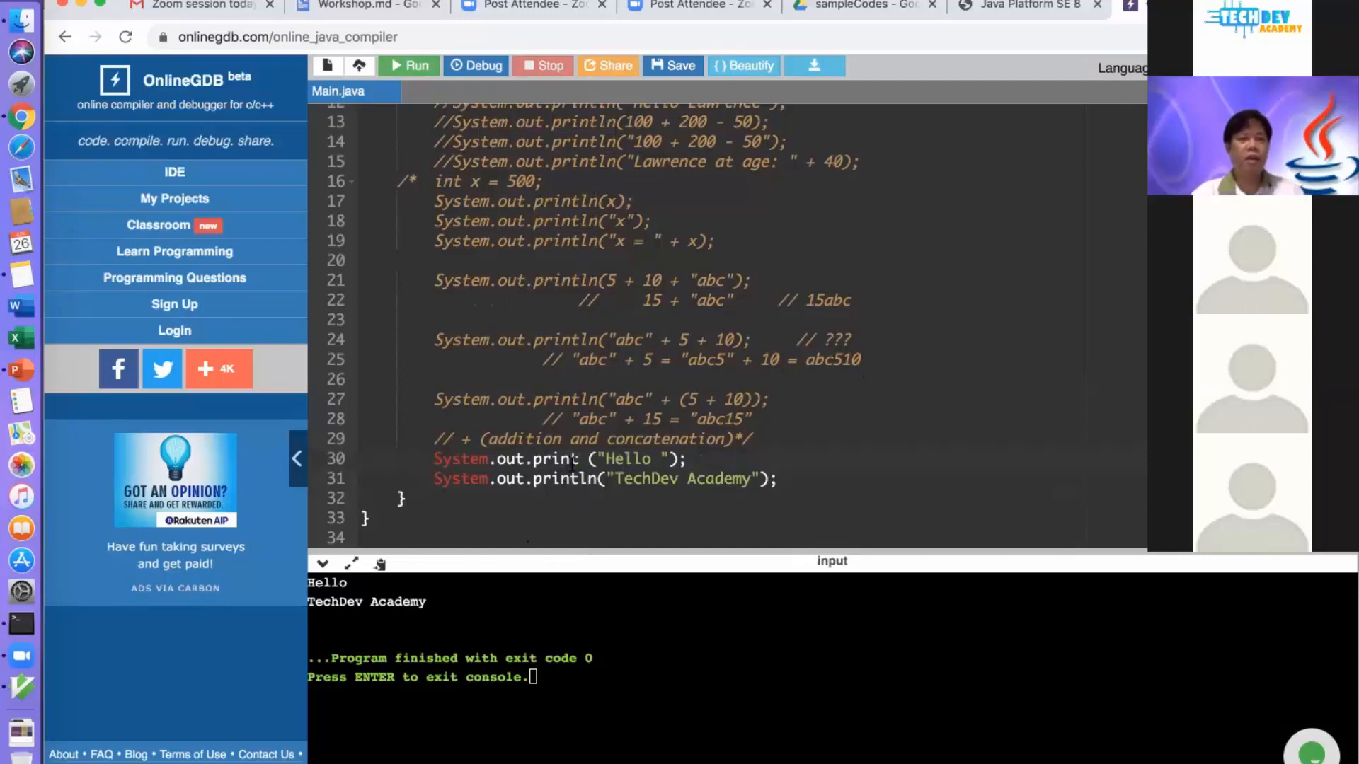
pyautogui.doubleClick(555, 459)
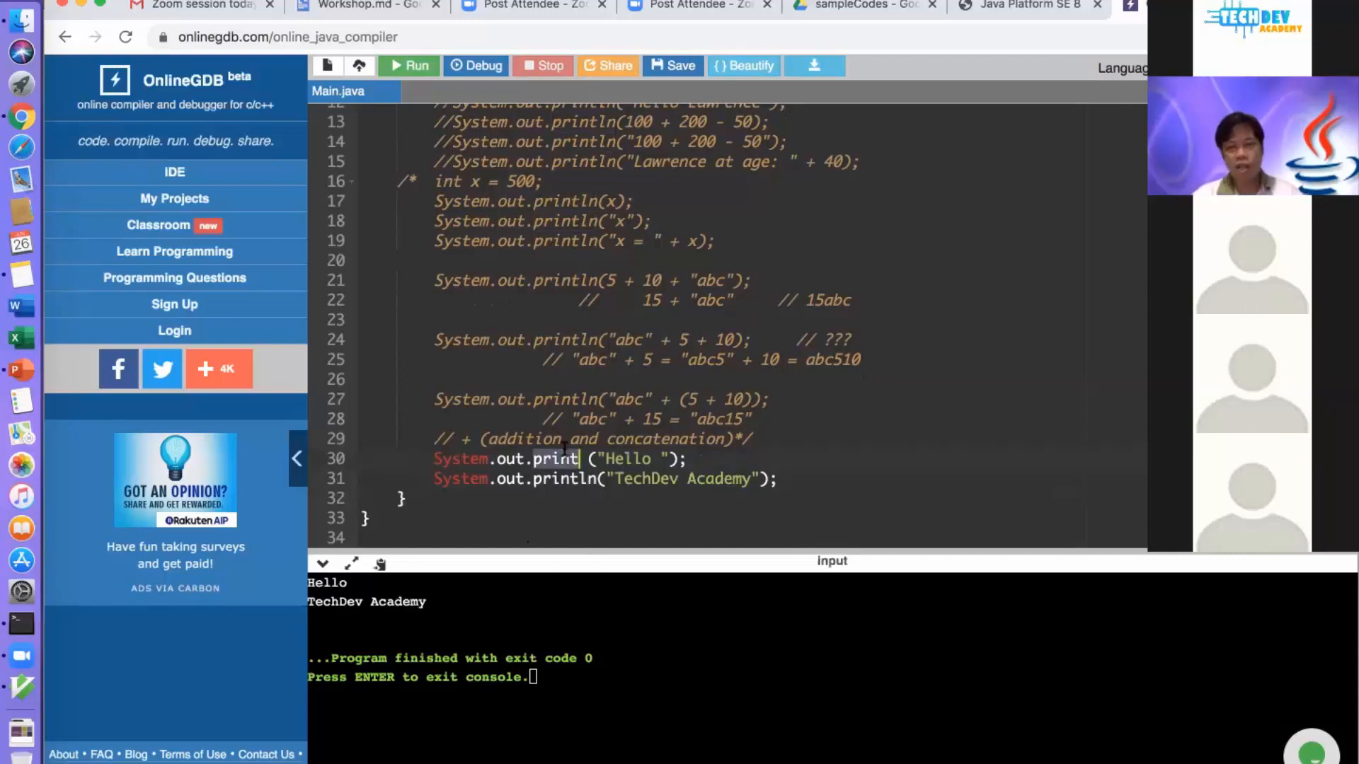
pyautogui.moveTo(407, 65)
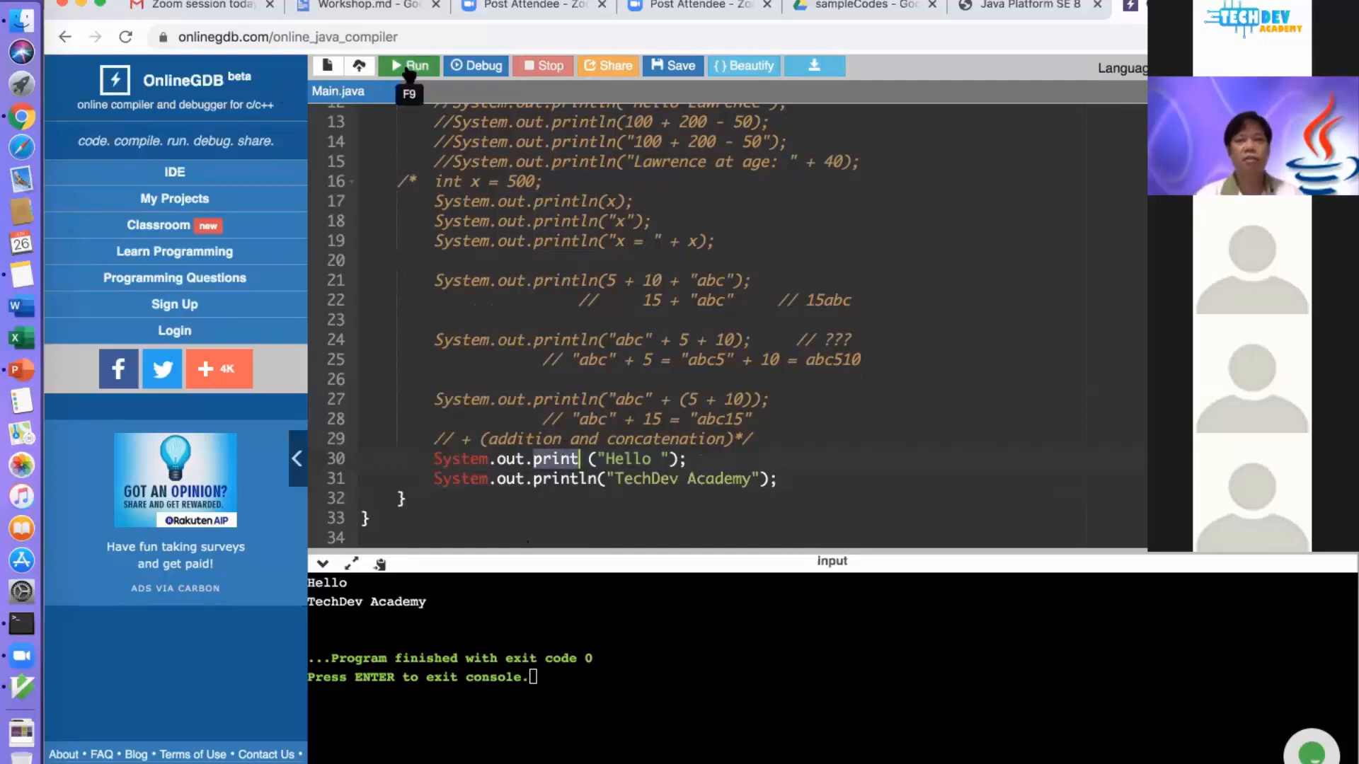
pyautogui.click(408, 65)
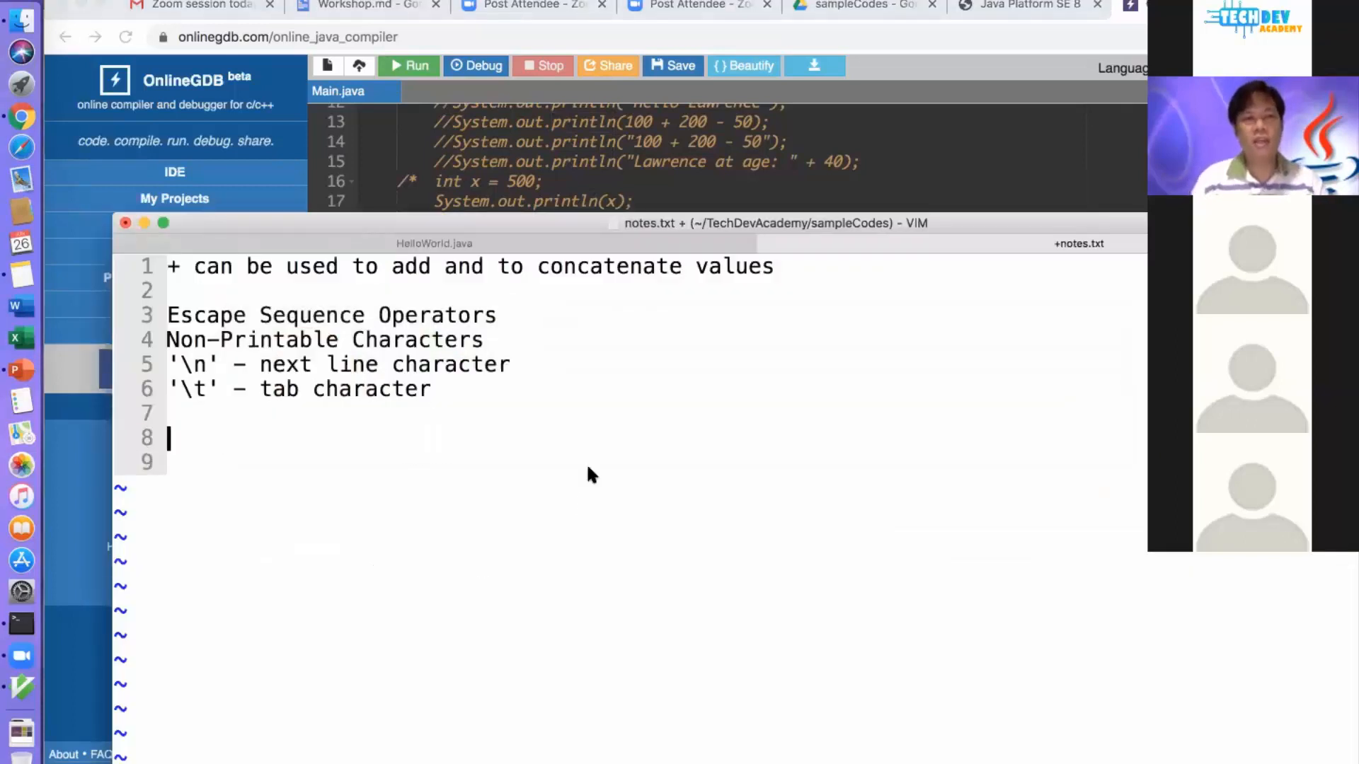
# Note System.out.print("abc"); with a // comment showing output abc and the cursor staying on the line
pyautogui.write('print')
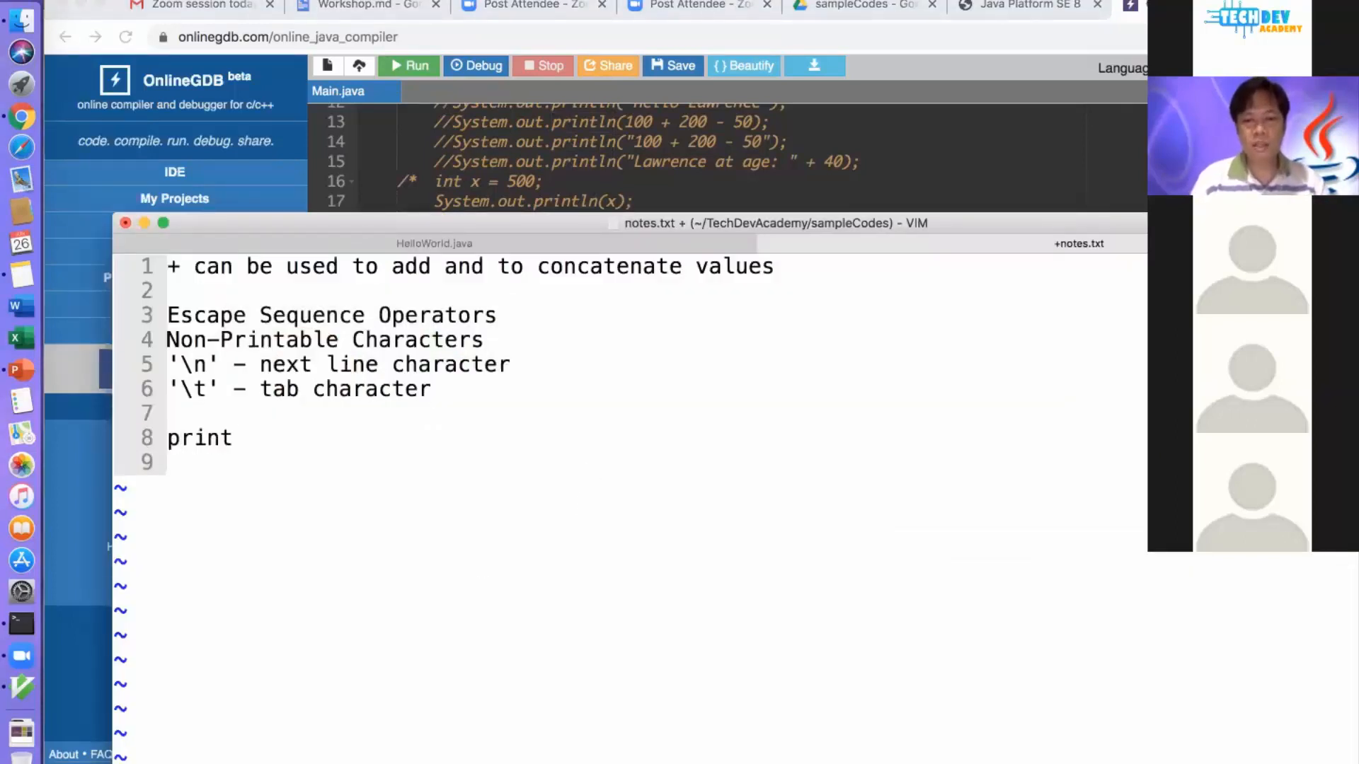
pyautogui.write('()')
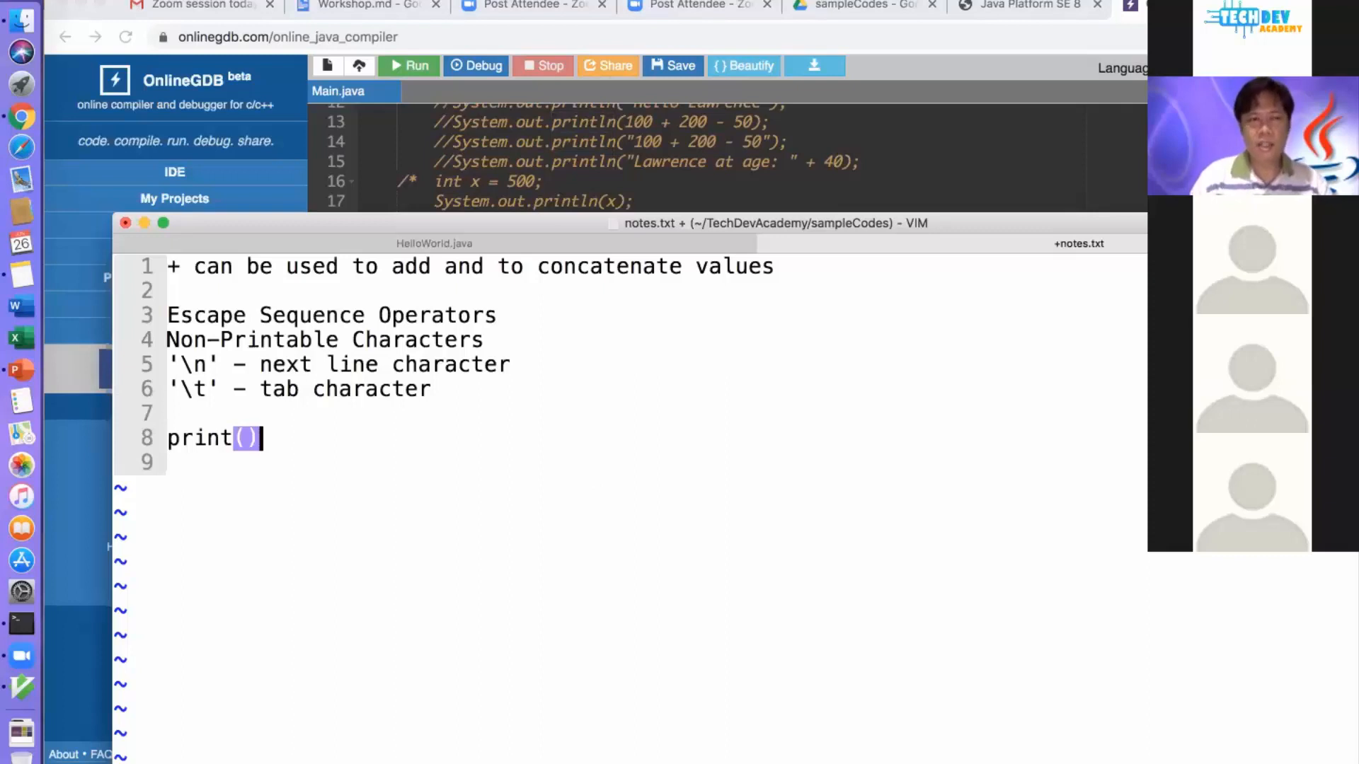
pyautogui.write('"abc')
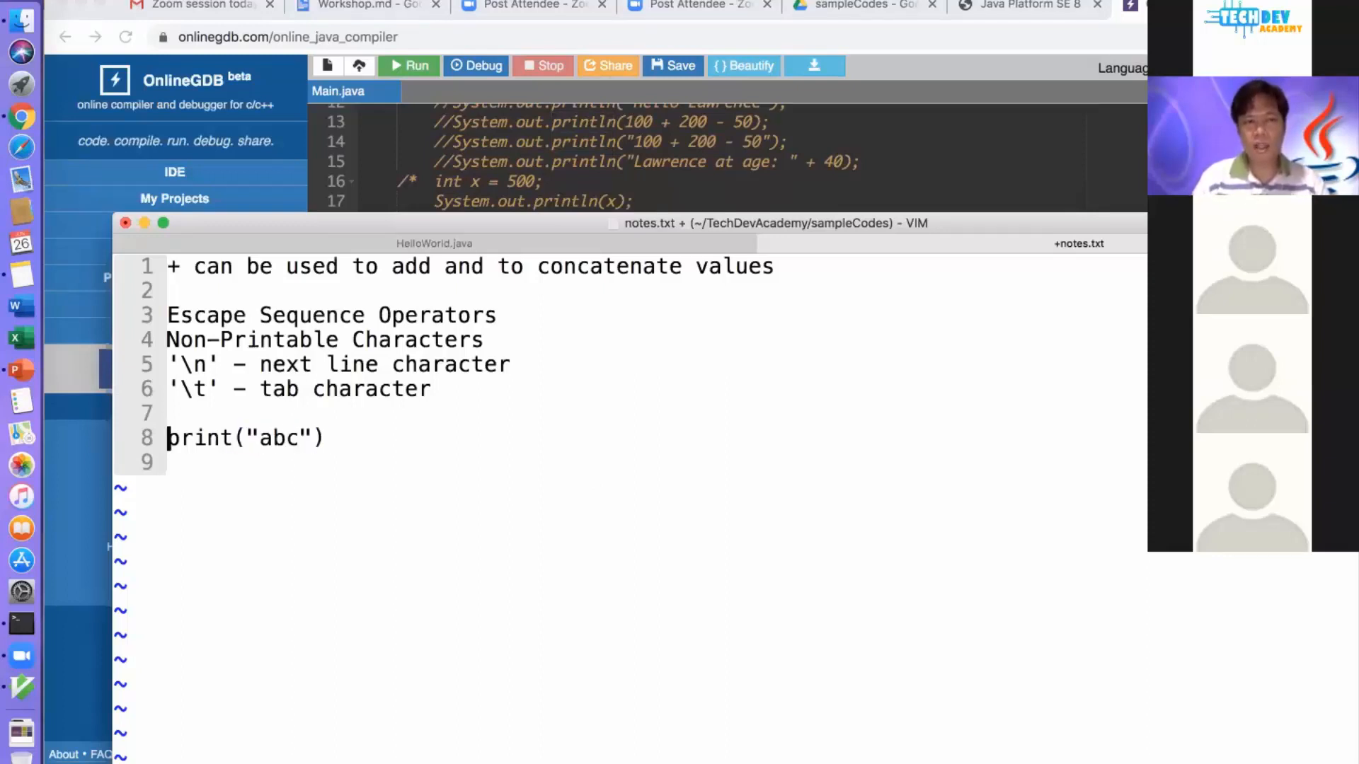
pyautogui.write('System.')
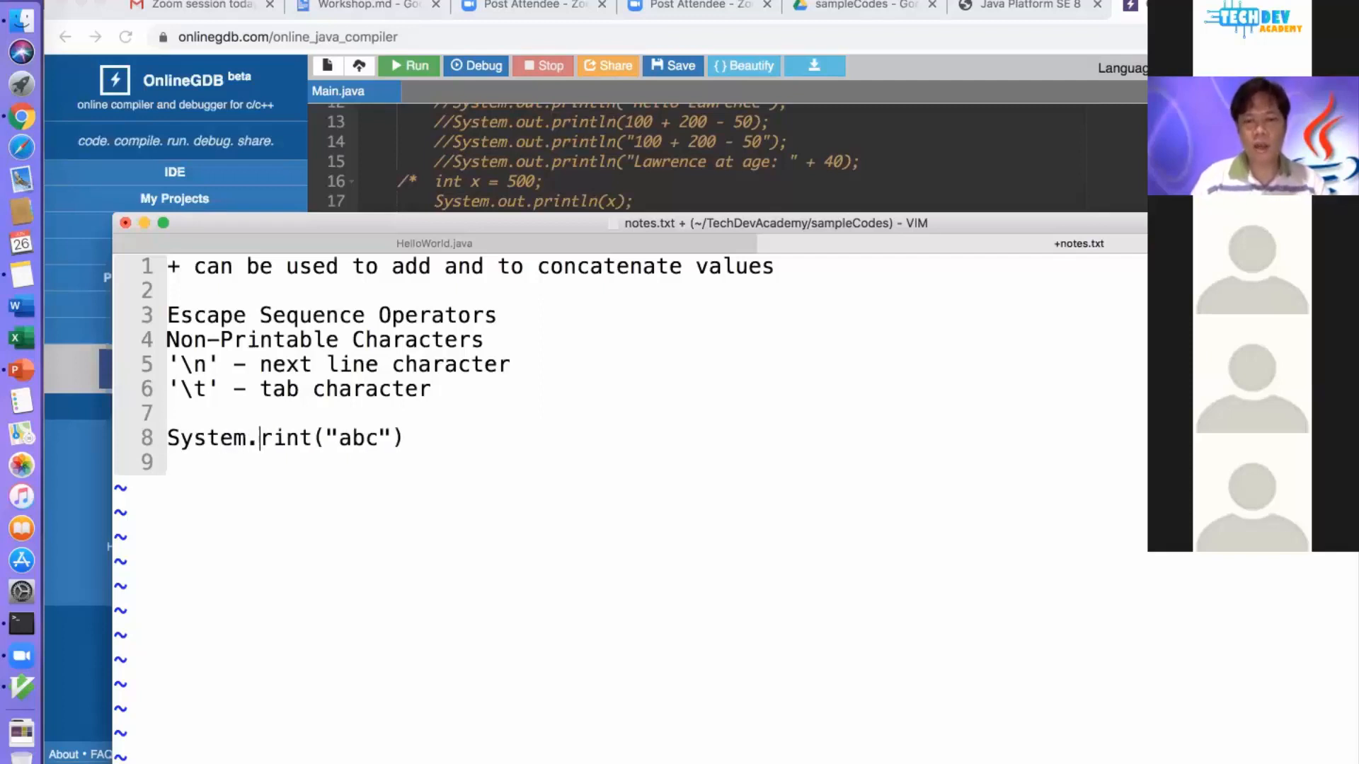
pyautogui.write('out.p')
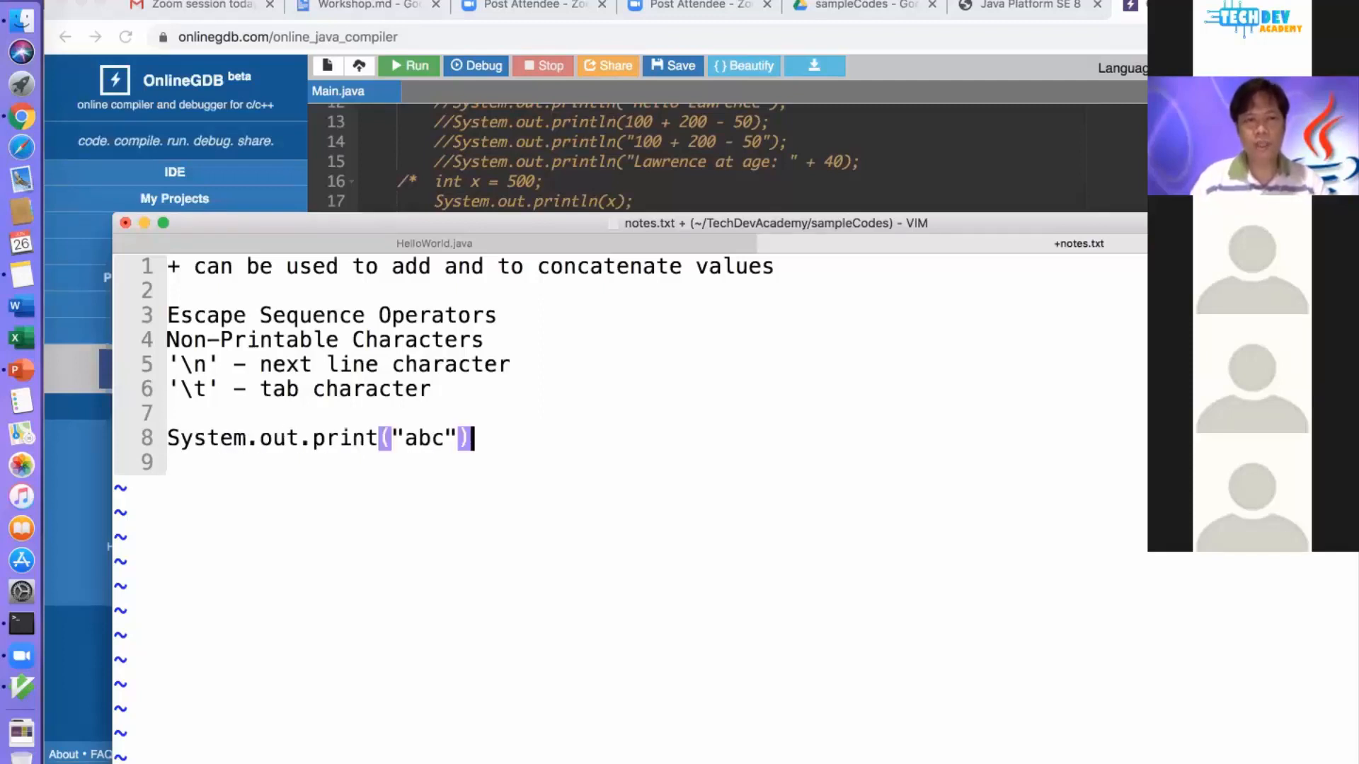
pyautogui.write('; \t\t//')
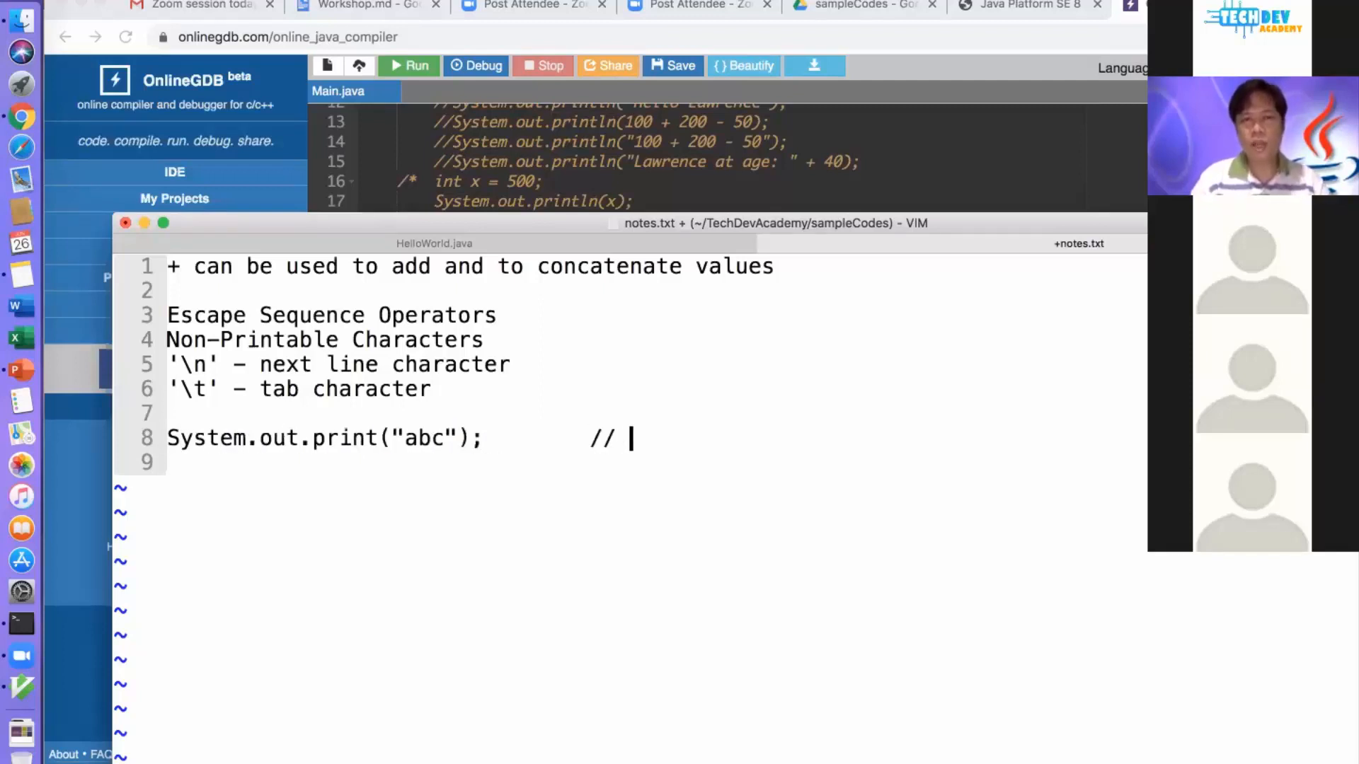
pyautogui.write('abc>')
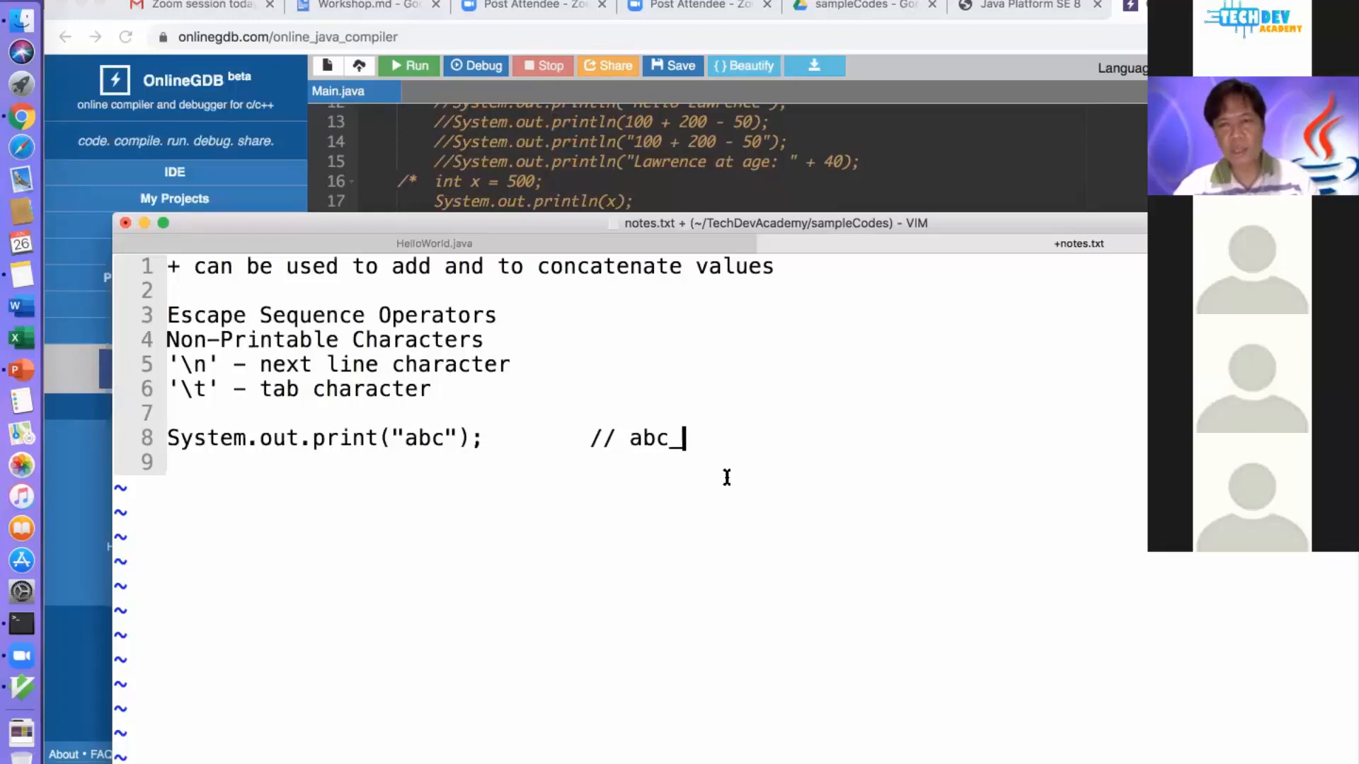
pyautogui.moveTo(1047, 443)
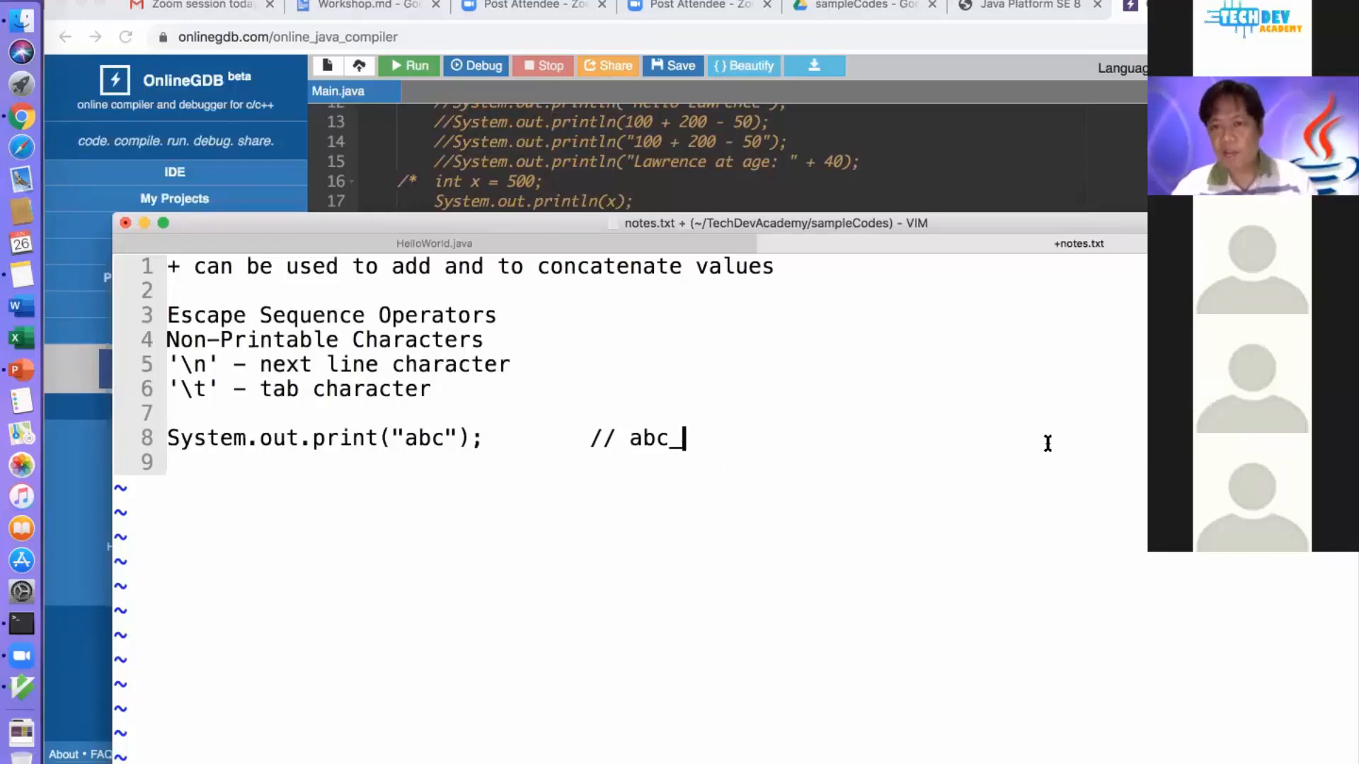
pyautogui.moveTo(1048, 454)
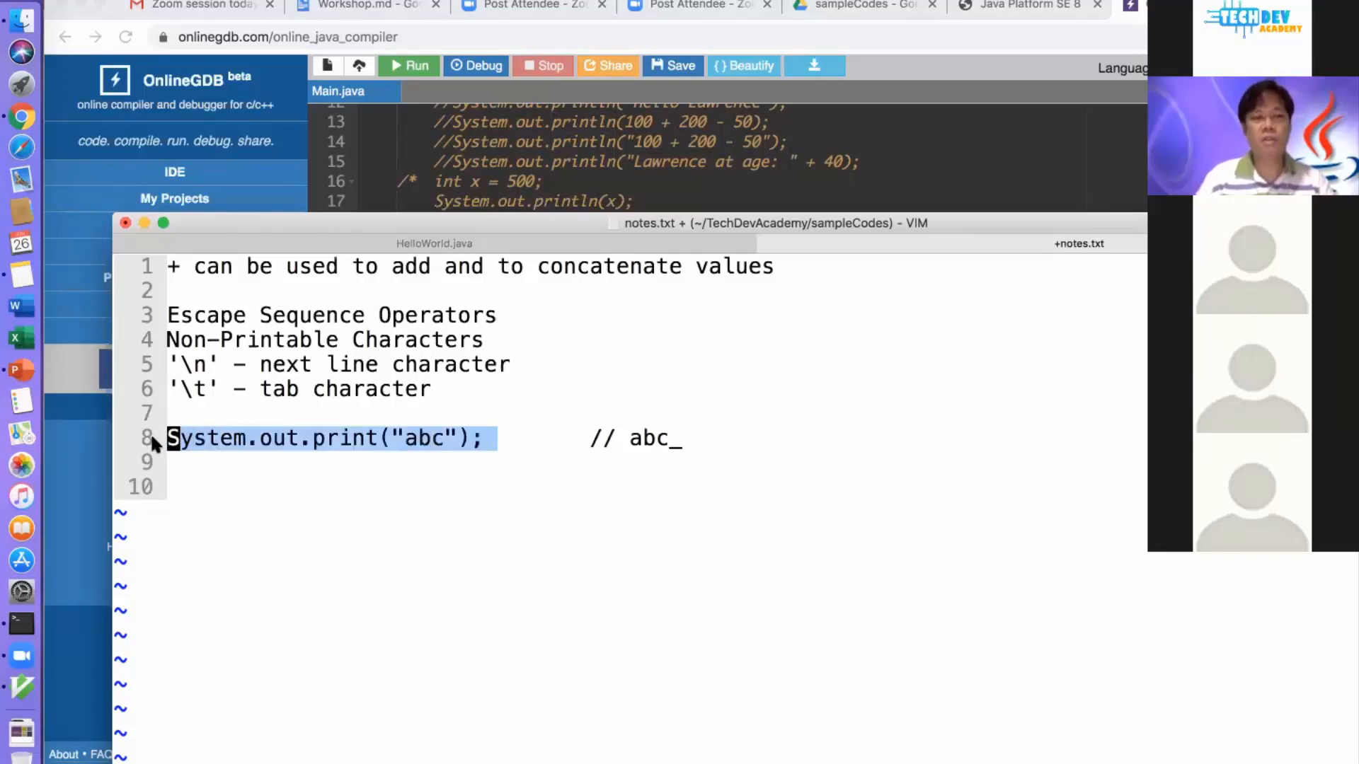
# Note System.out.println("abc"); with a // comment showing abc followed by a new line
pyautogui.write('System.out.print("abc");')
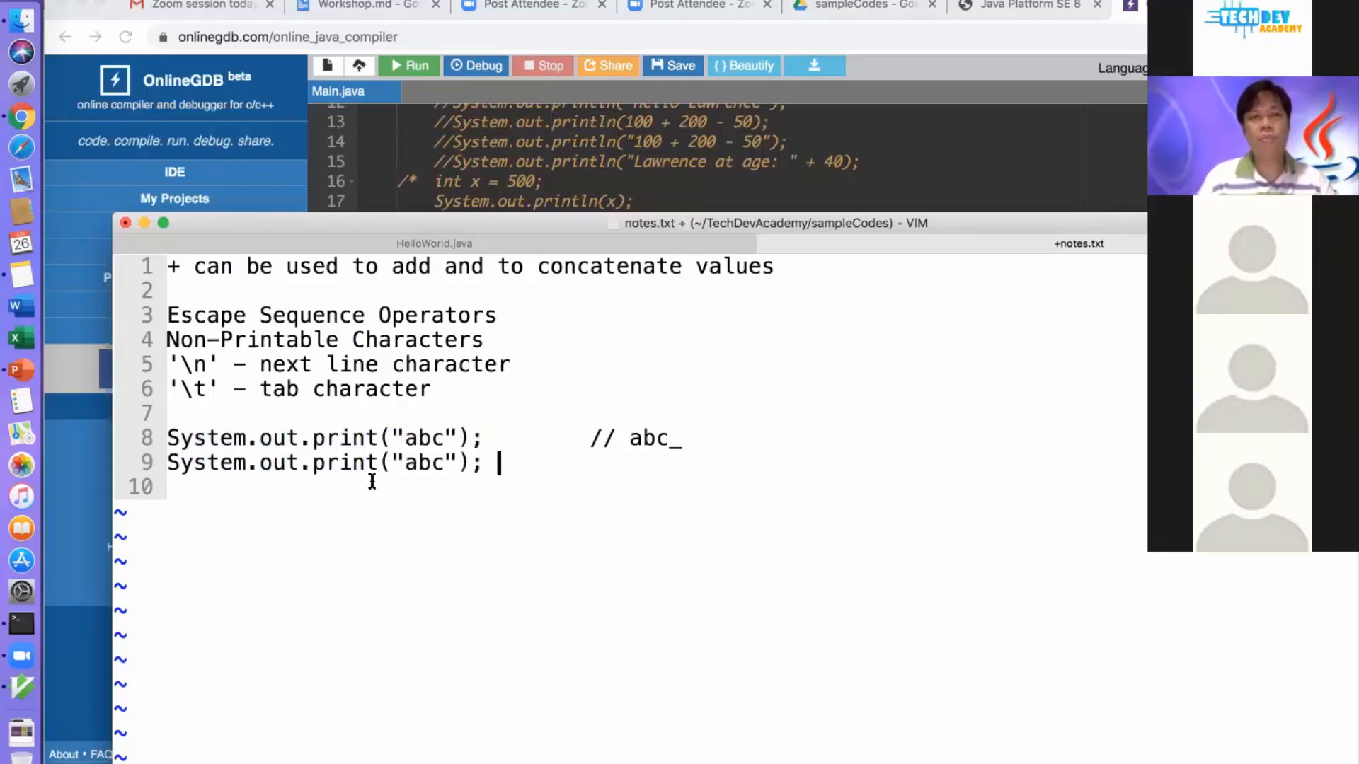
pyautogui.write('ln')
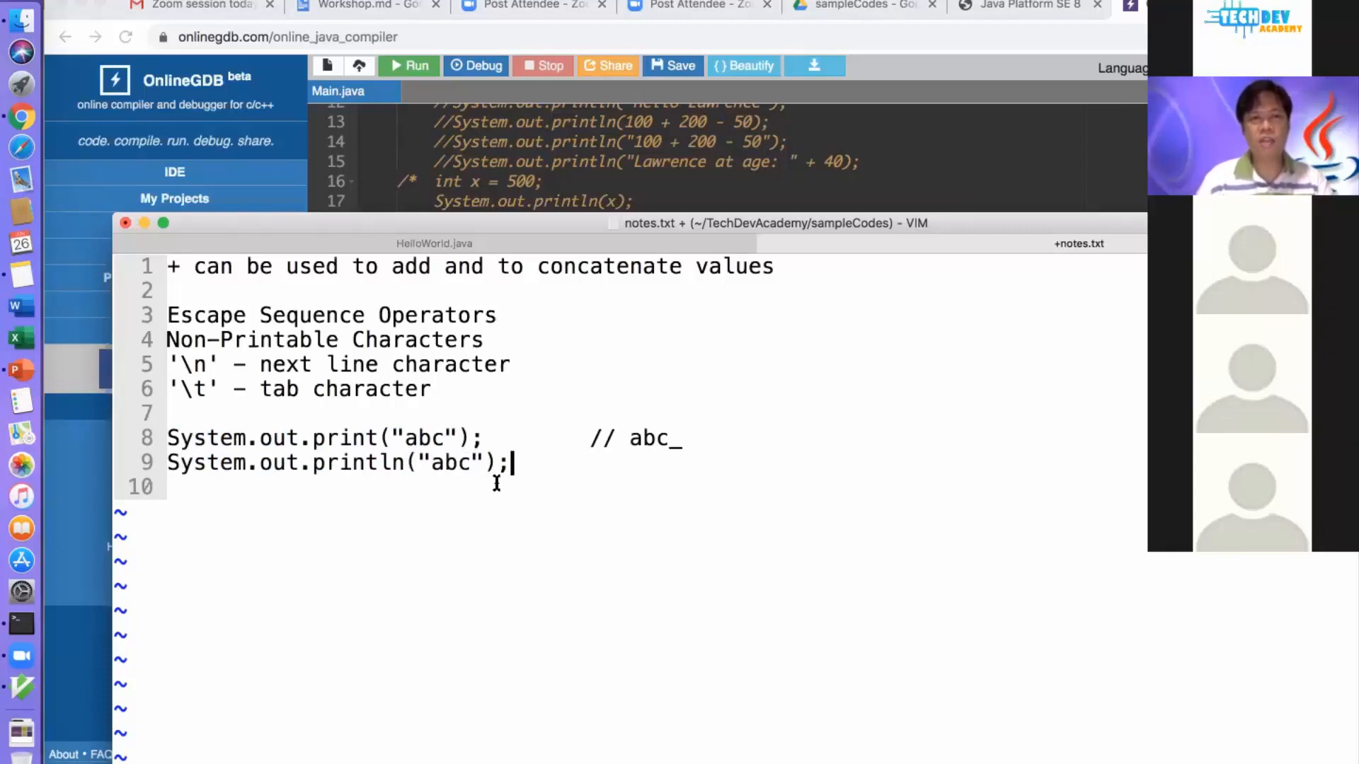
pyautogui.write('//')
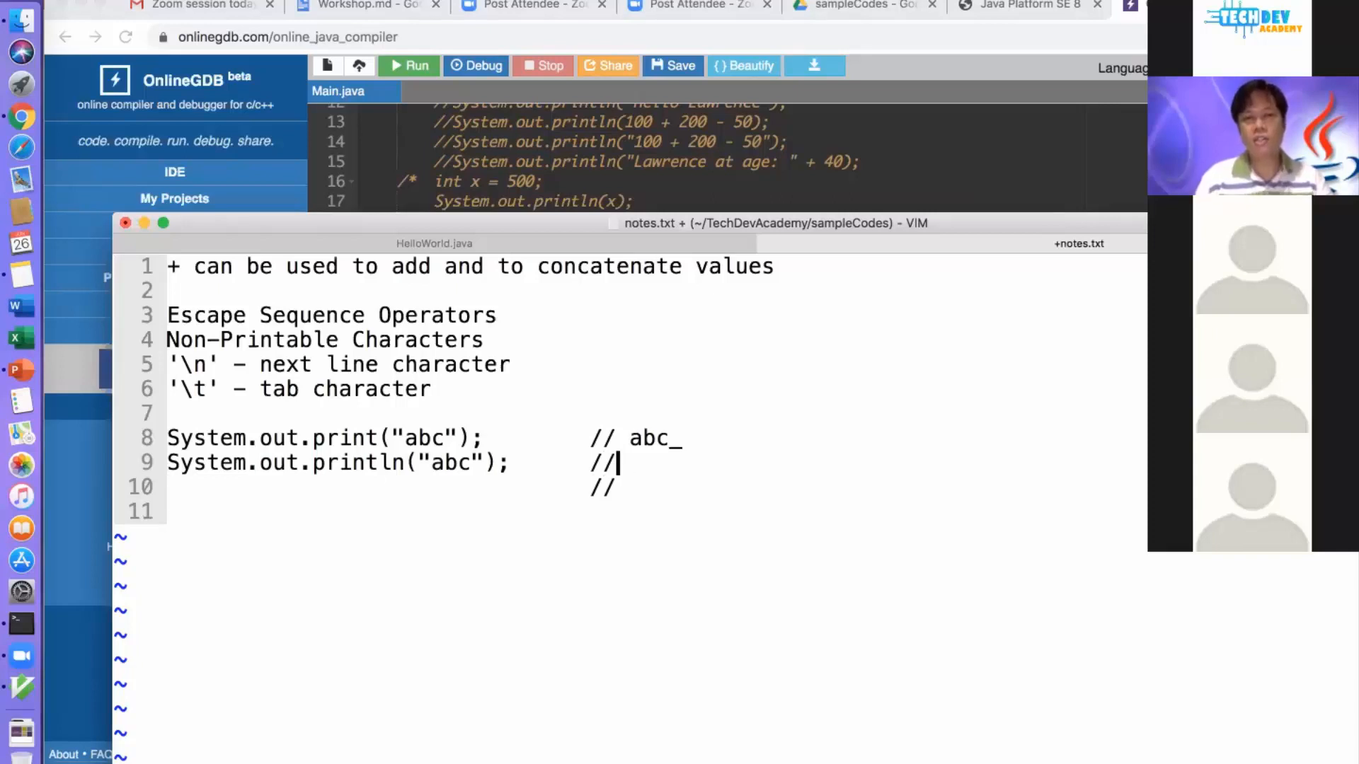
pyautogui.write('abc')
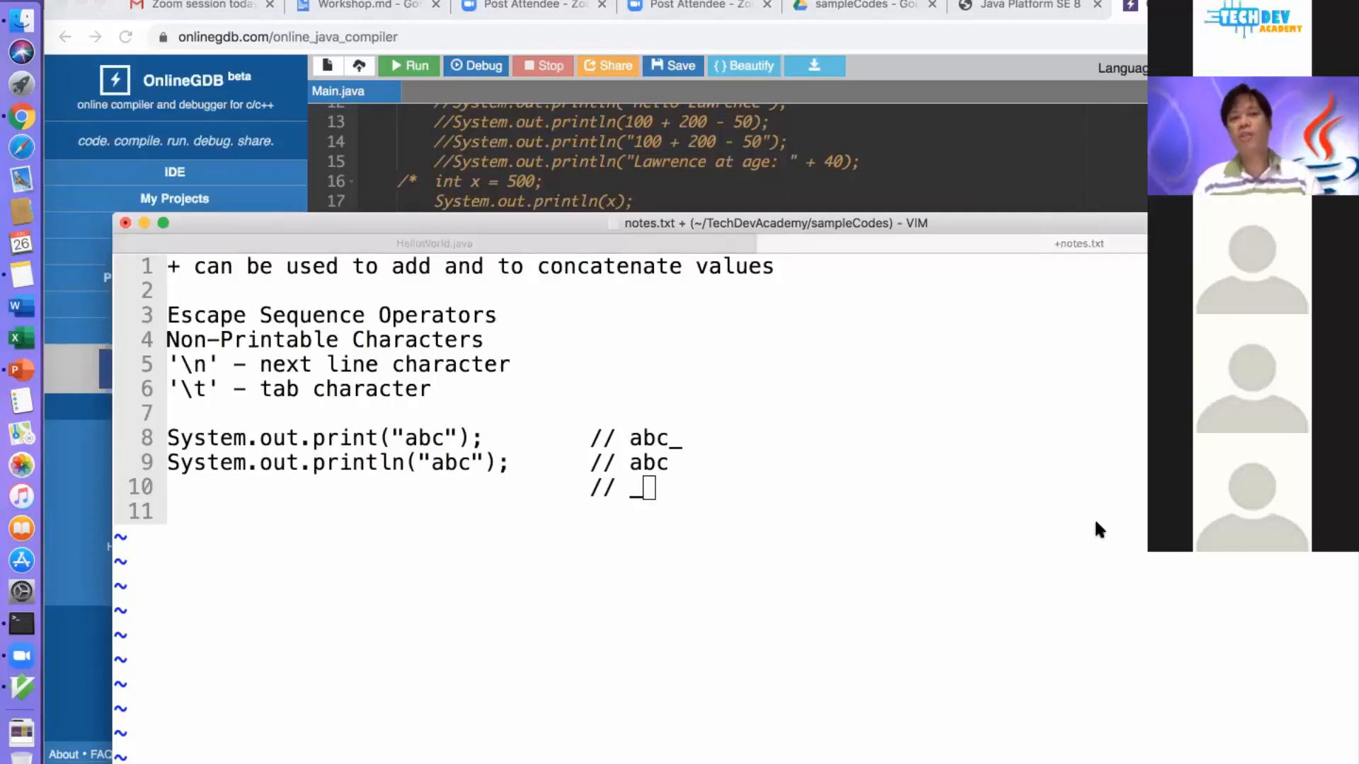
pyautogui.moveTo(780, 524)
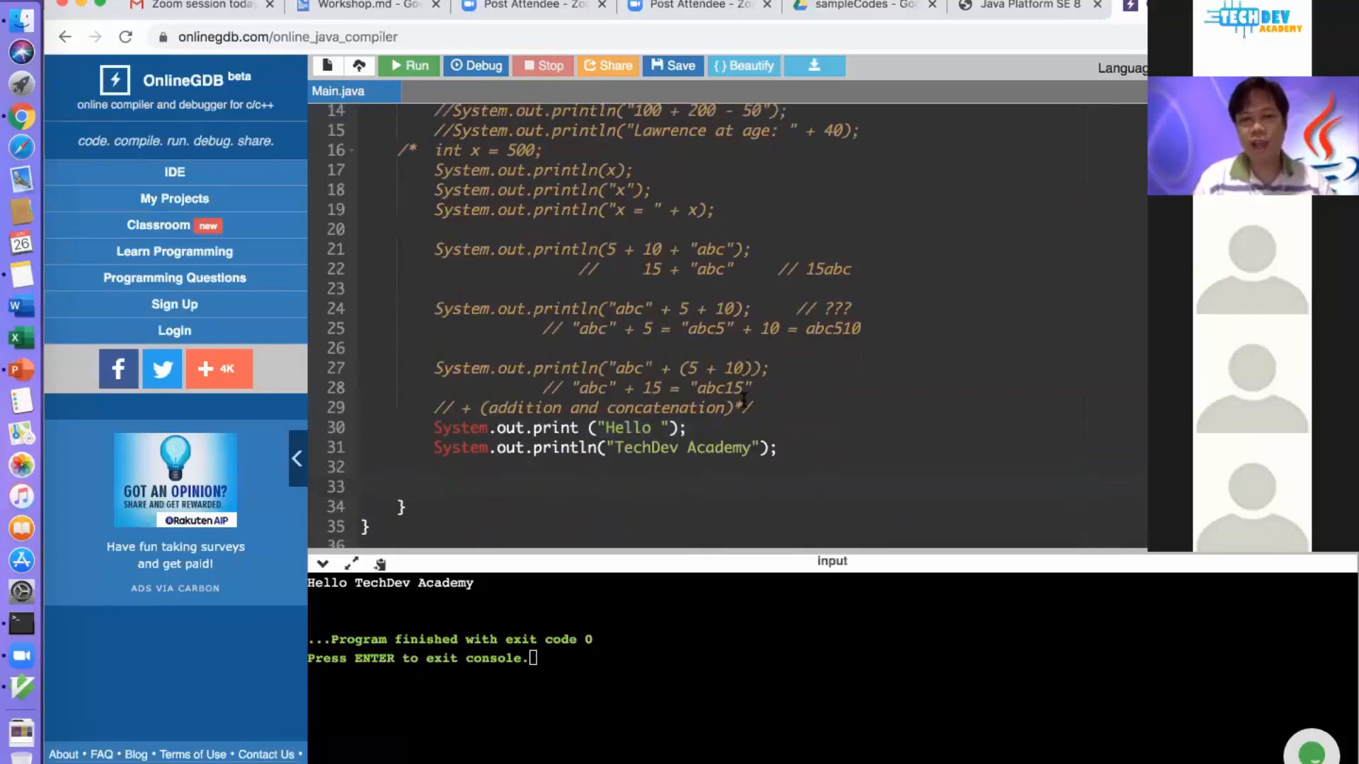
# Write System.out.println("***"); and duplicate it to make three asterisk rows
pyautogui.write('System.out.prinl')
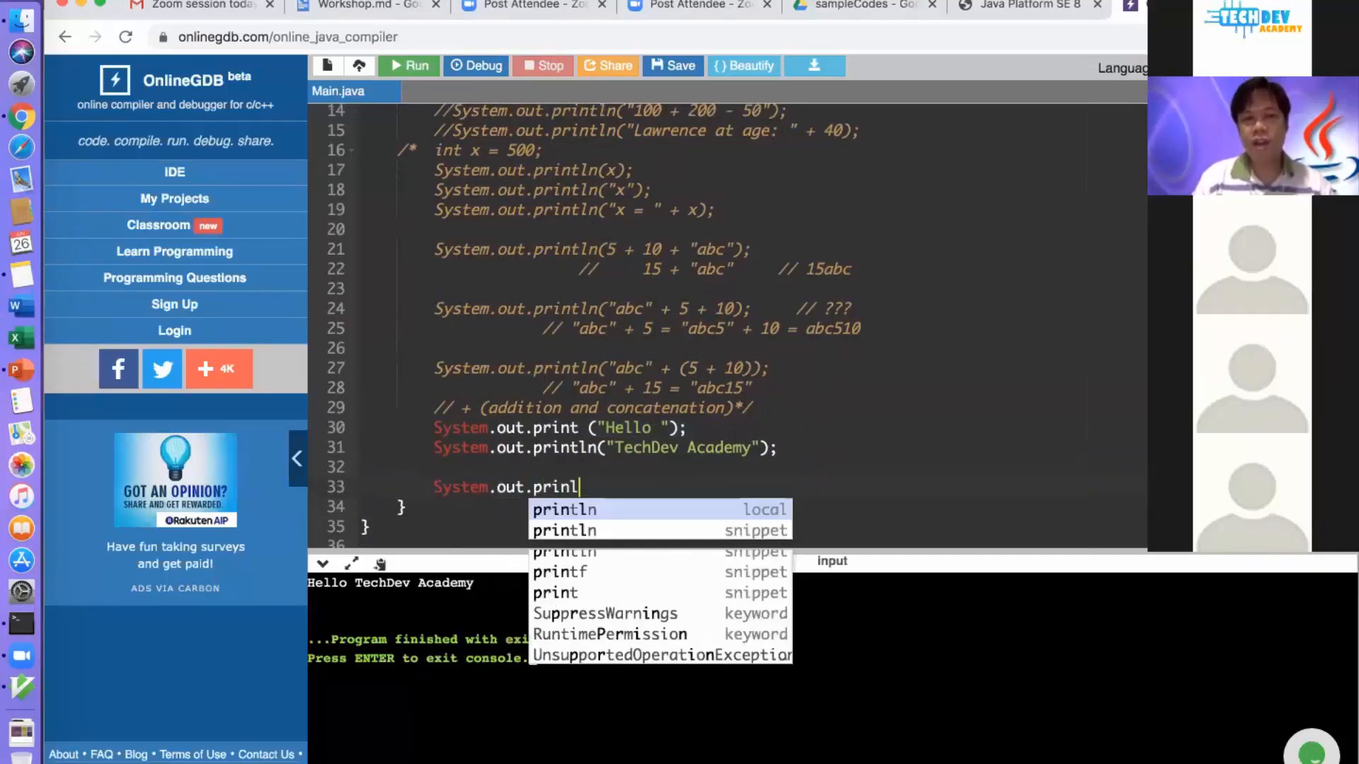
pyautogui.write('n();')
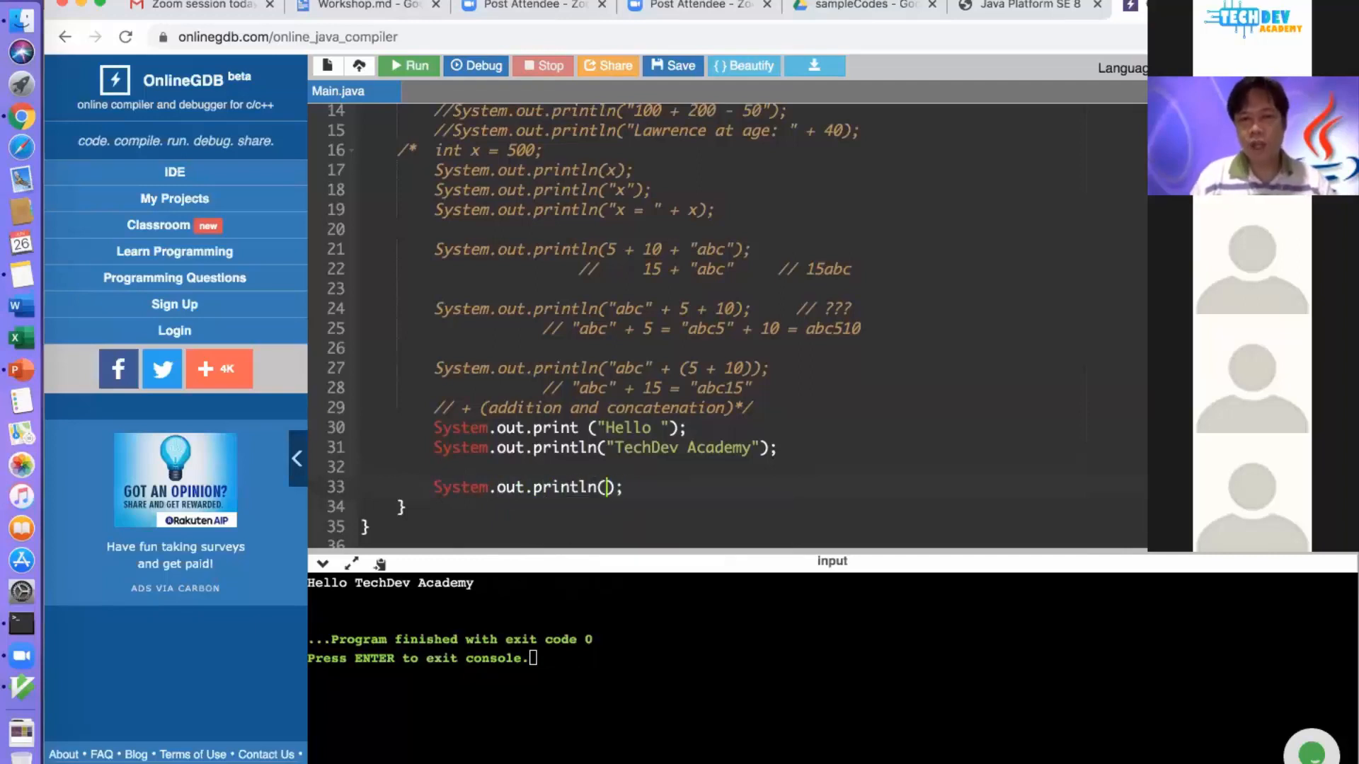
pyautogui.write('"*"')
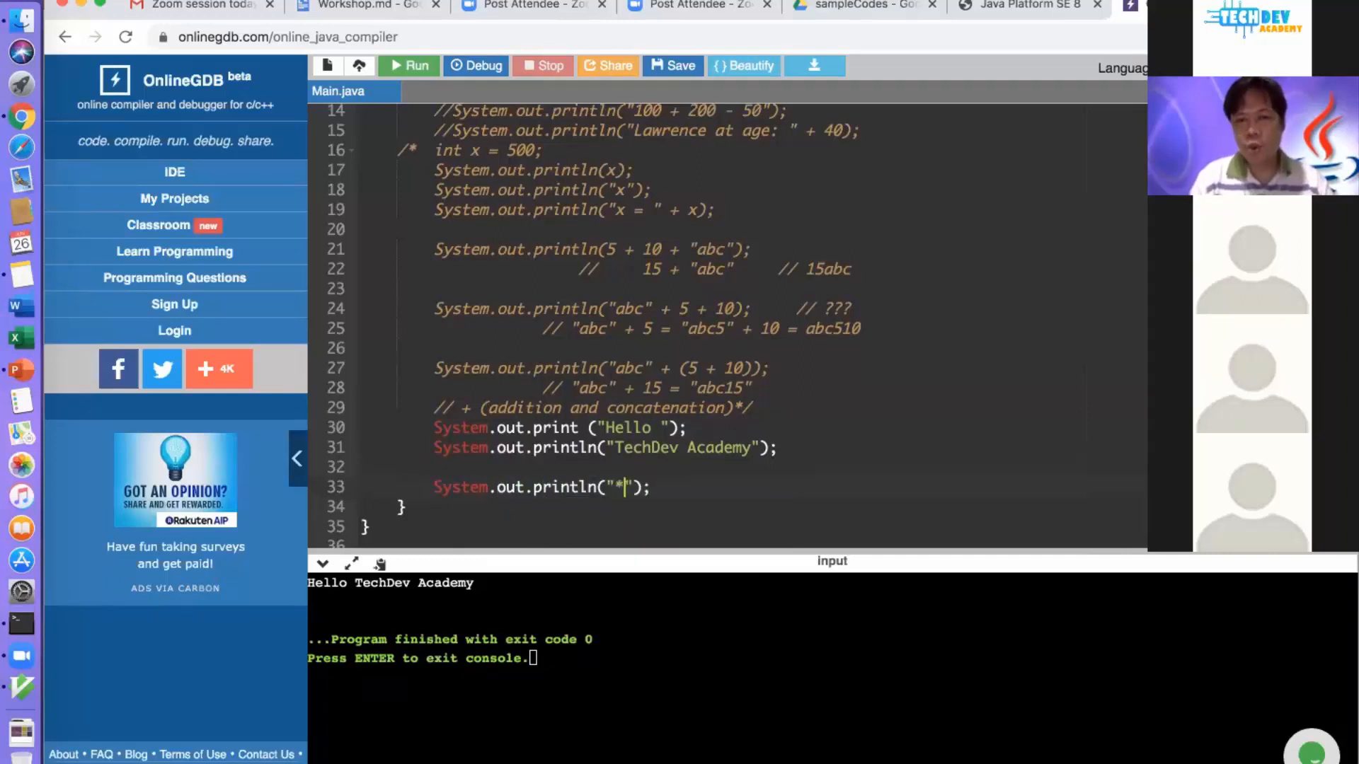
pyautogui.write('**')
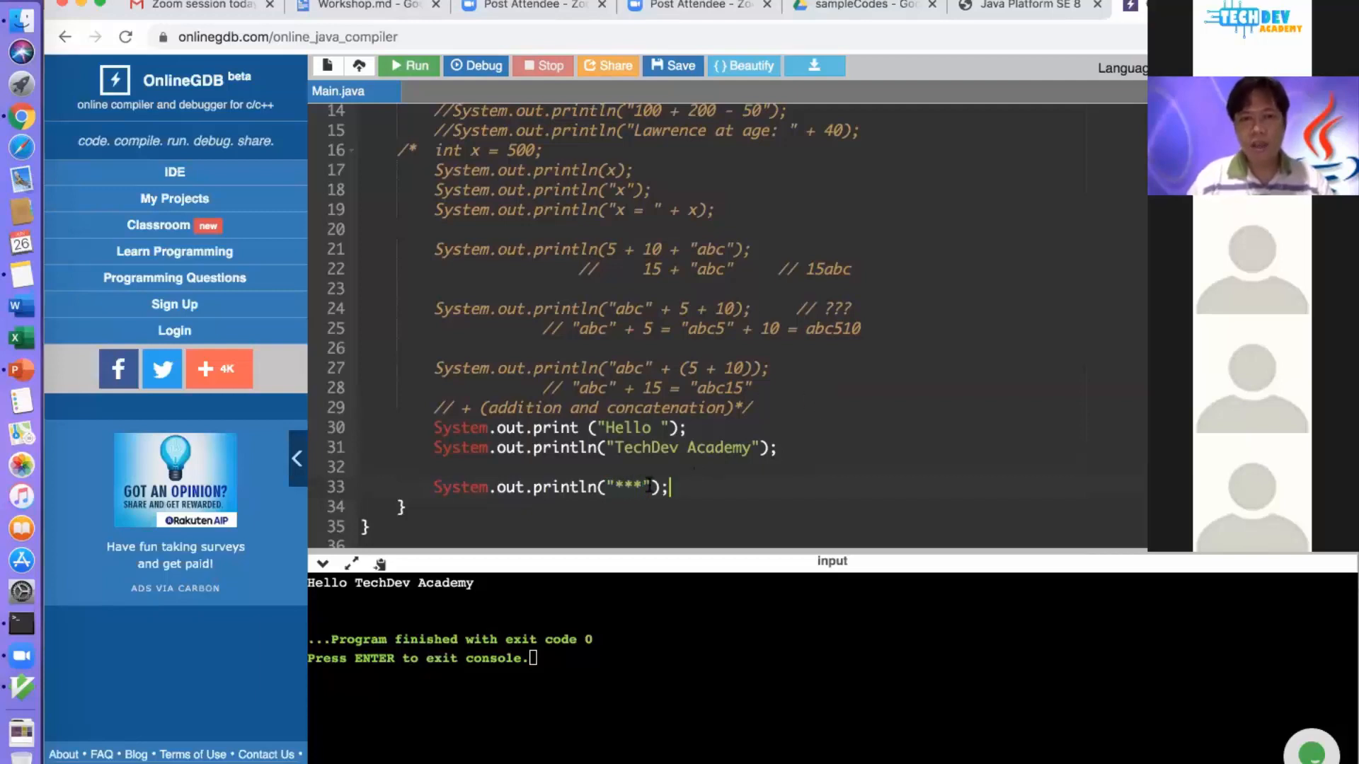
pyautogui.moveTo(433, 487); pyautogui.dragTo(667, 487)
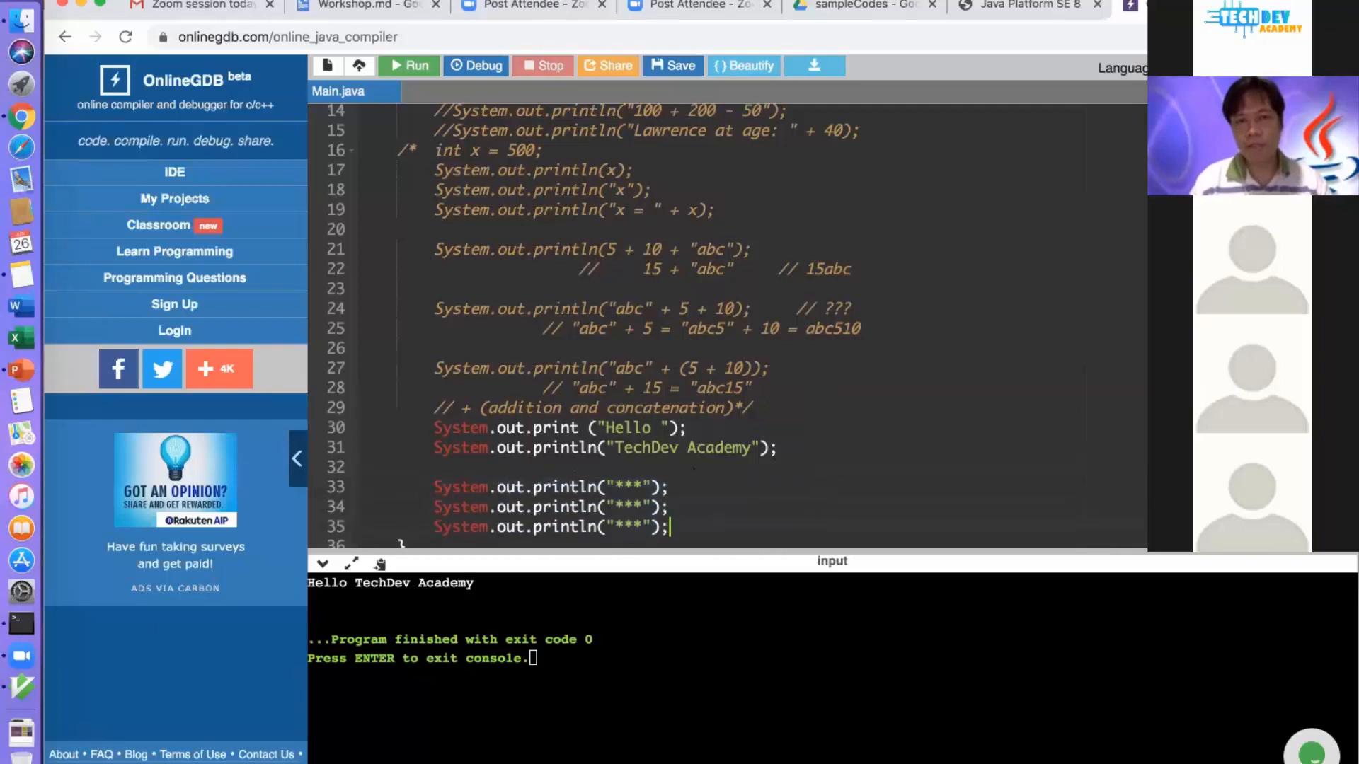
pyautogui.scroll(-3)
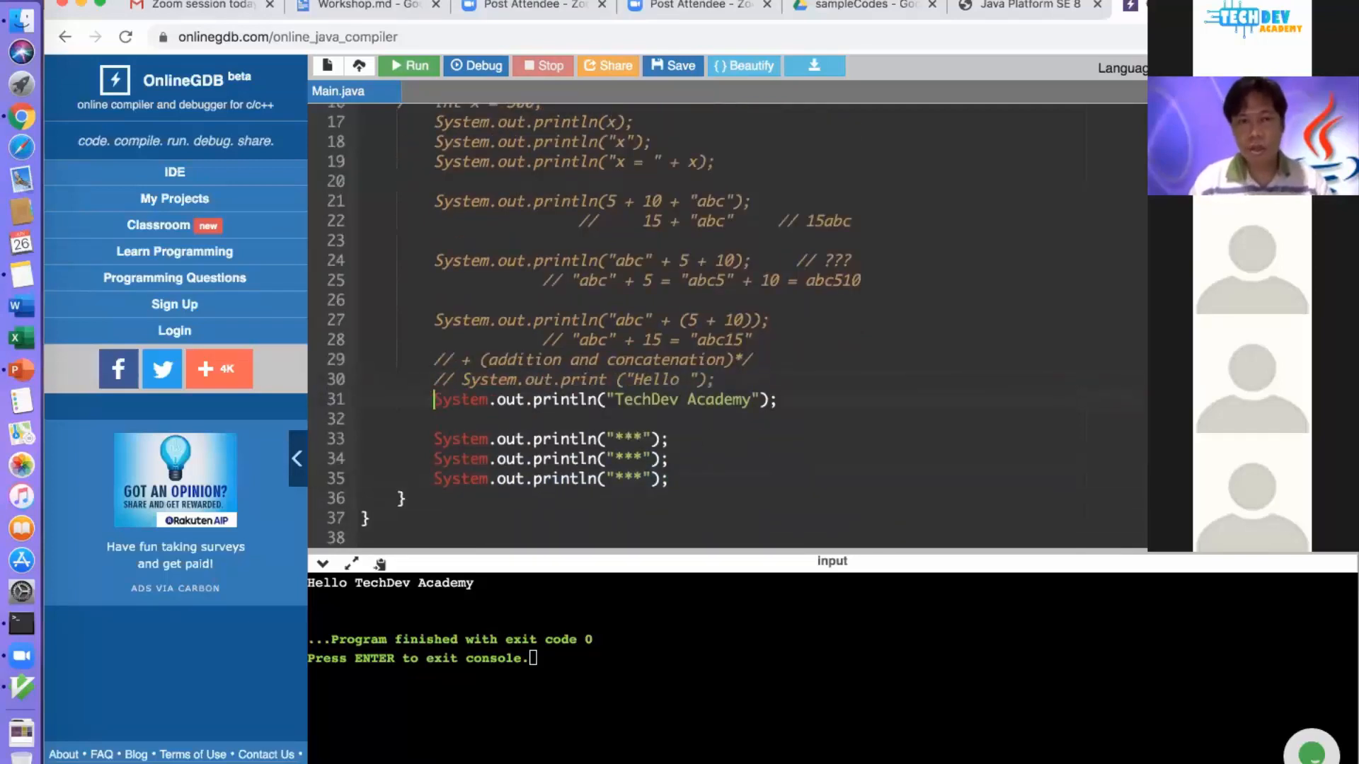
# Comment out the Hello lines and run, highlighting the three *** rows in the output
pyautogui.write('//')
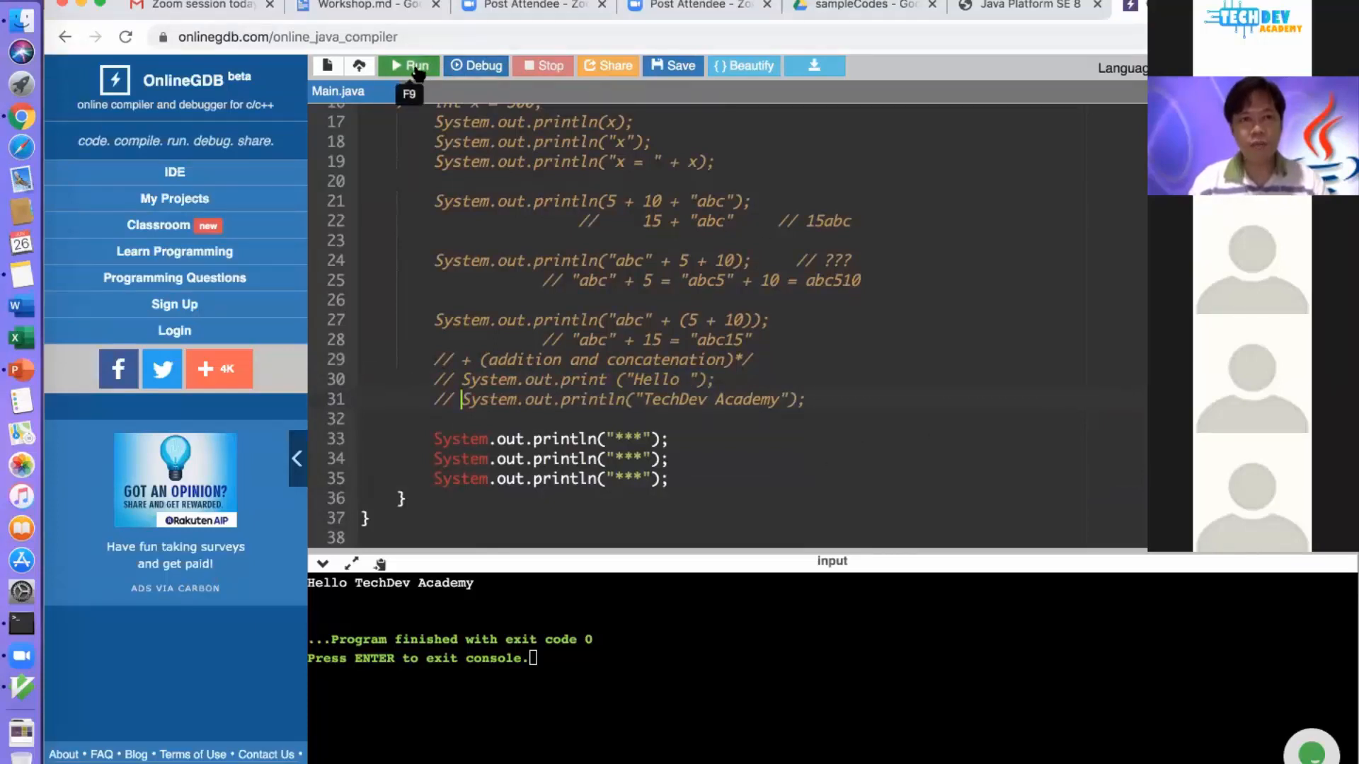
pyautogui.click(408, 65)
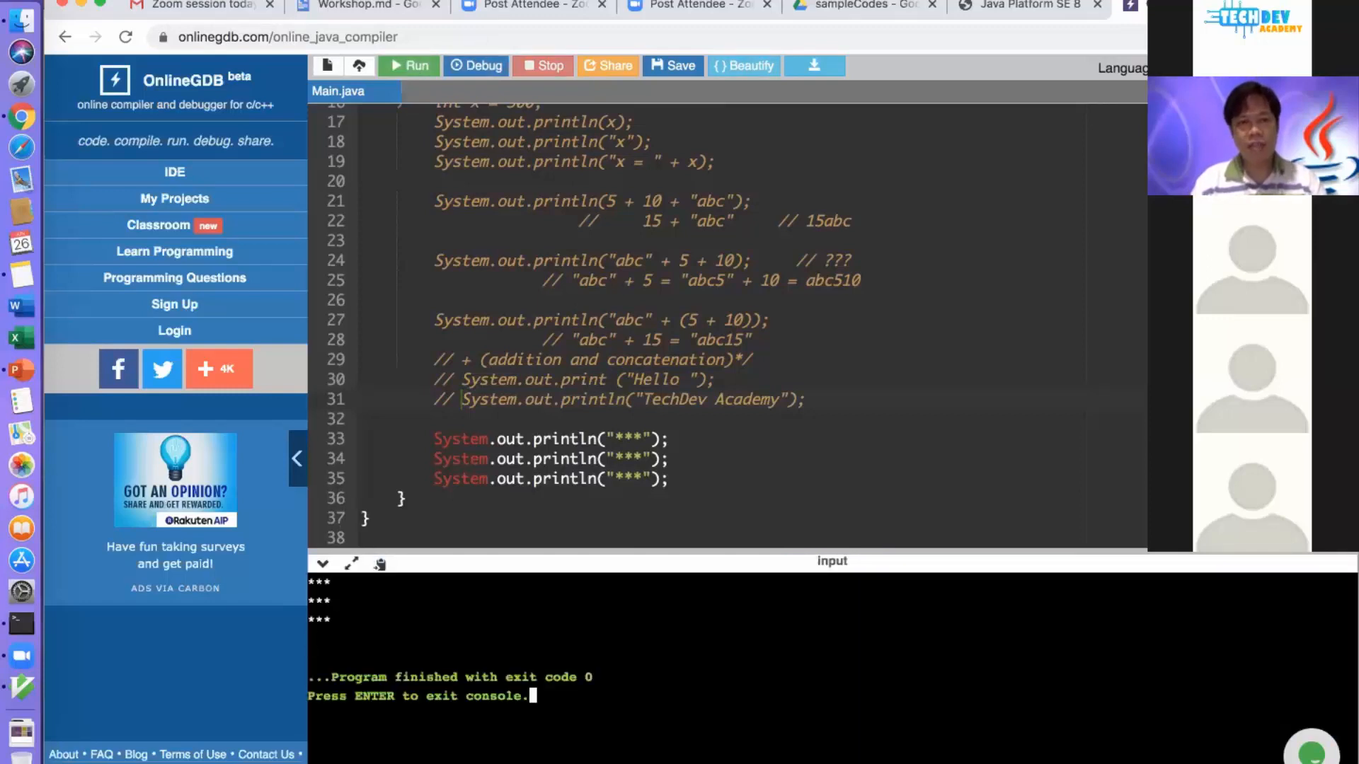
pyautogui.moveTo(310, 582); pyautogui.dragTo(330, 620)
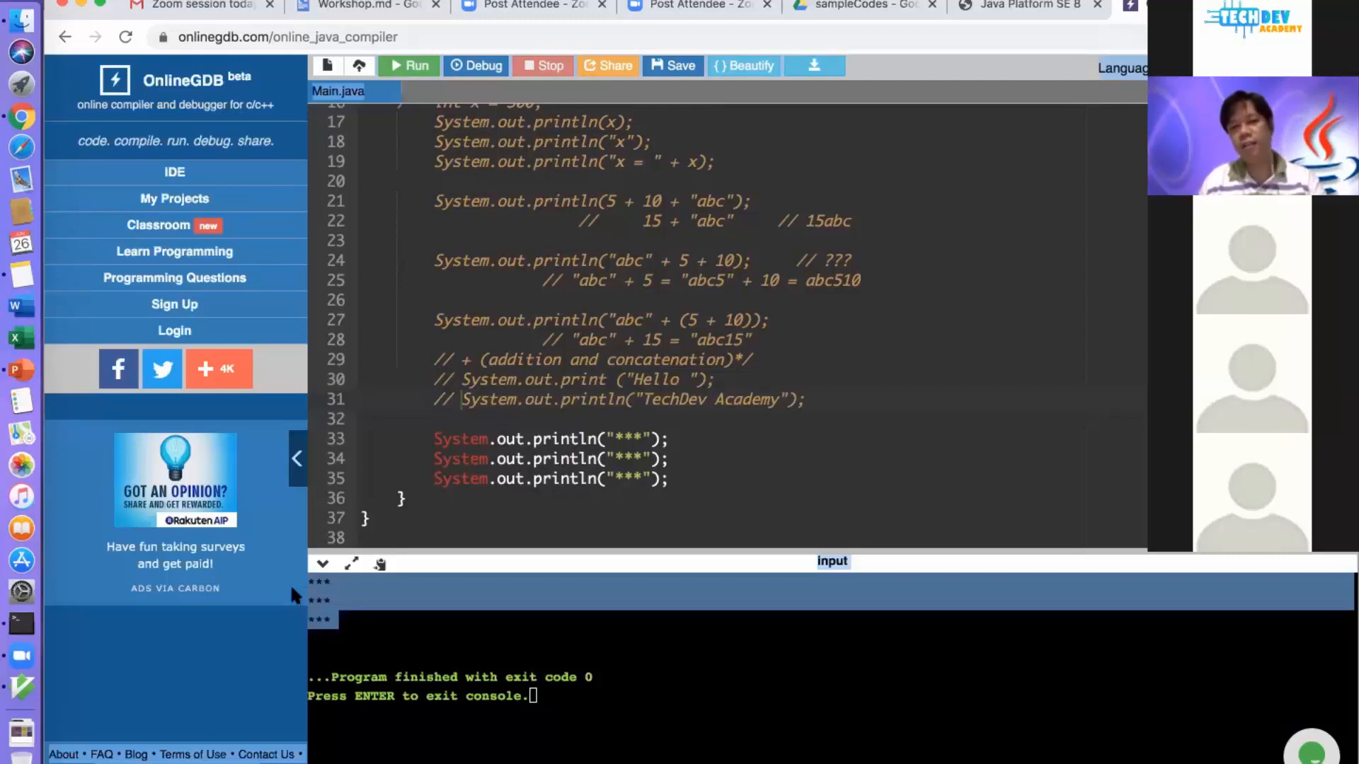
pyautogui.moveTo(618, 450)
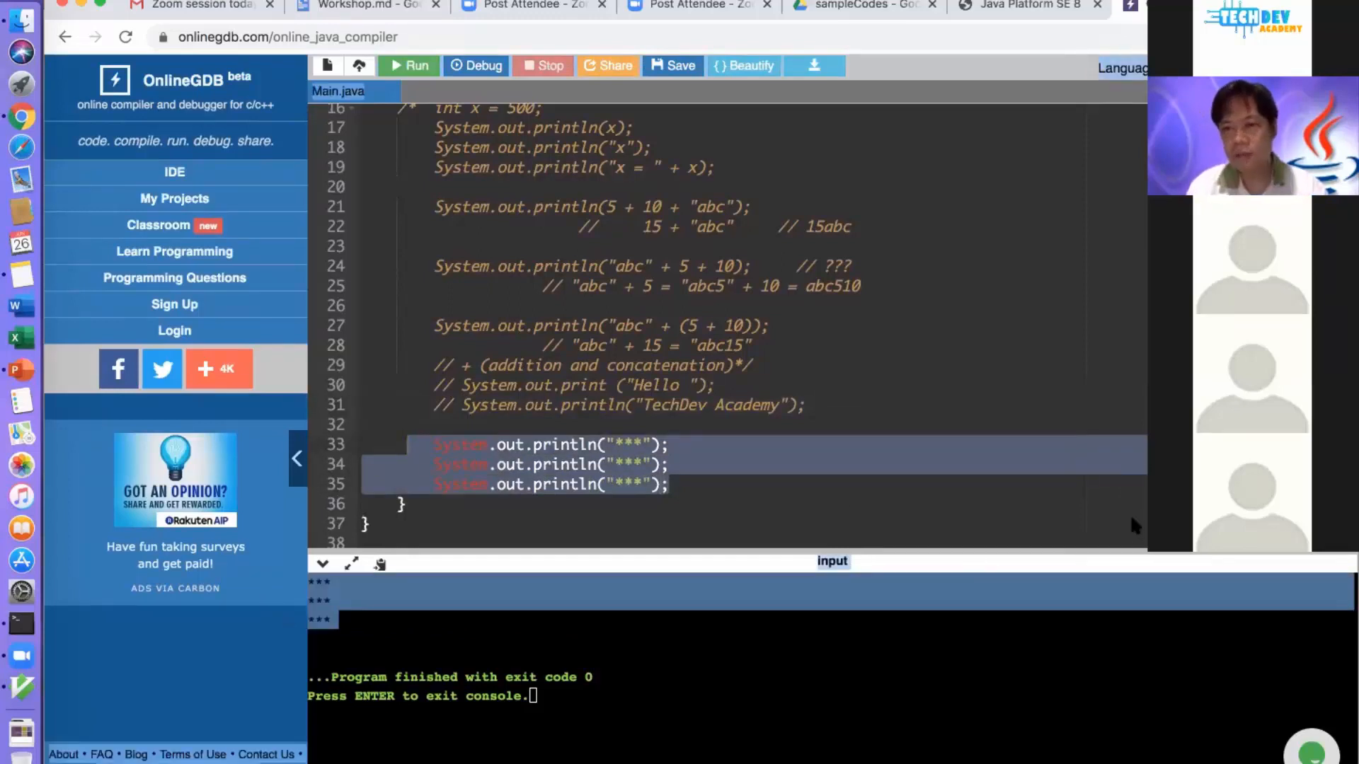
# Add System.out.println("***\n***\n***"); to print the square in one statement
pyautogui.write('System.out.println("***\\n***\\n***");')
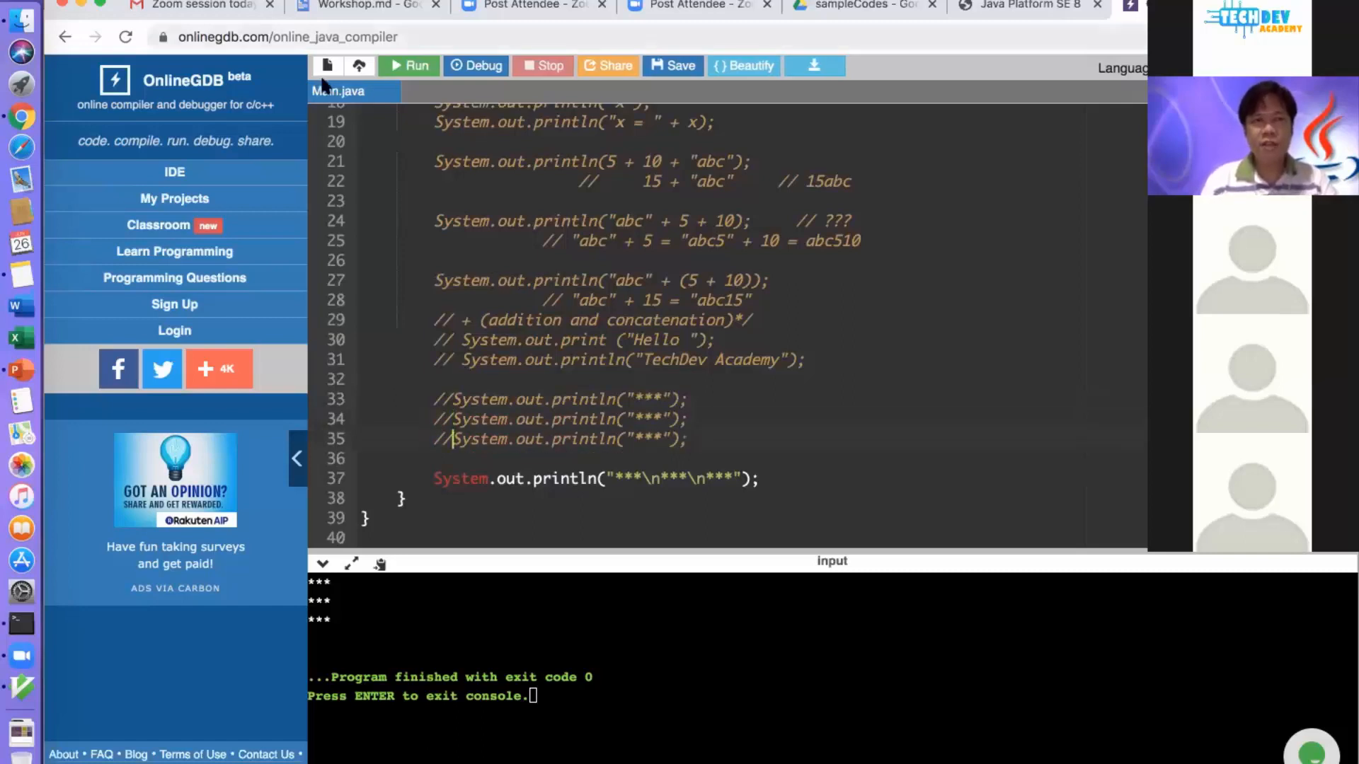
pyautogui.moveTo(407, 66)
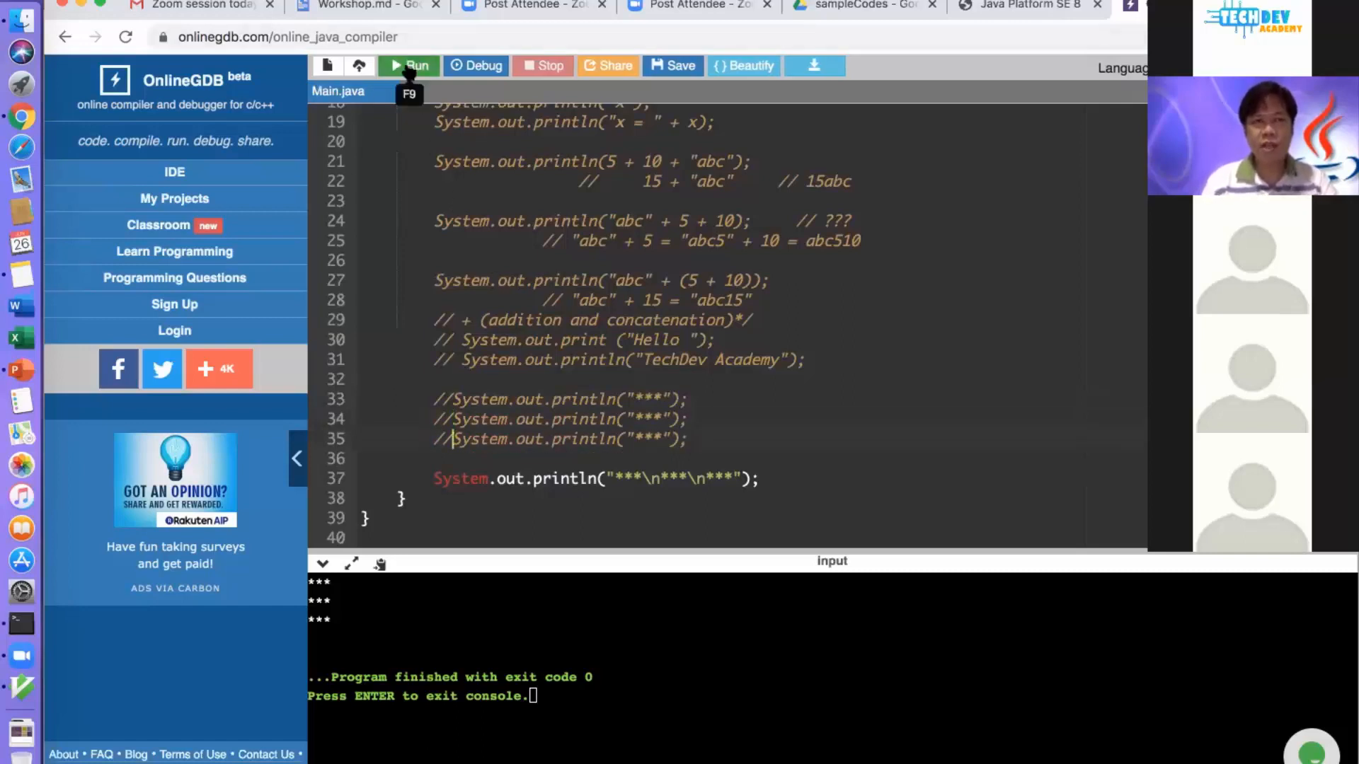
# Run with the three separate println lines commented out, confirming the single statement prints the 3x3 square
pyautogui.click(408, 66)
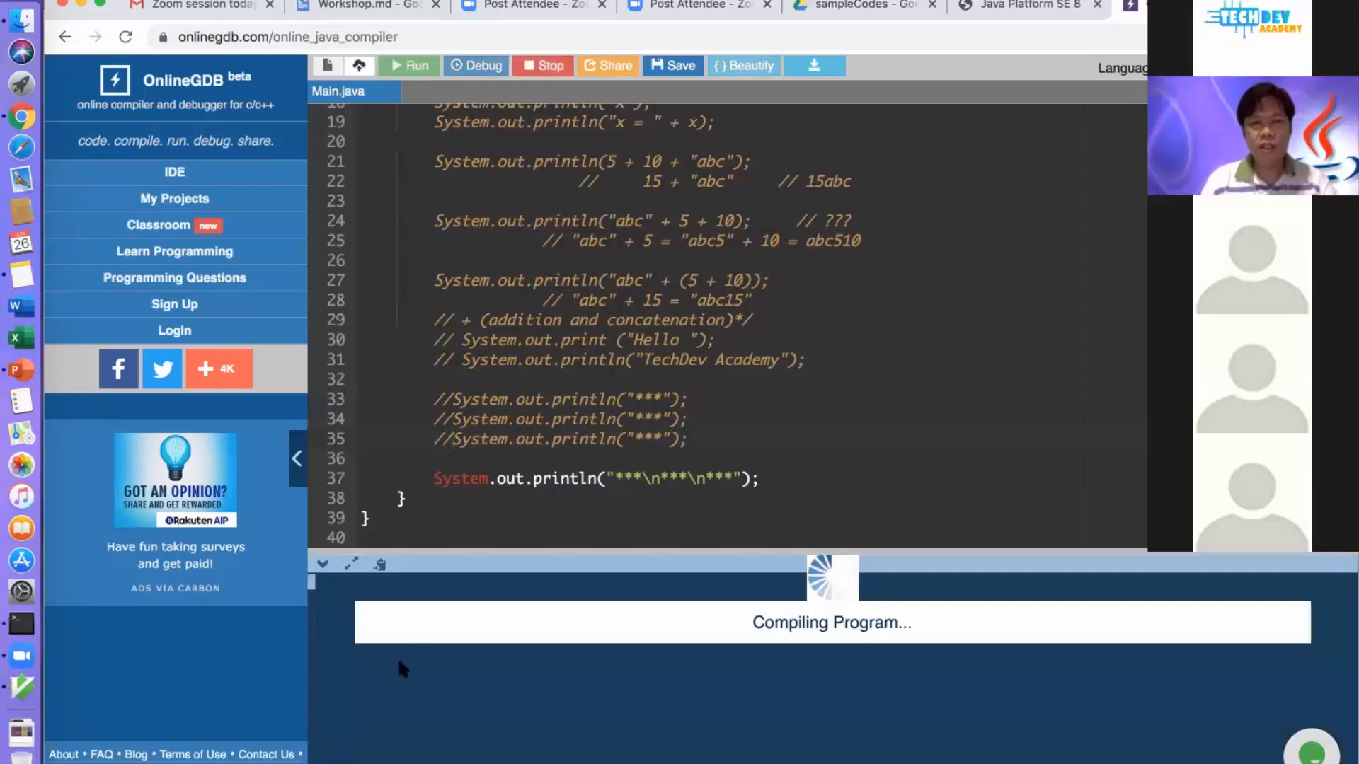
pyautogui.click(408, 66)
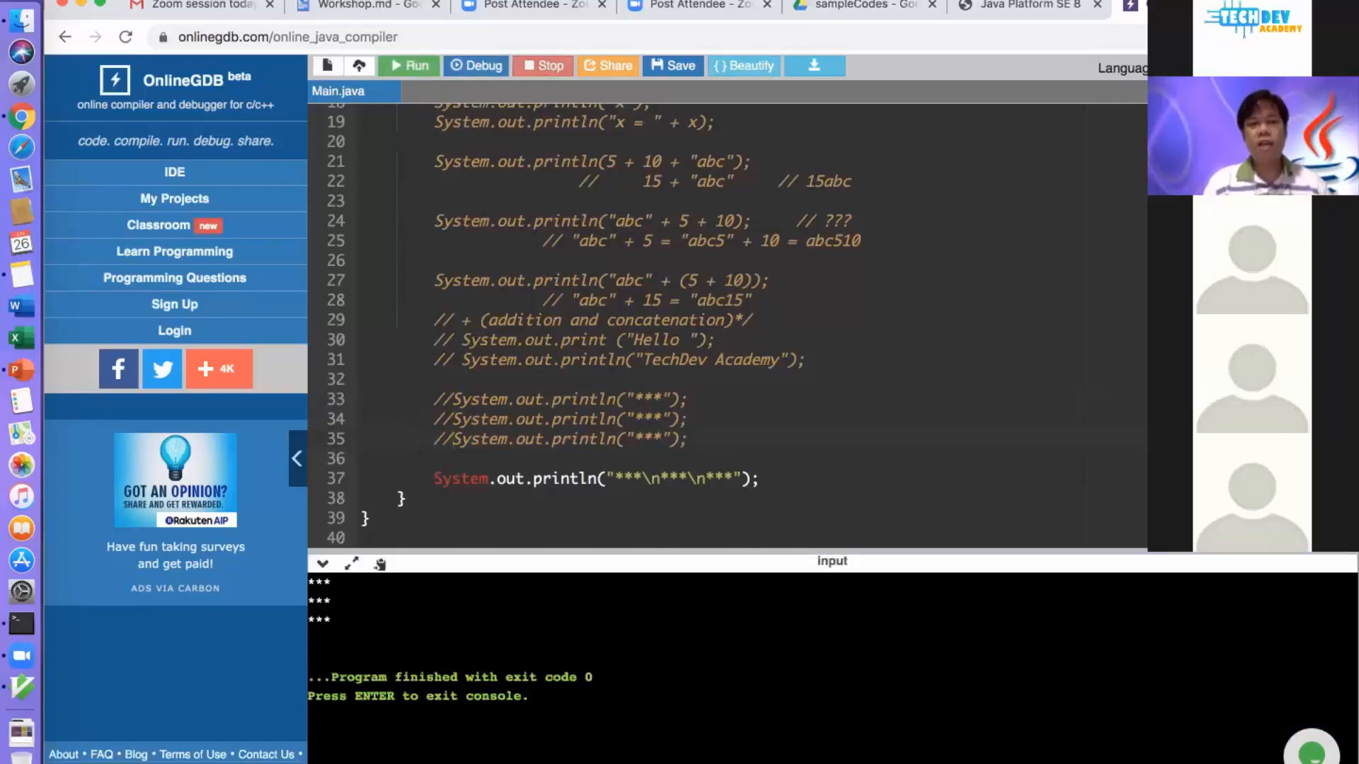